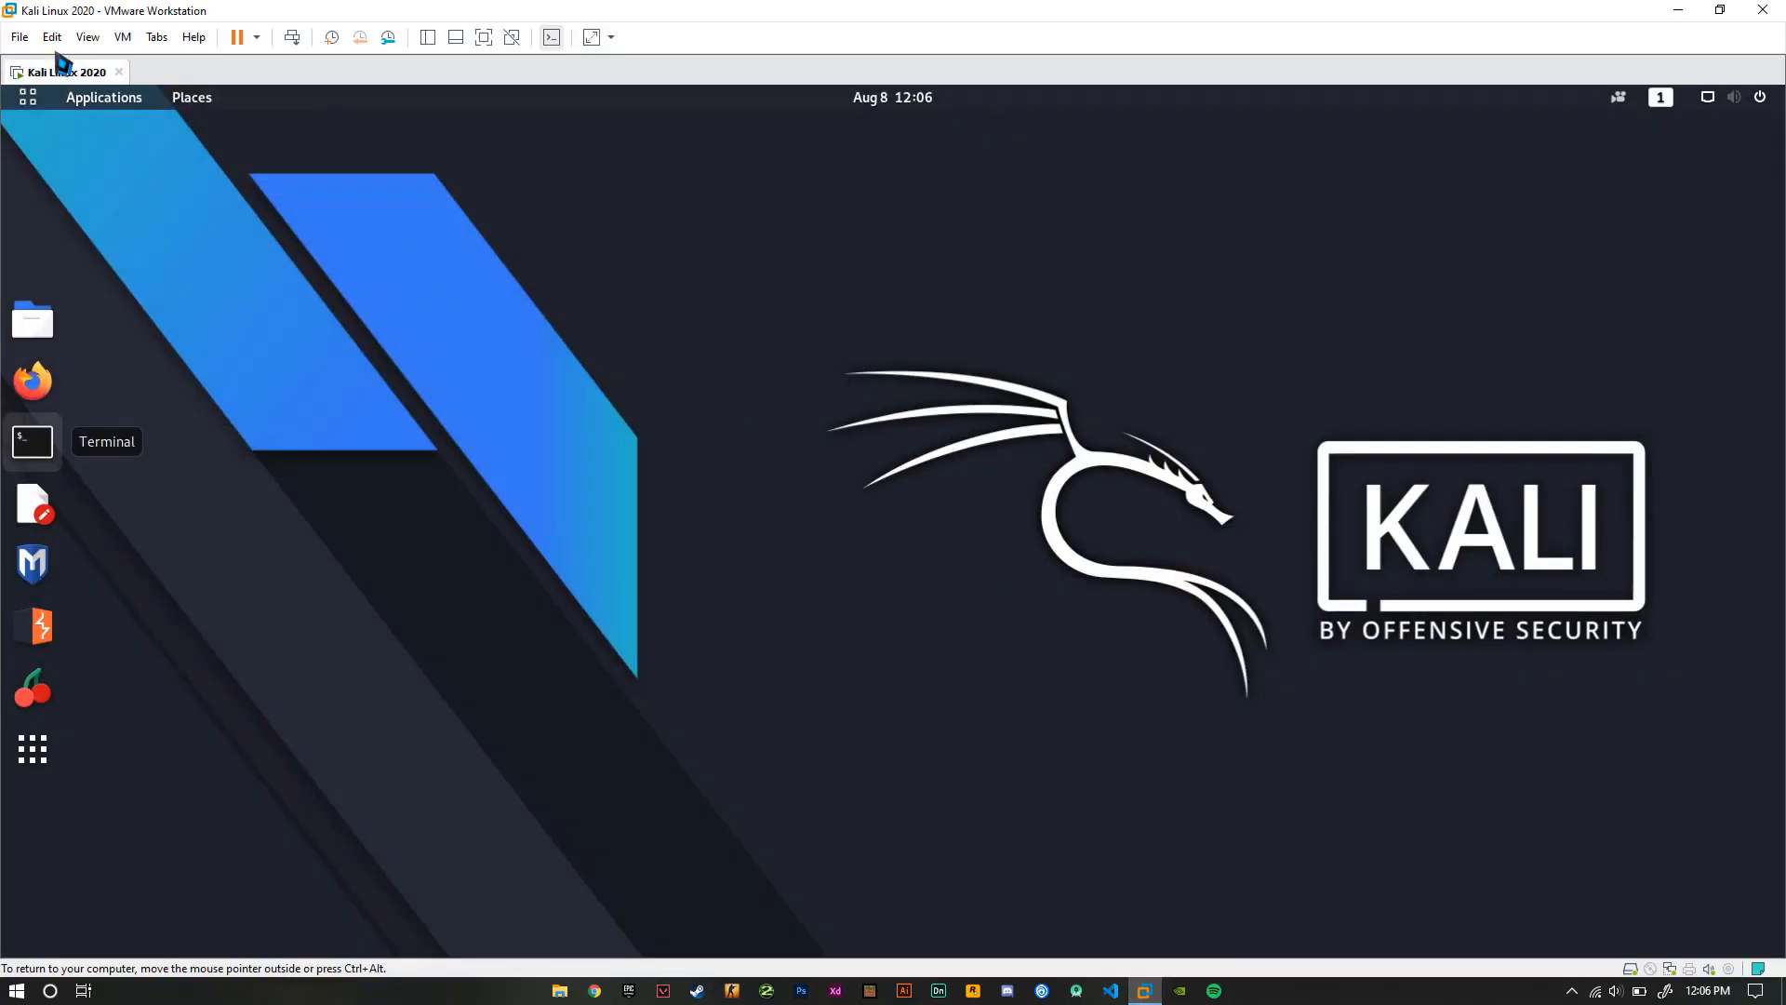
# - Switch the Kali VM to full screen from the View menu and launch Terminal from the dock
pyautogui.click(86, 36)
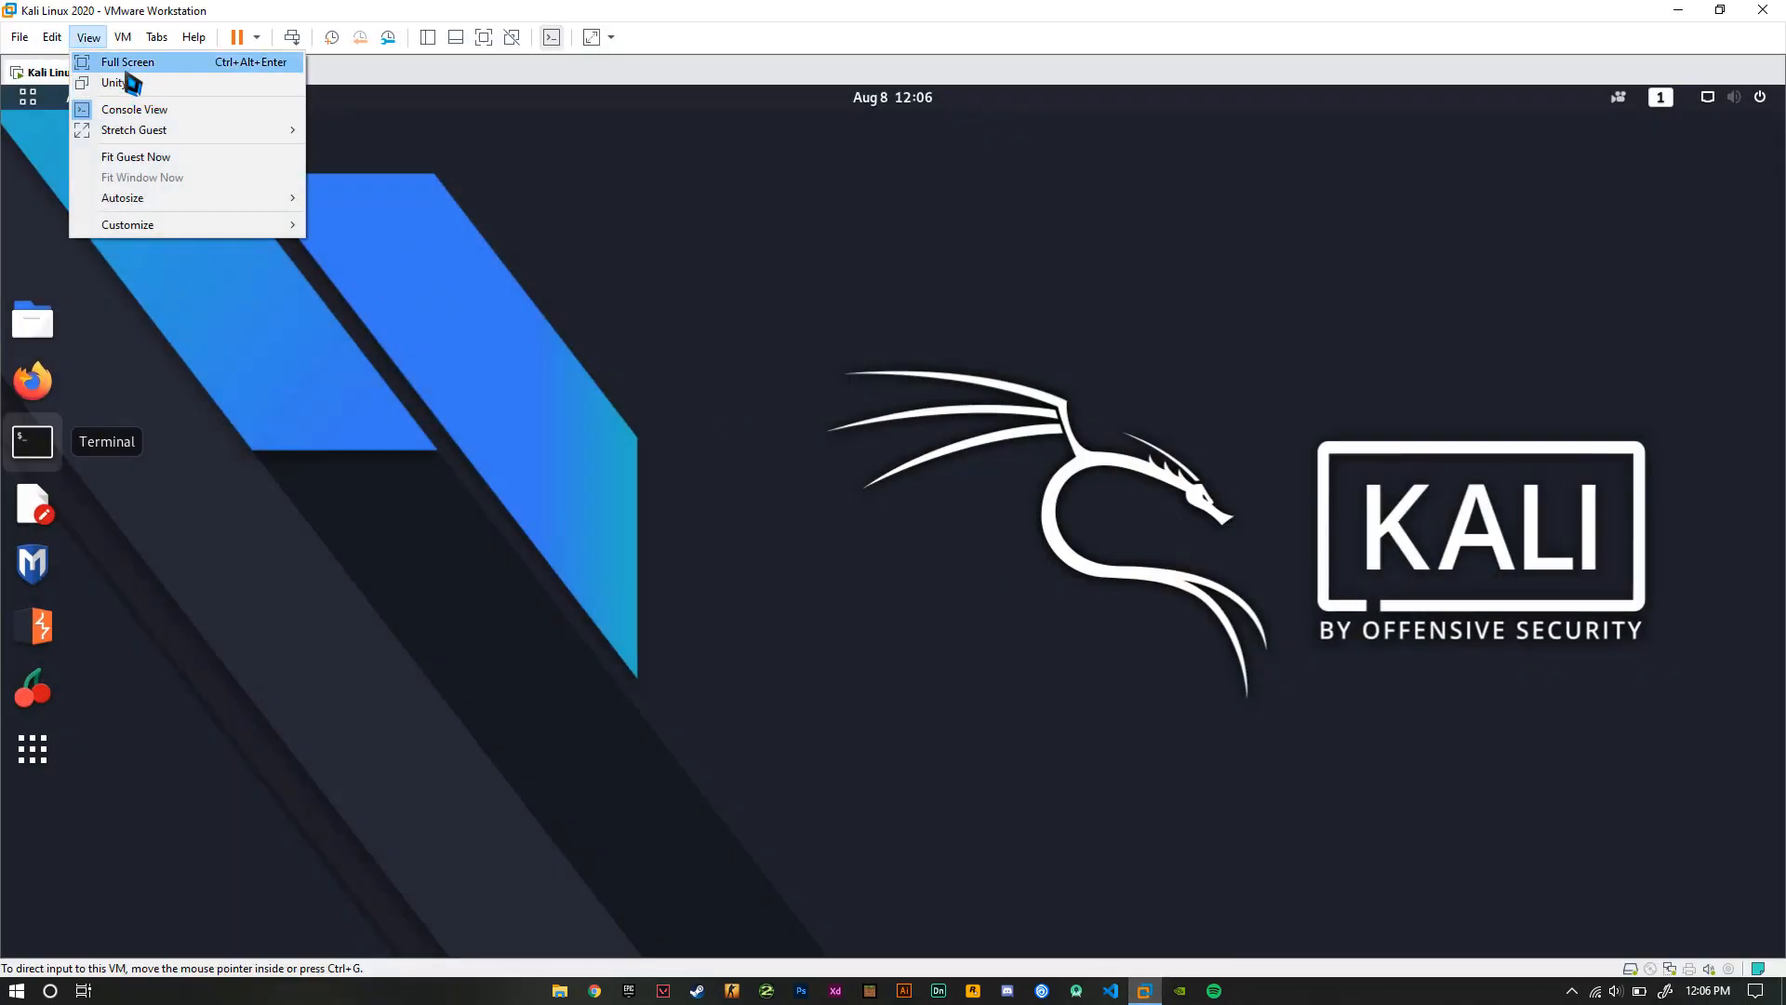
pyautogui.click(127, 61)
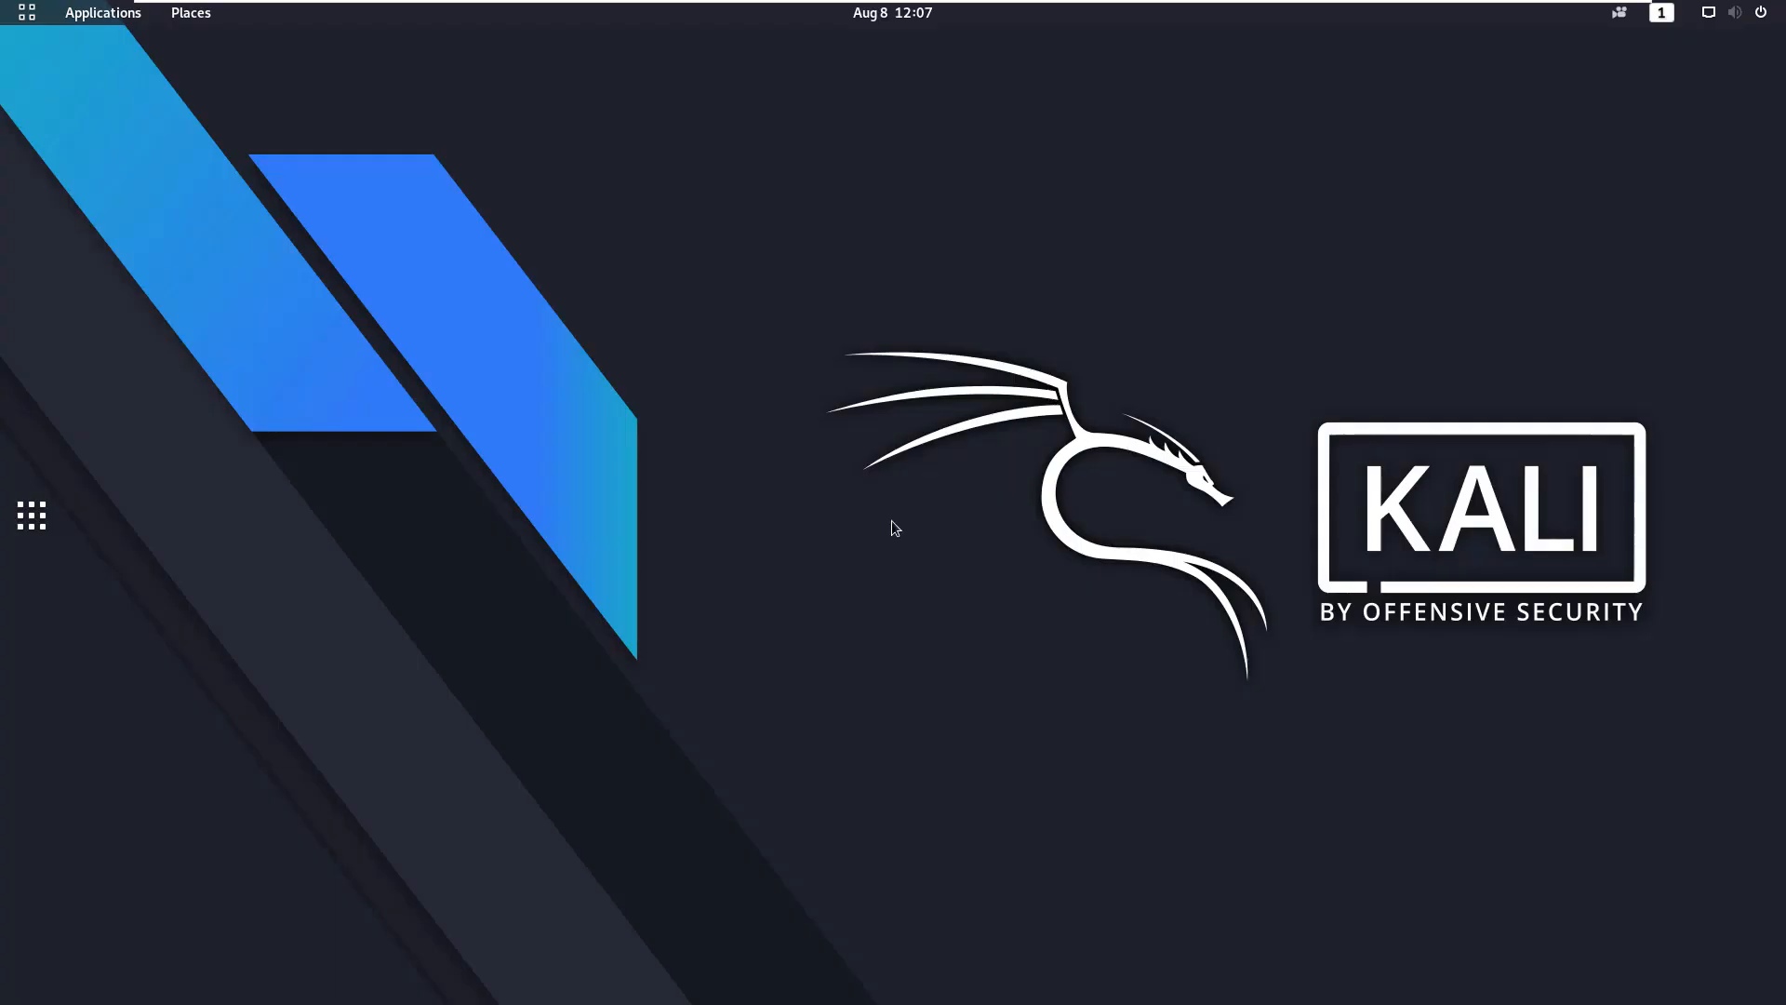
pyautogui.click(268, 12)
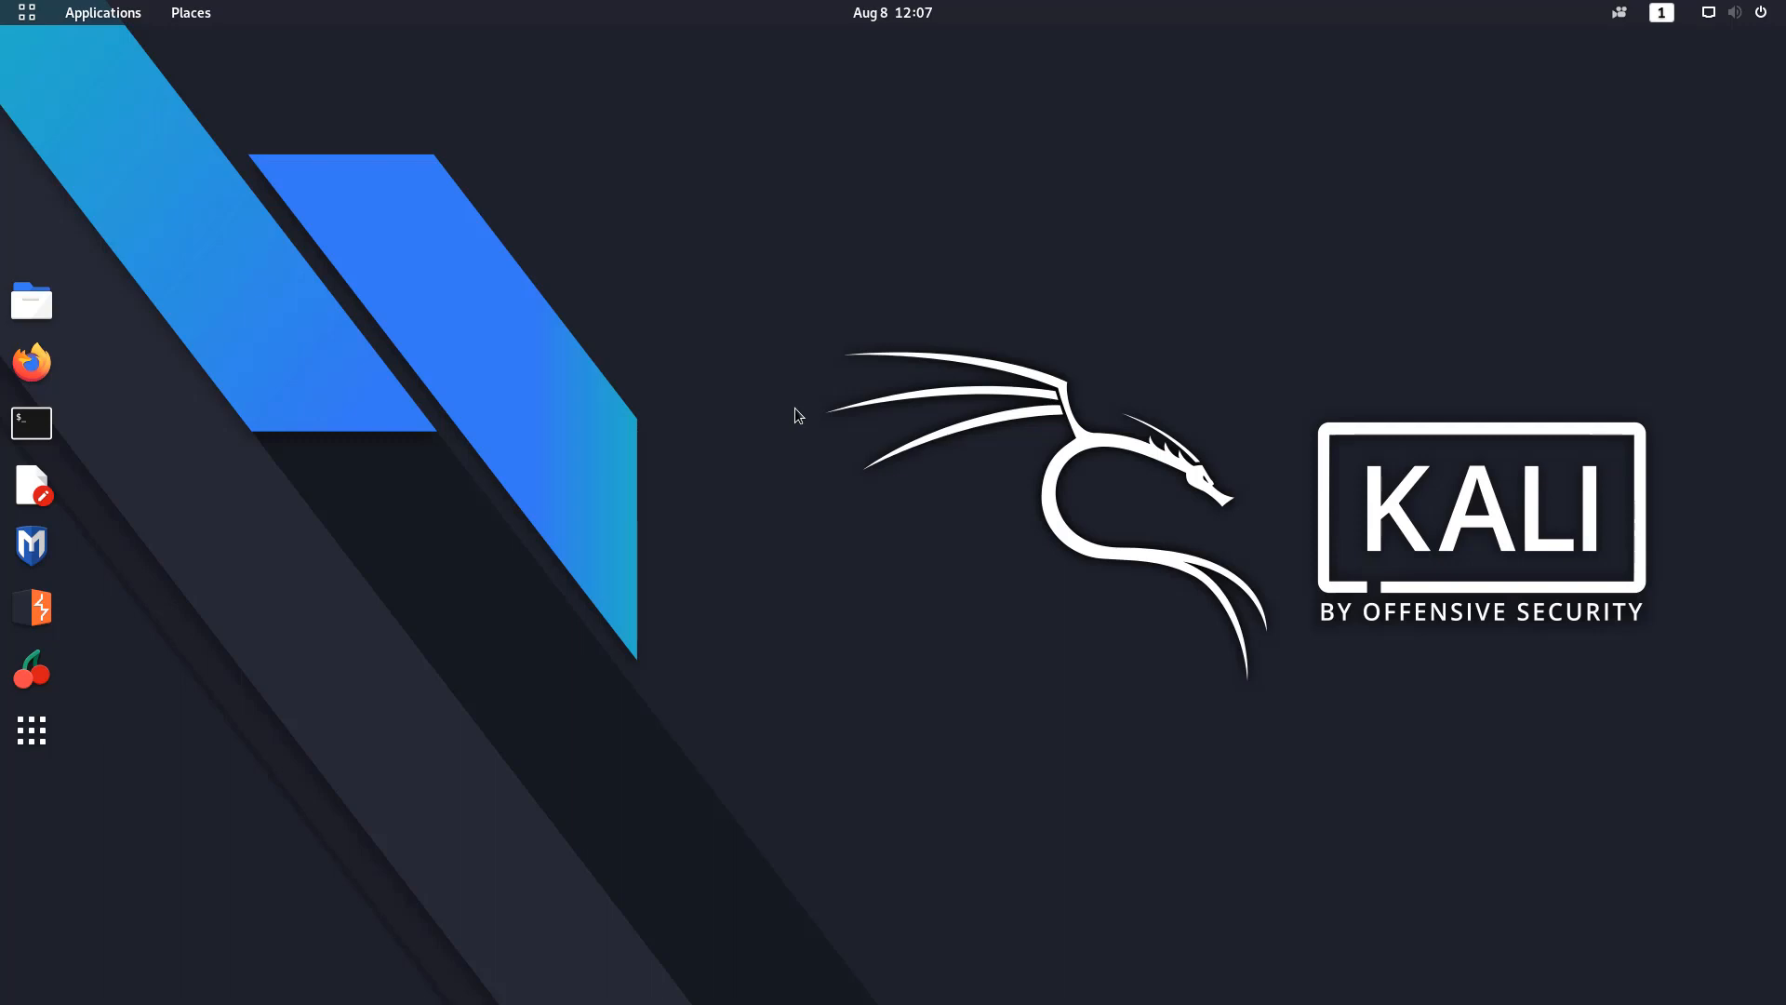
pyautogui.moveTo(710, 257)
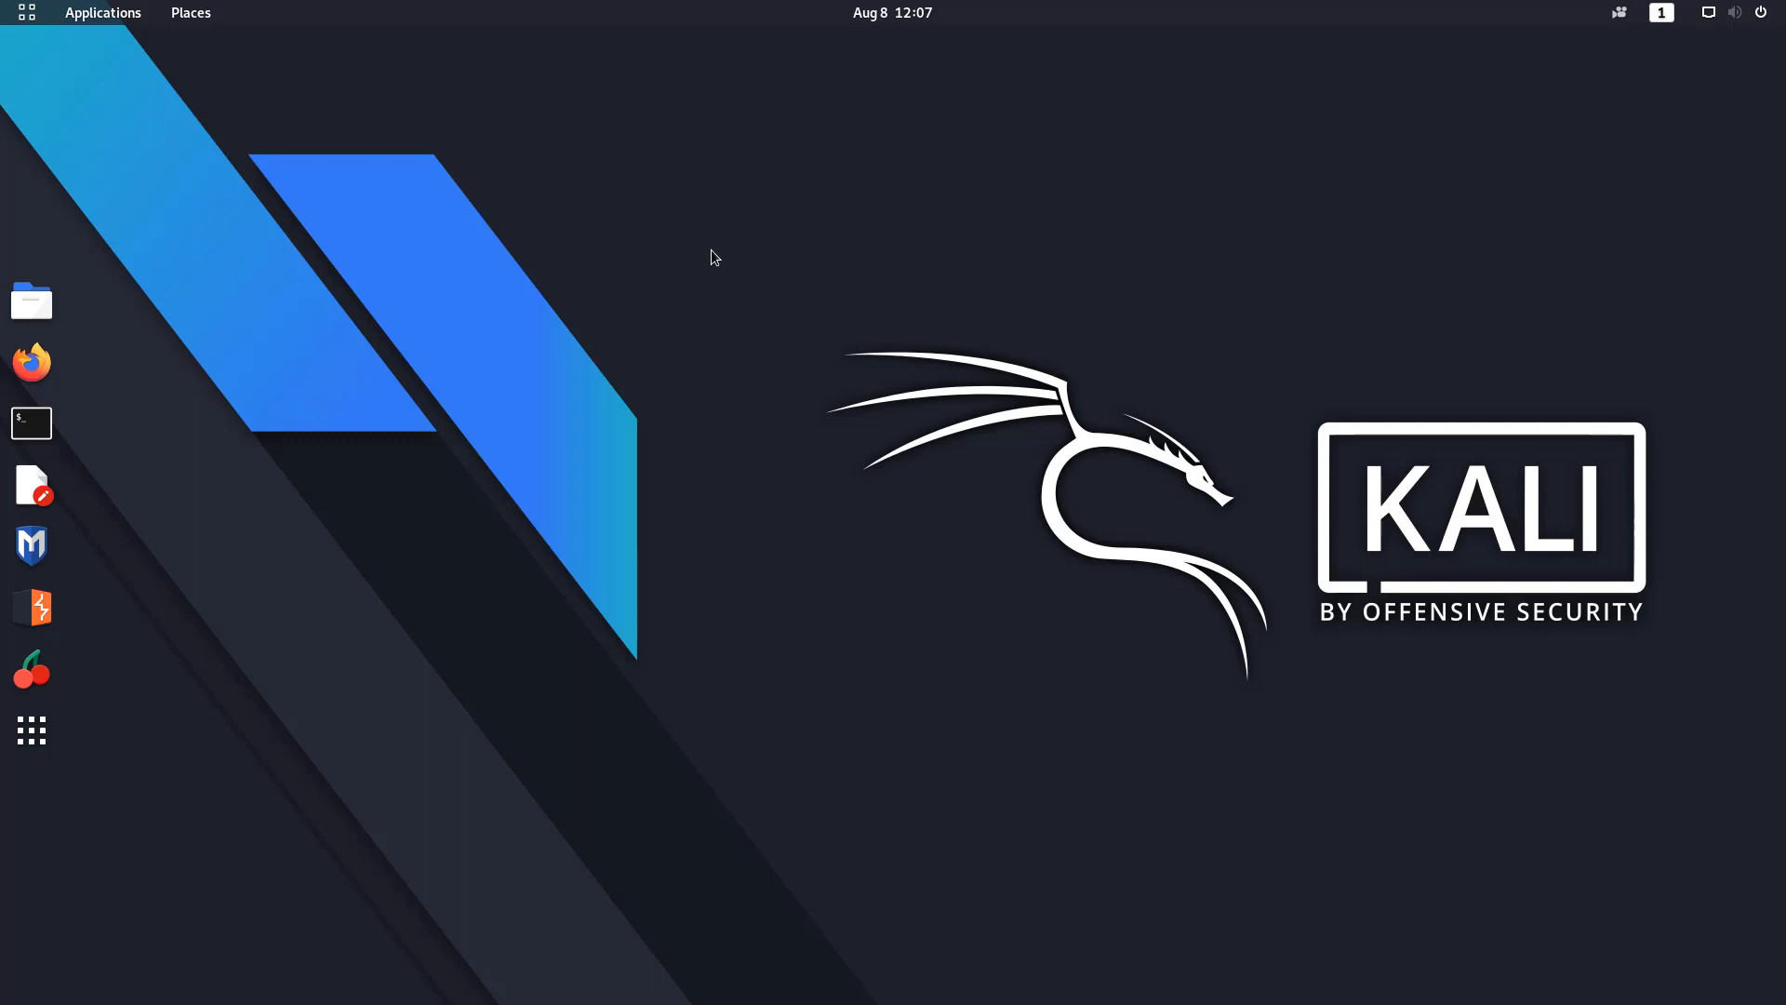
pyautogui.click(31, 422)
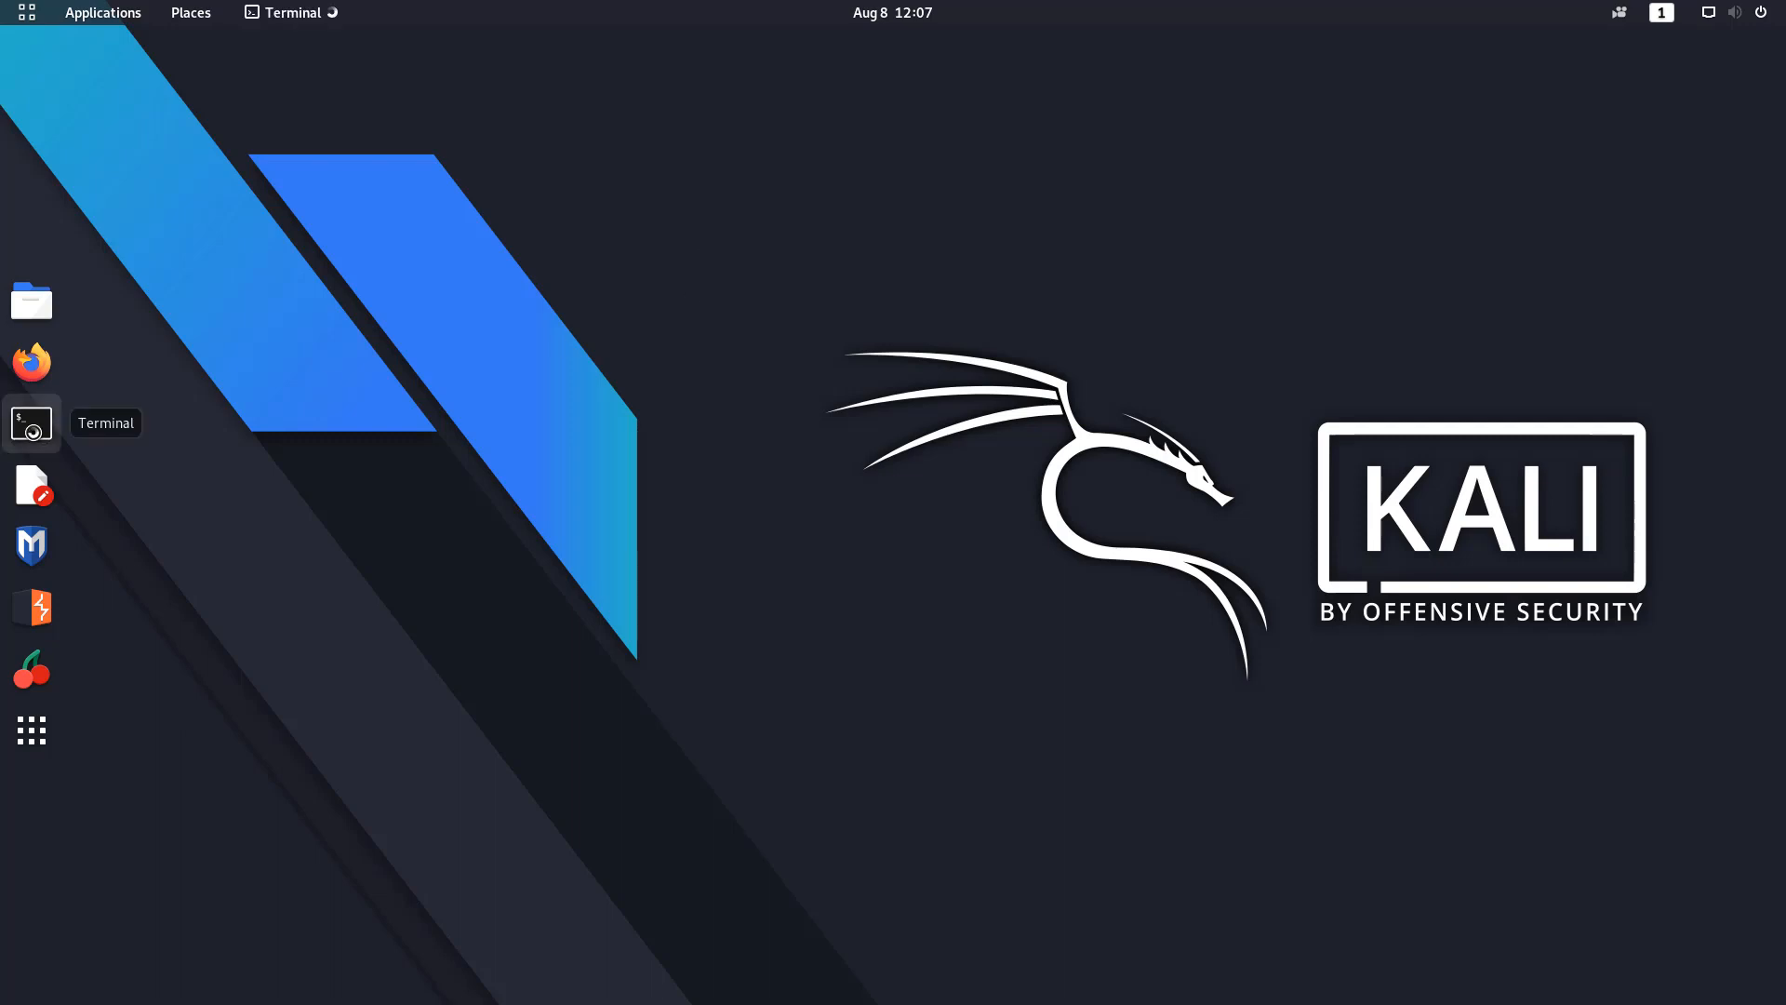
# - Run ifconfig and ls in the terminal to list the home folder
pyautogui.click(31, 422)
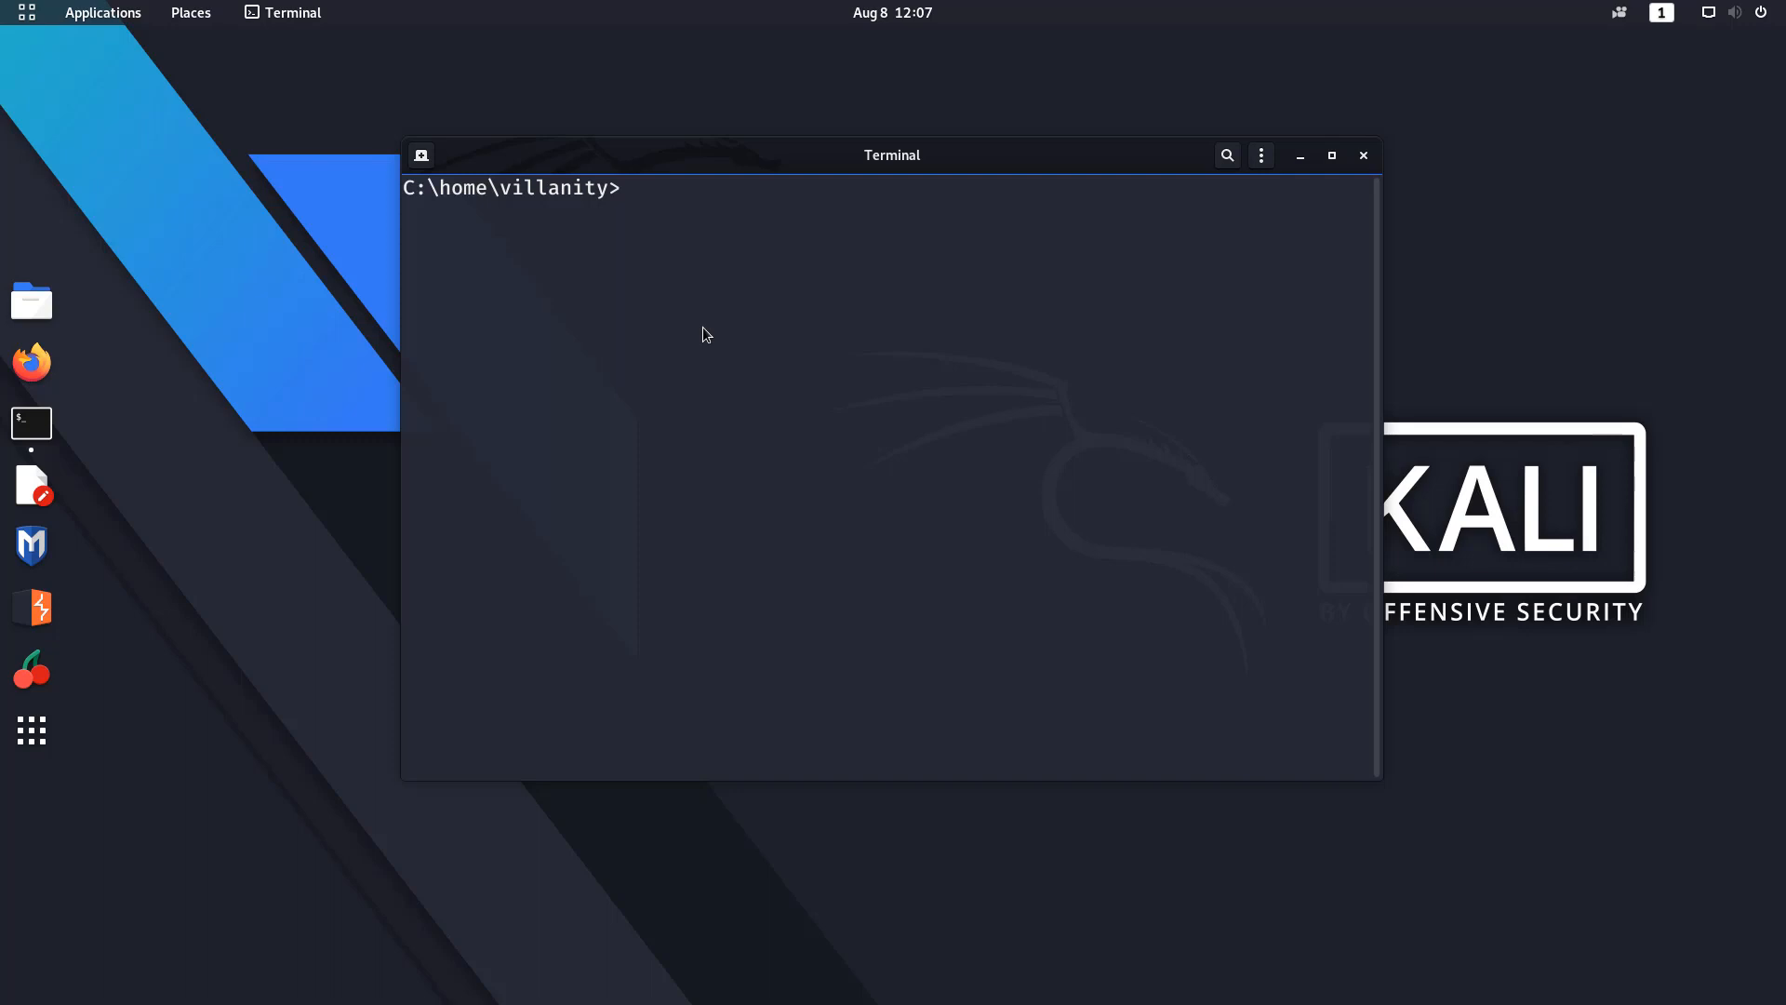
pyautogui.write('ifc')
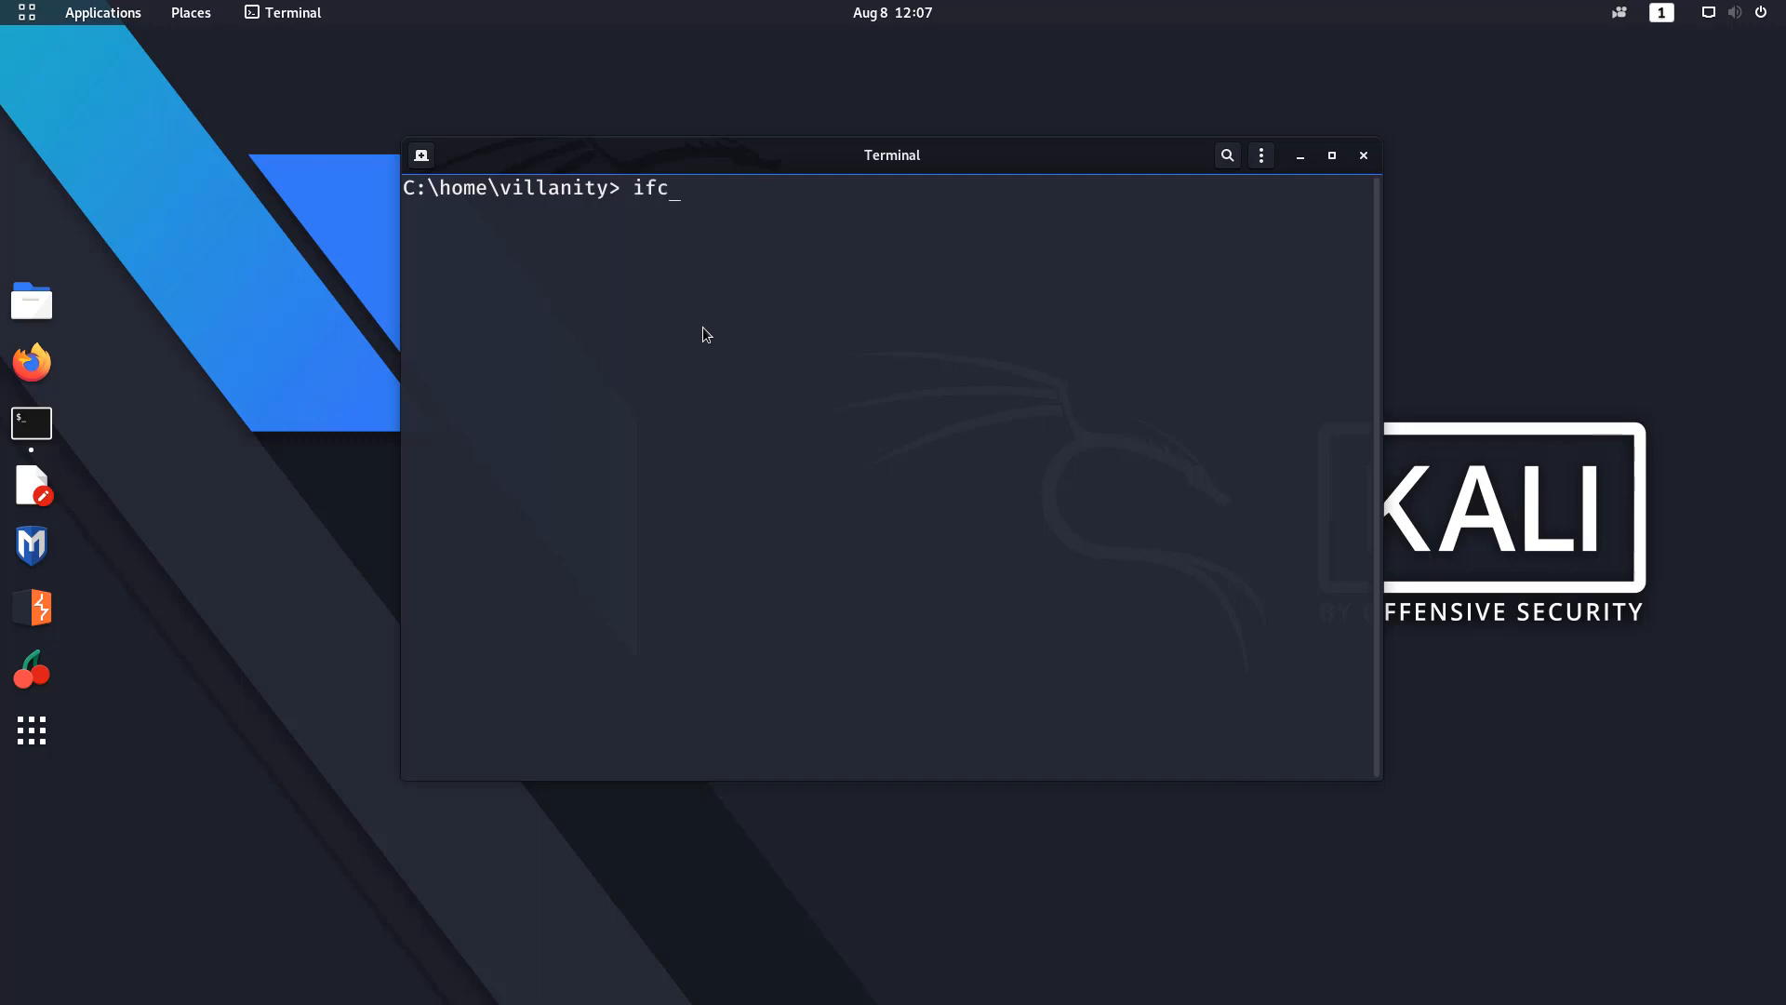
pyautogui.write('onfig')
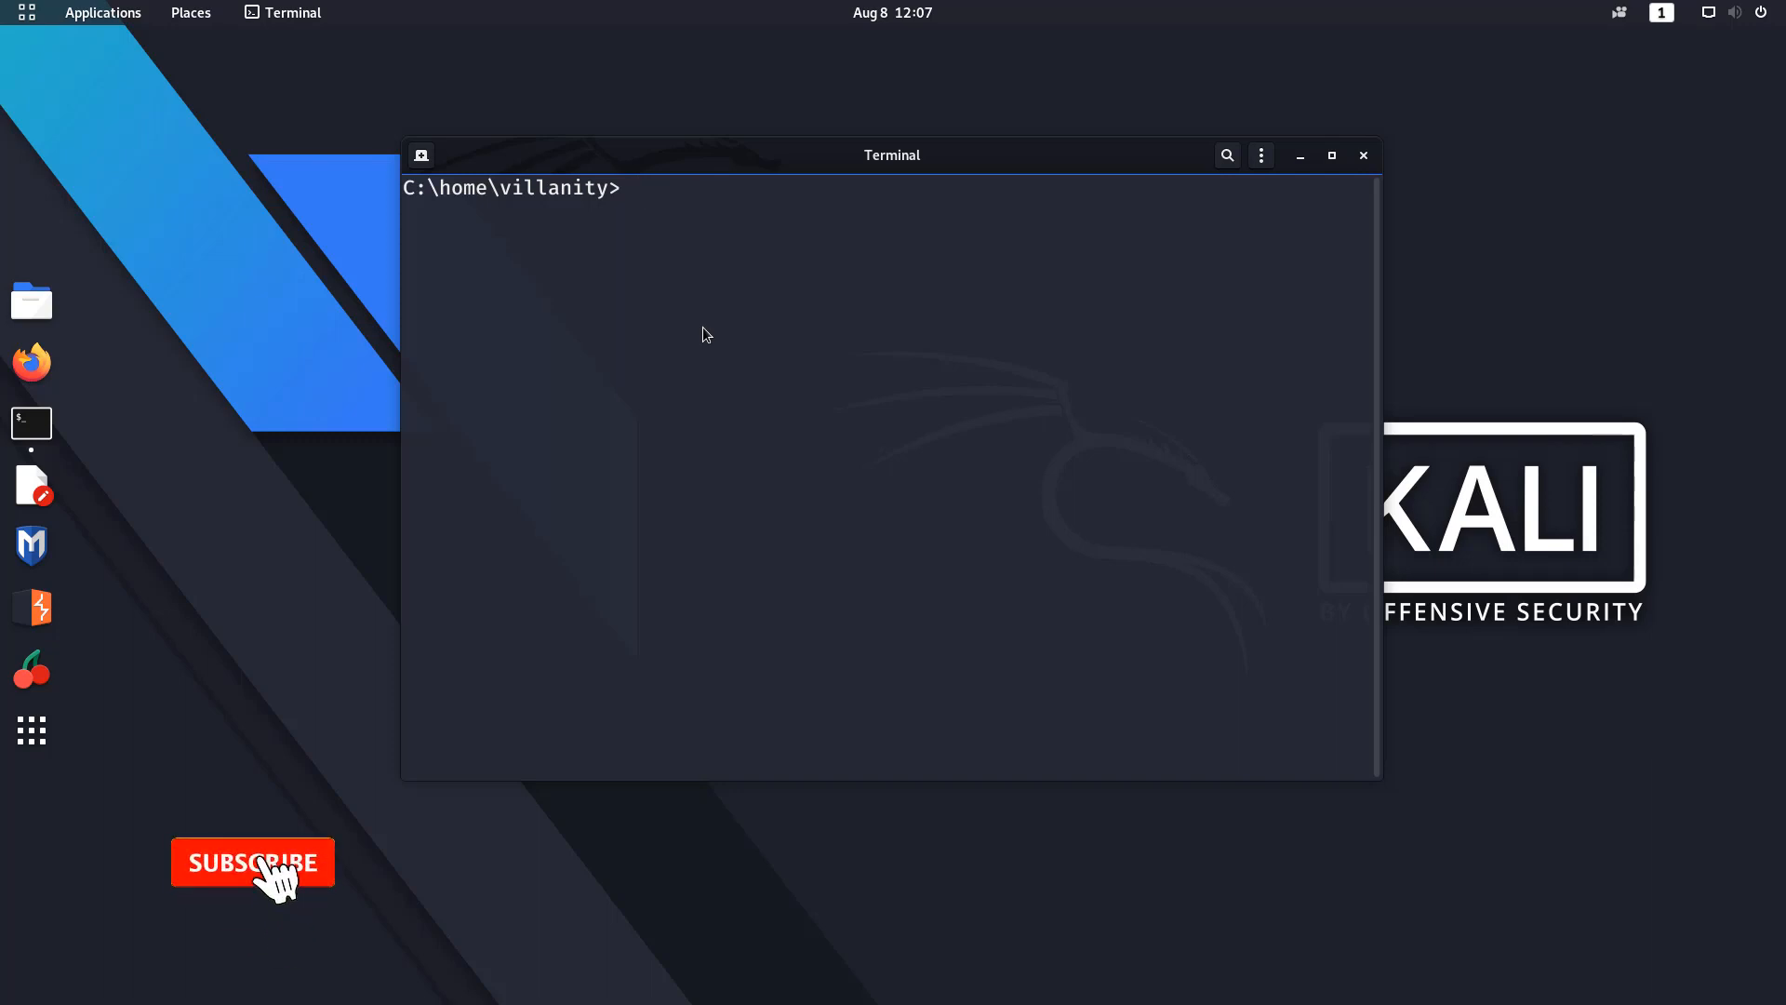
pyautogui.write('ls')
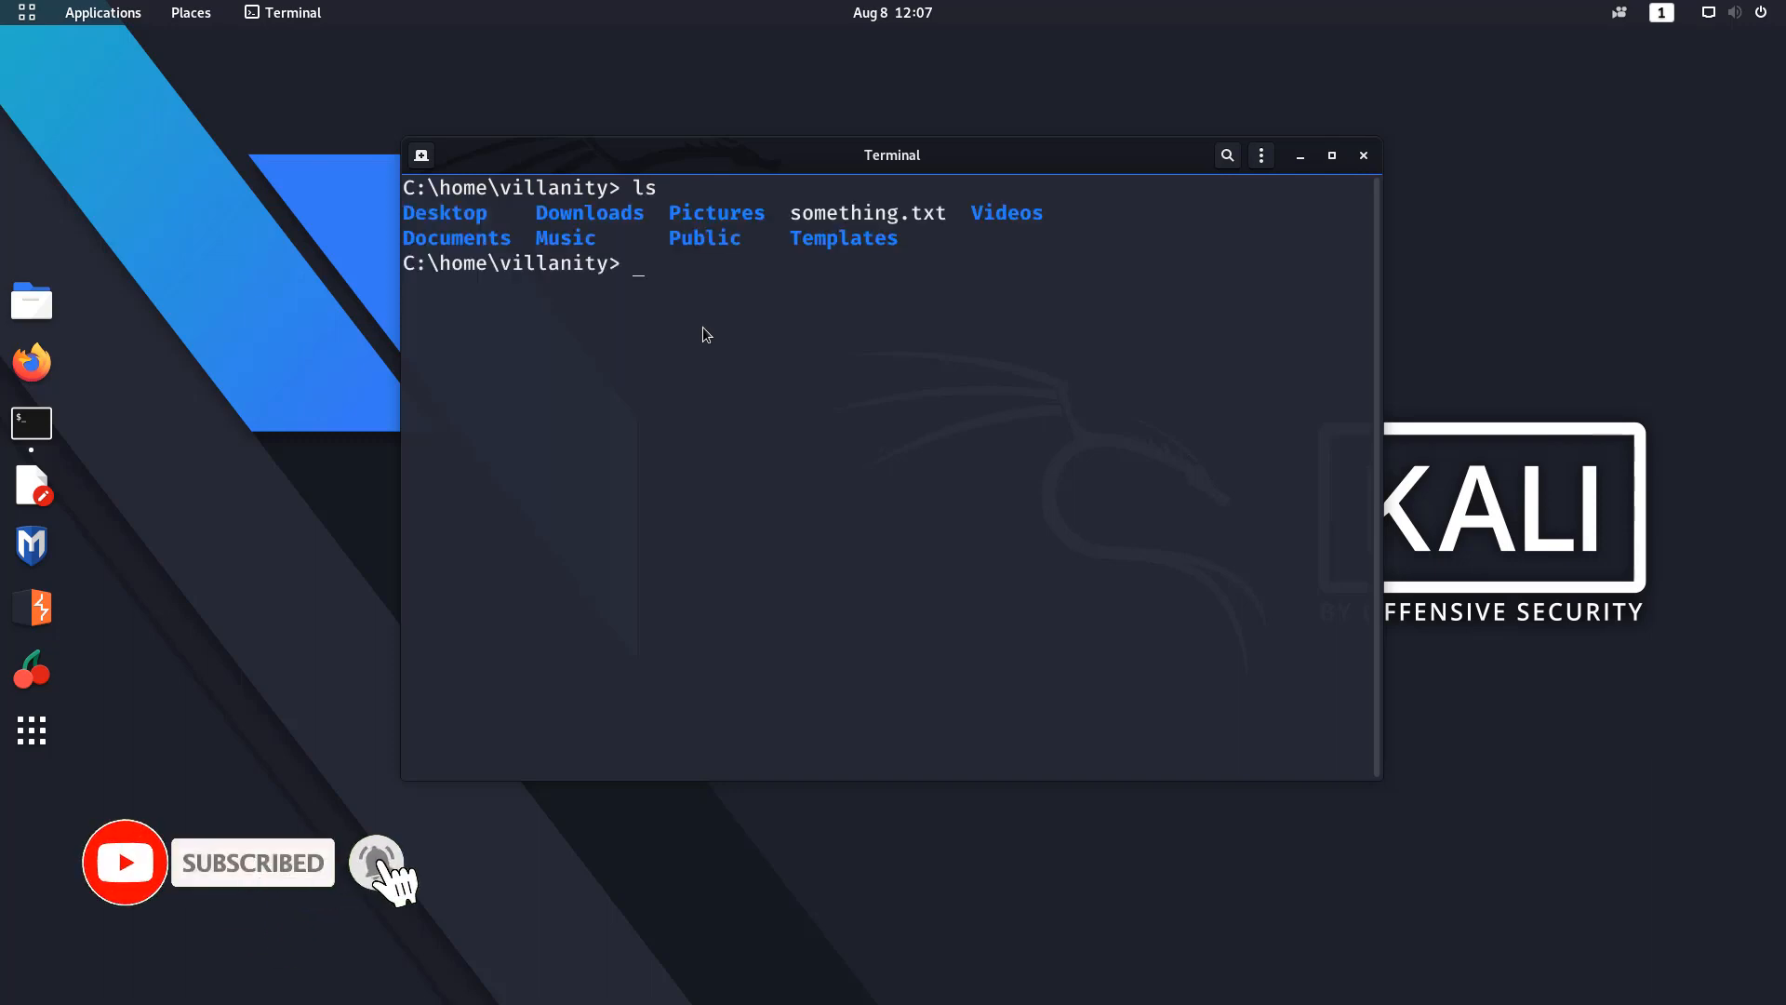
# - Change into the Downloads folder and list its (empty) contents
pyautogui.write('cd')
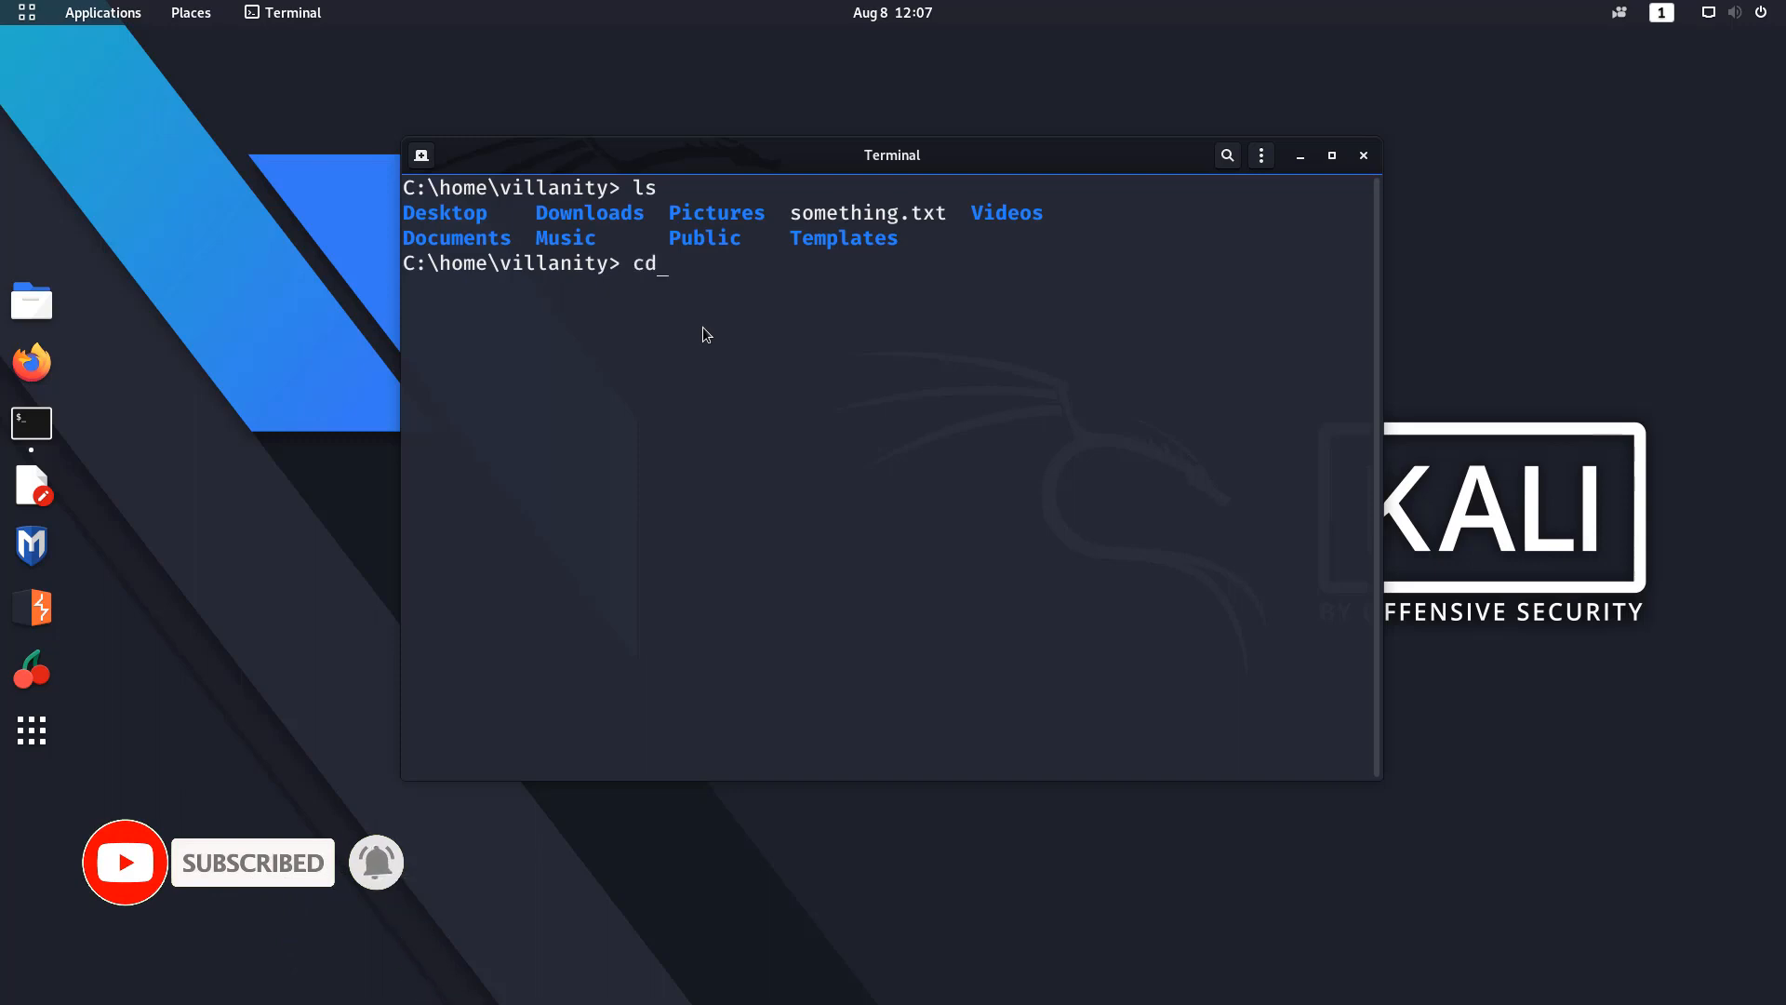
pyautogui.write('/d')
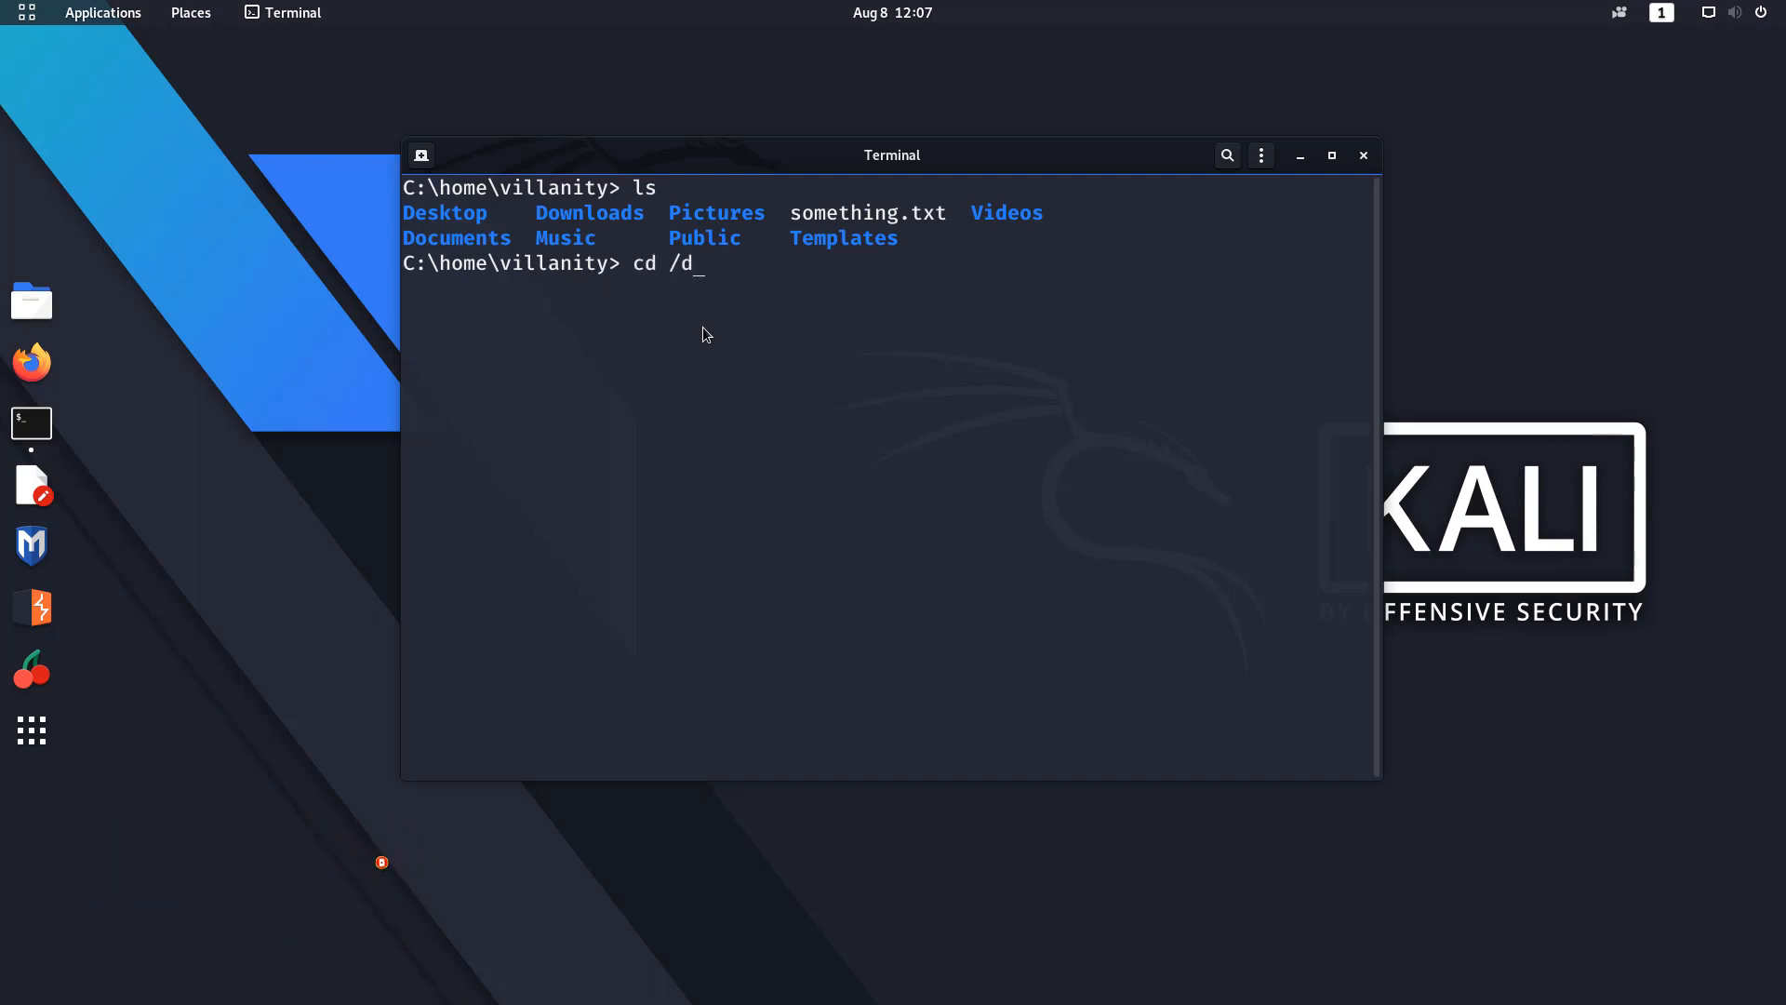
pyautogui.write('own')
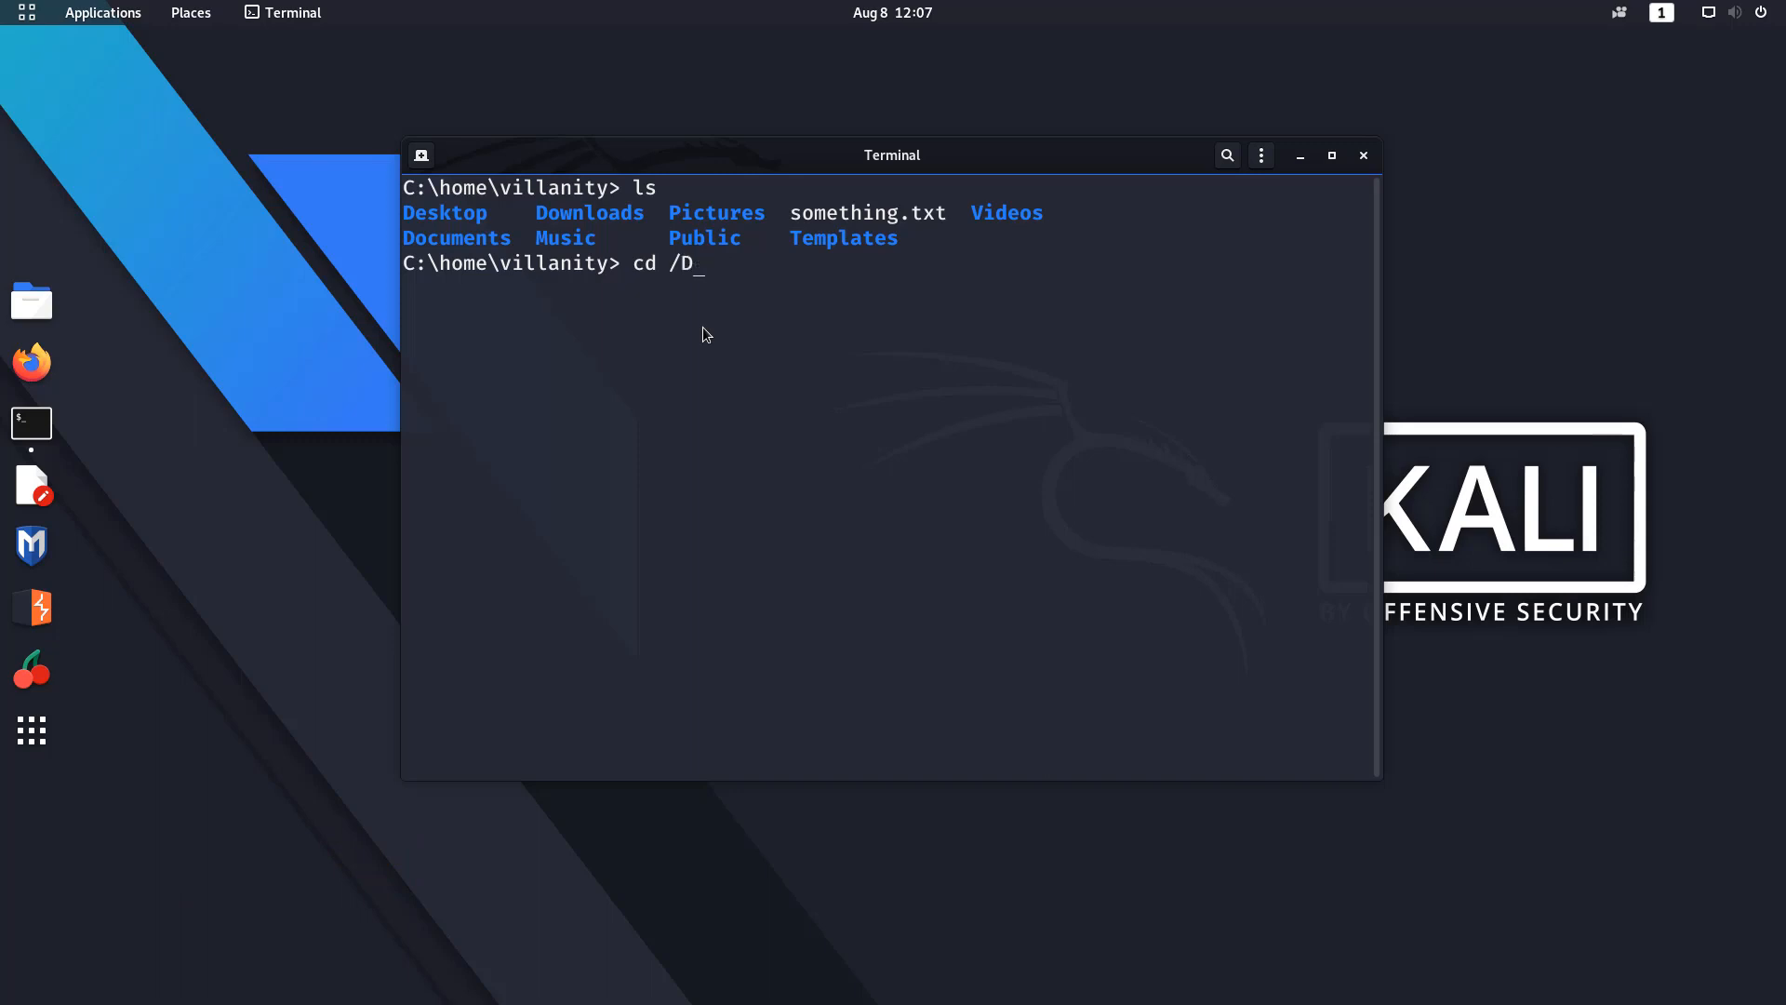
pyautogui.write('Downloads')
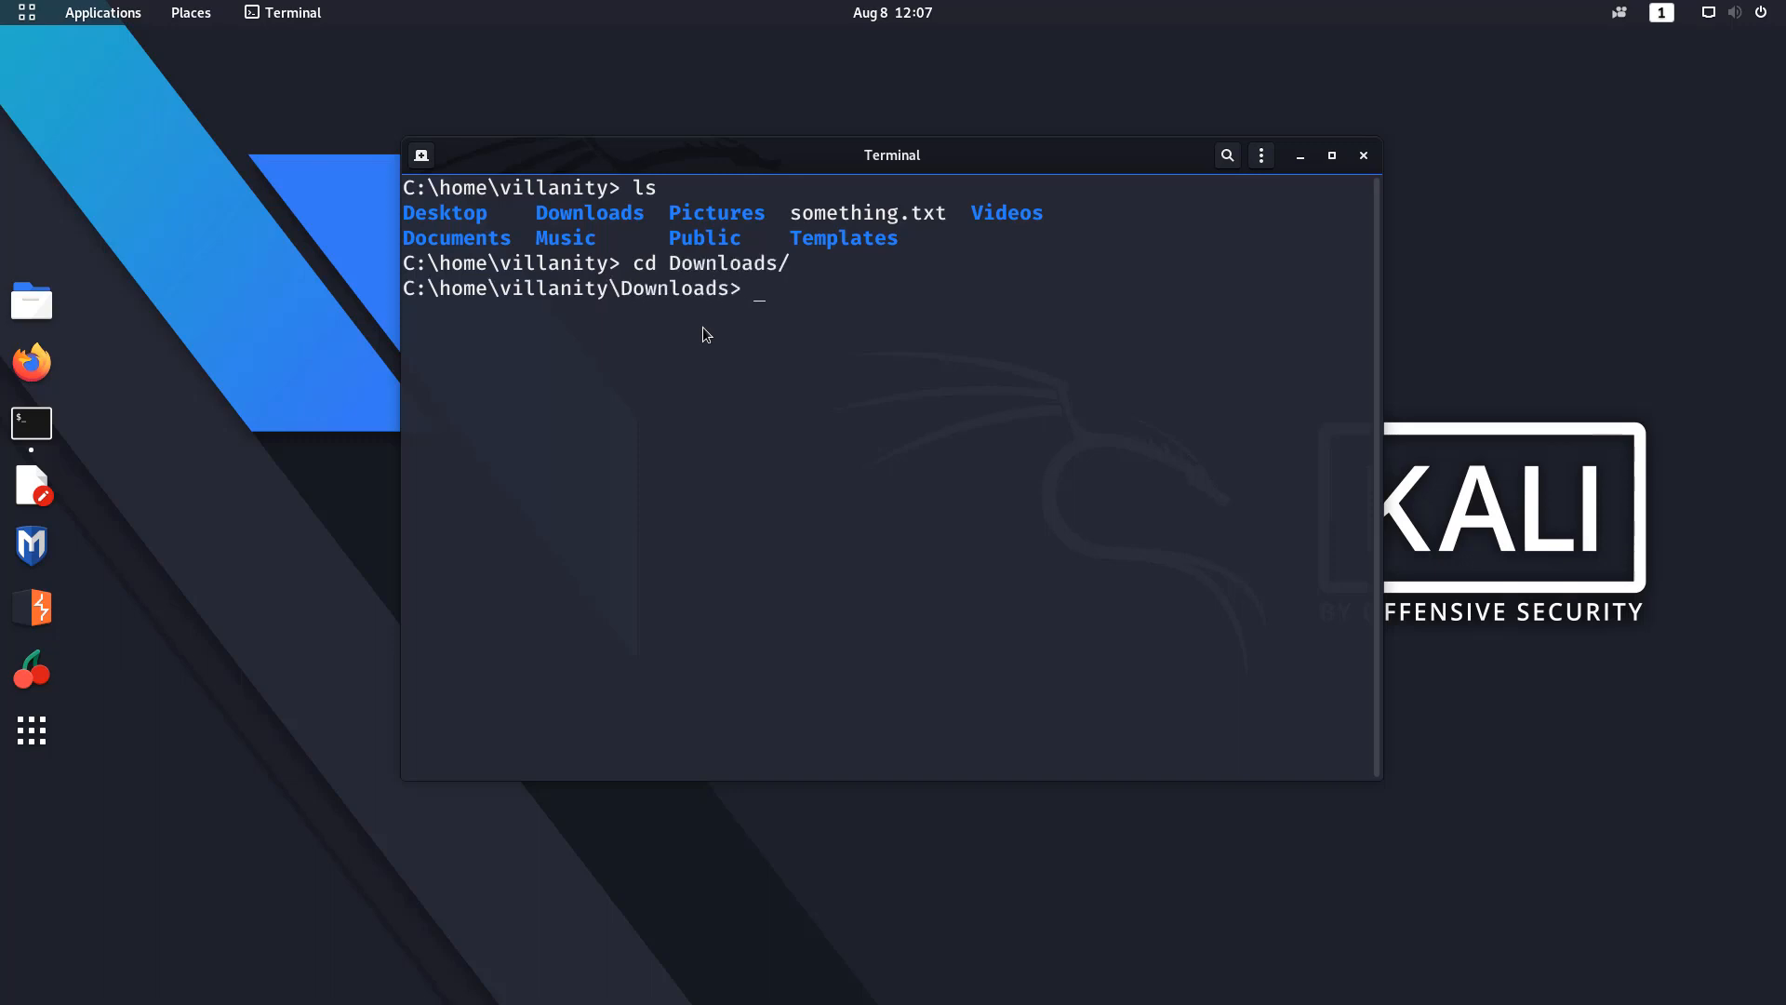
pyautogui.write('ls')
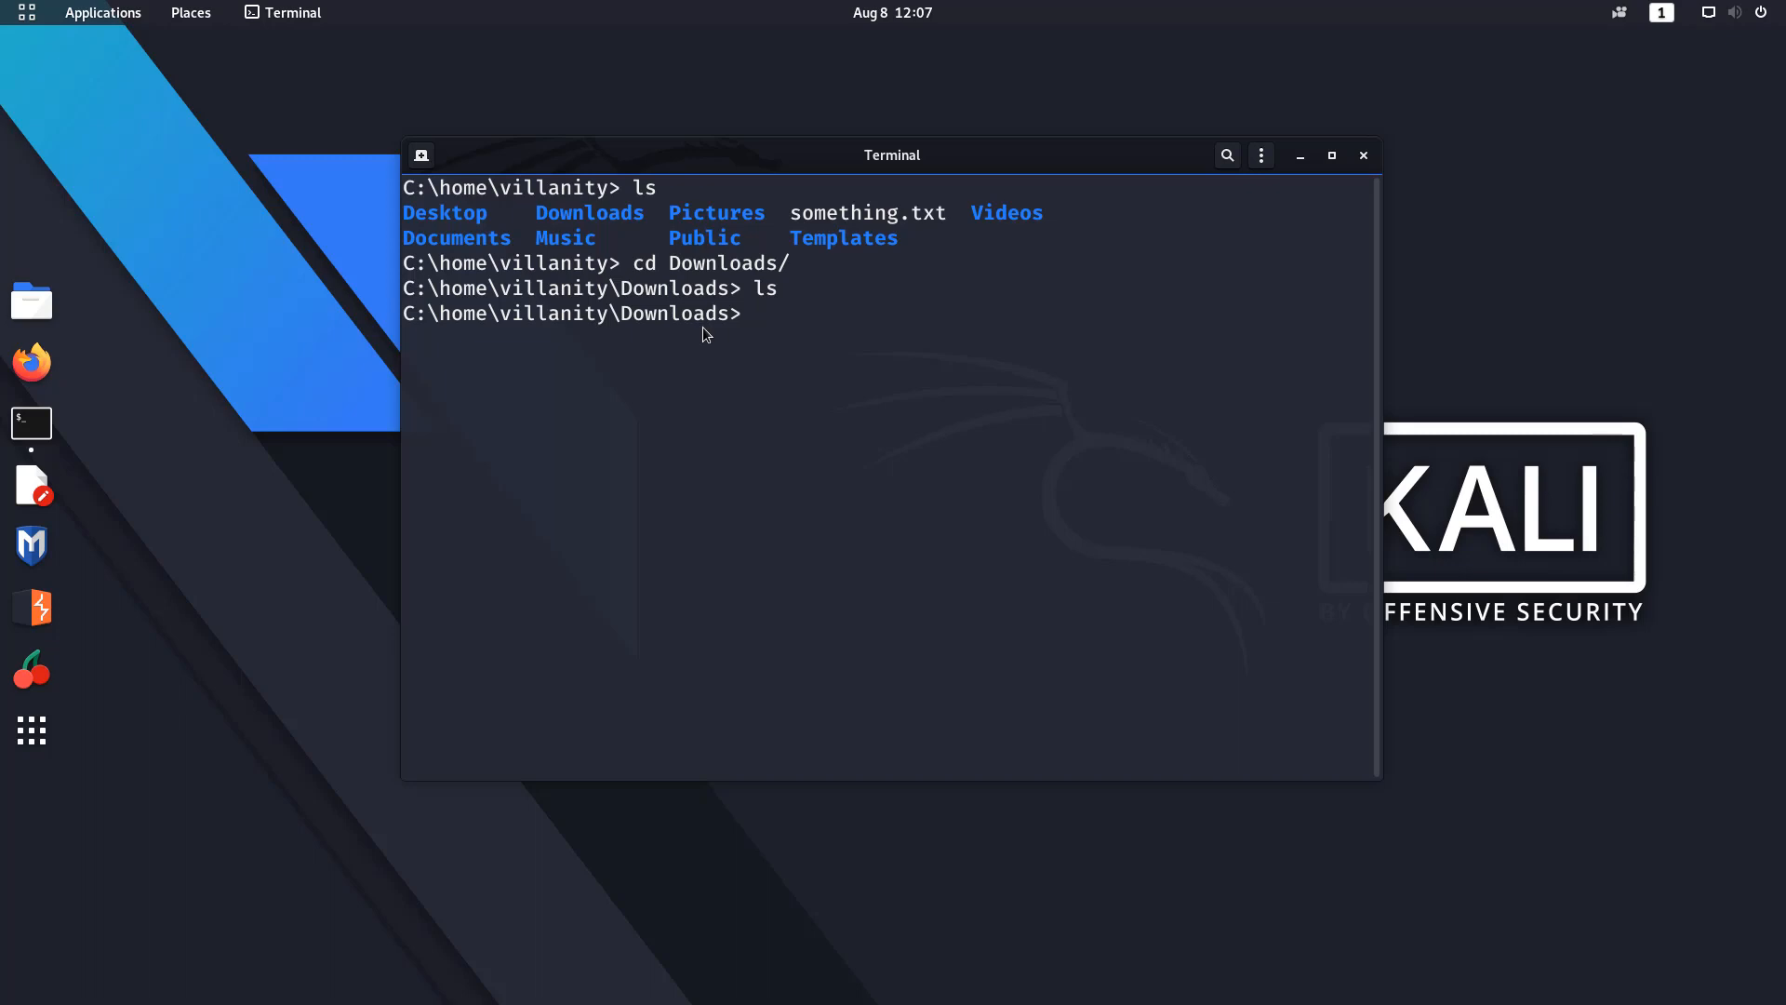
pyautogui.moveTo(892, 156); pyautogui.dragTo(1295, 354)
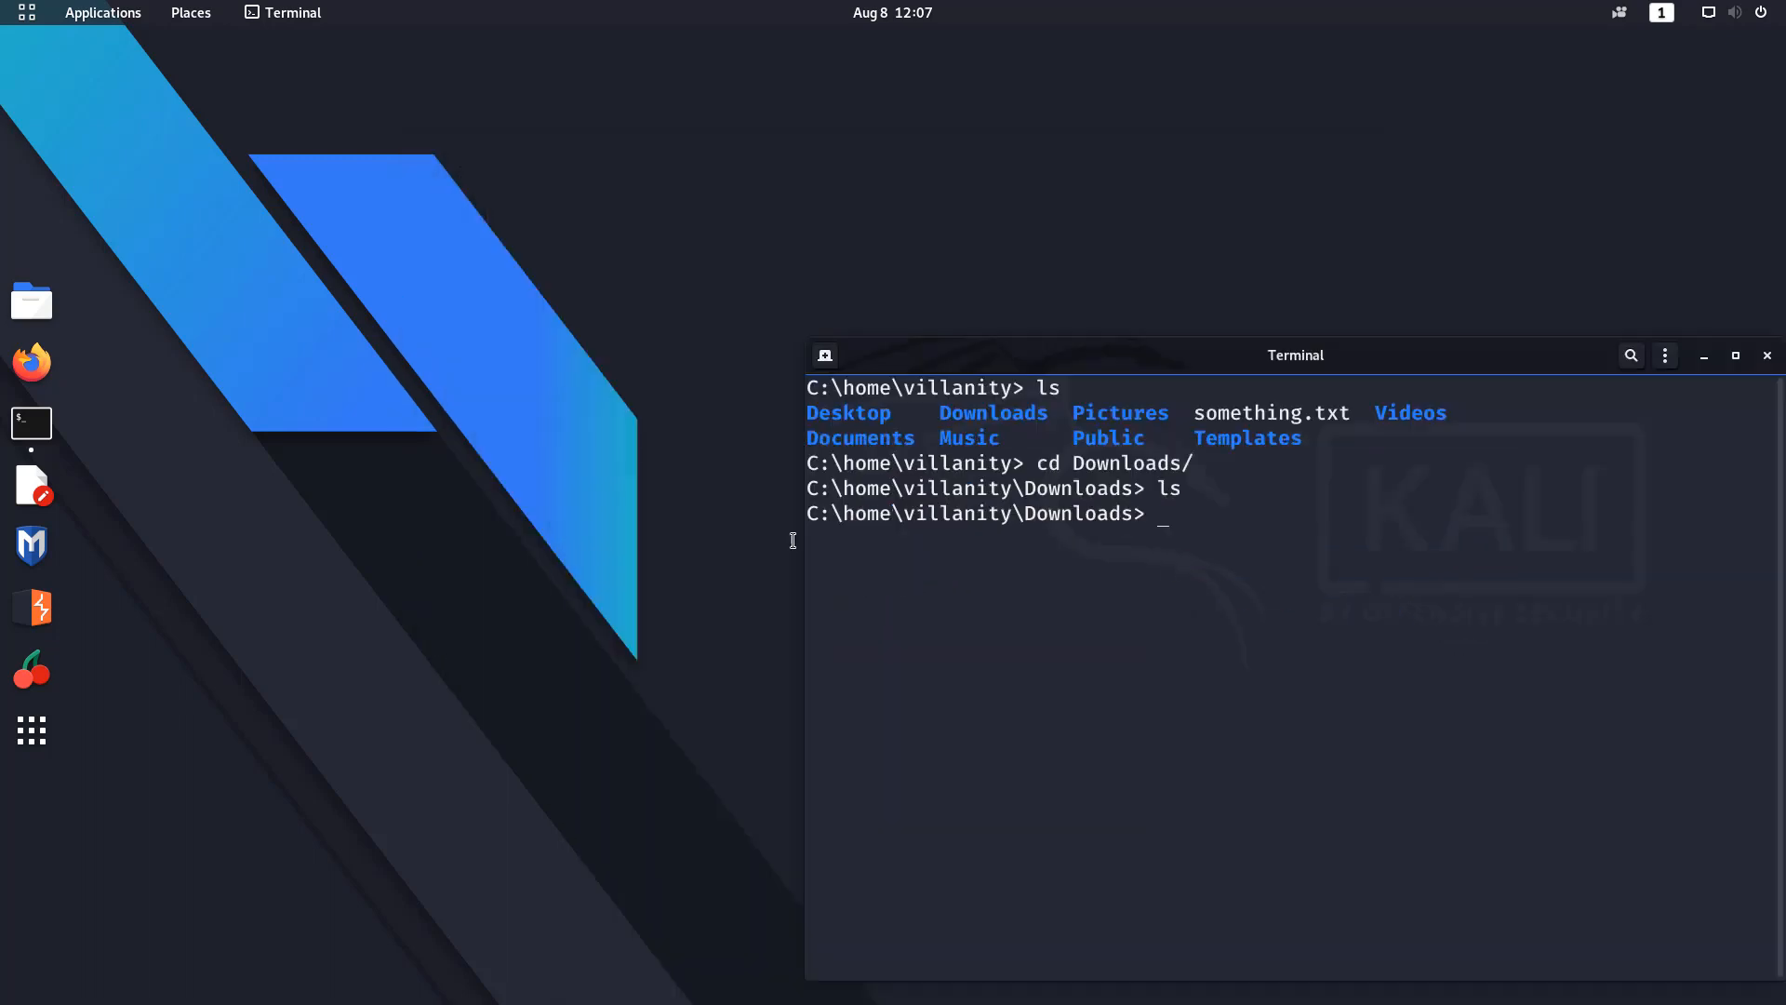
pyautogui.moveTo(1295, 354); pyautogui.dragTo(984, 189)
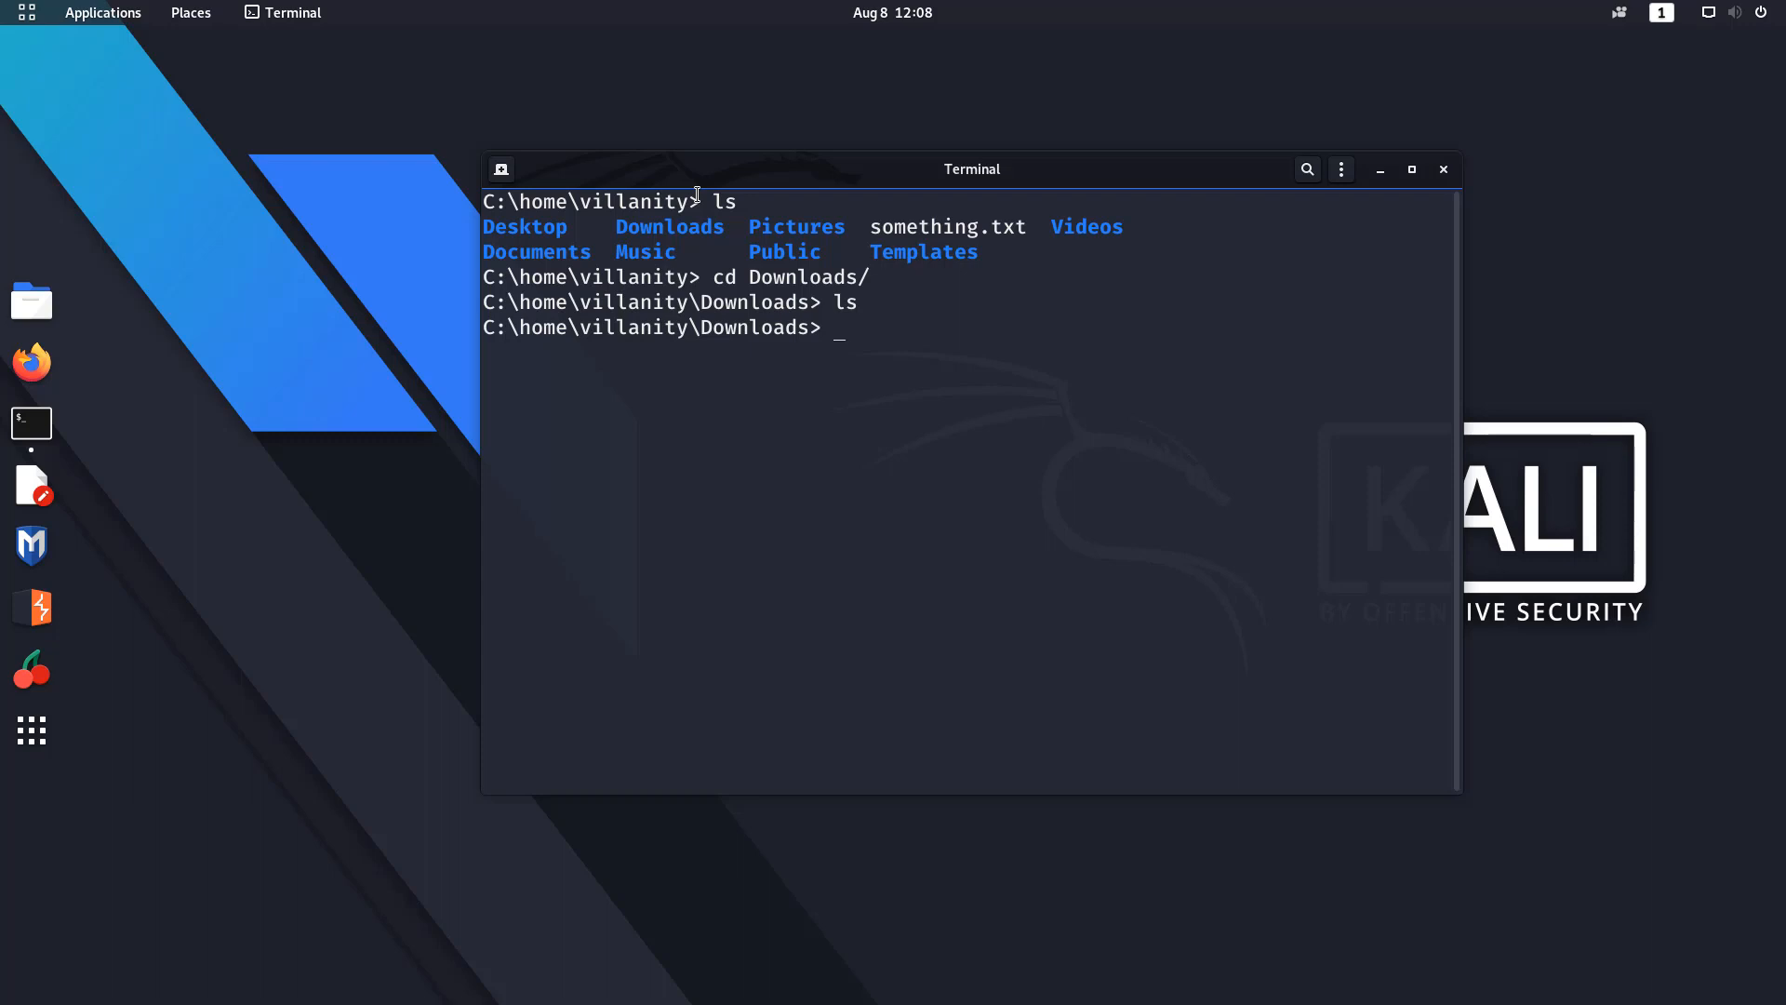
pyautogui.moveTo(970, 168); pyautogui.dragTo(1176, 328)
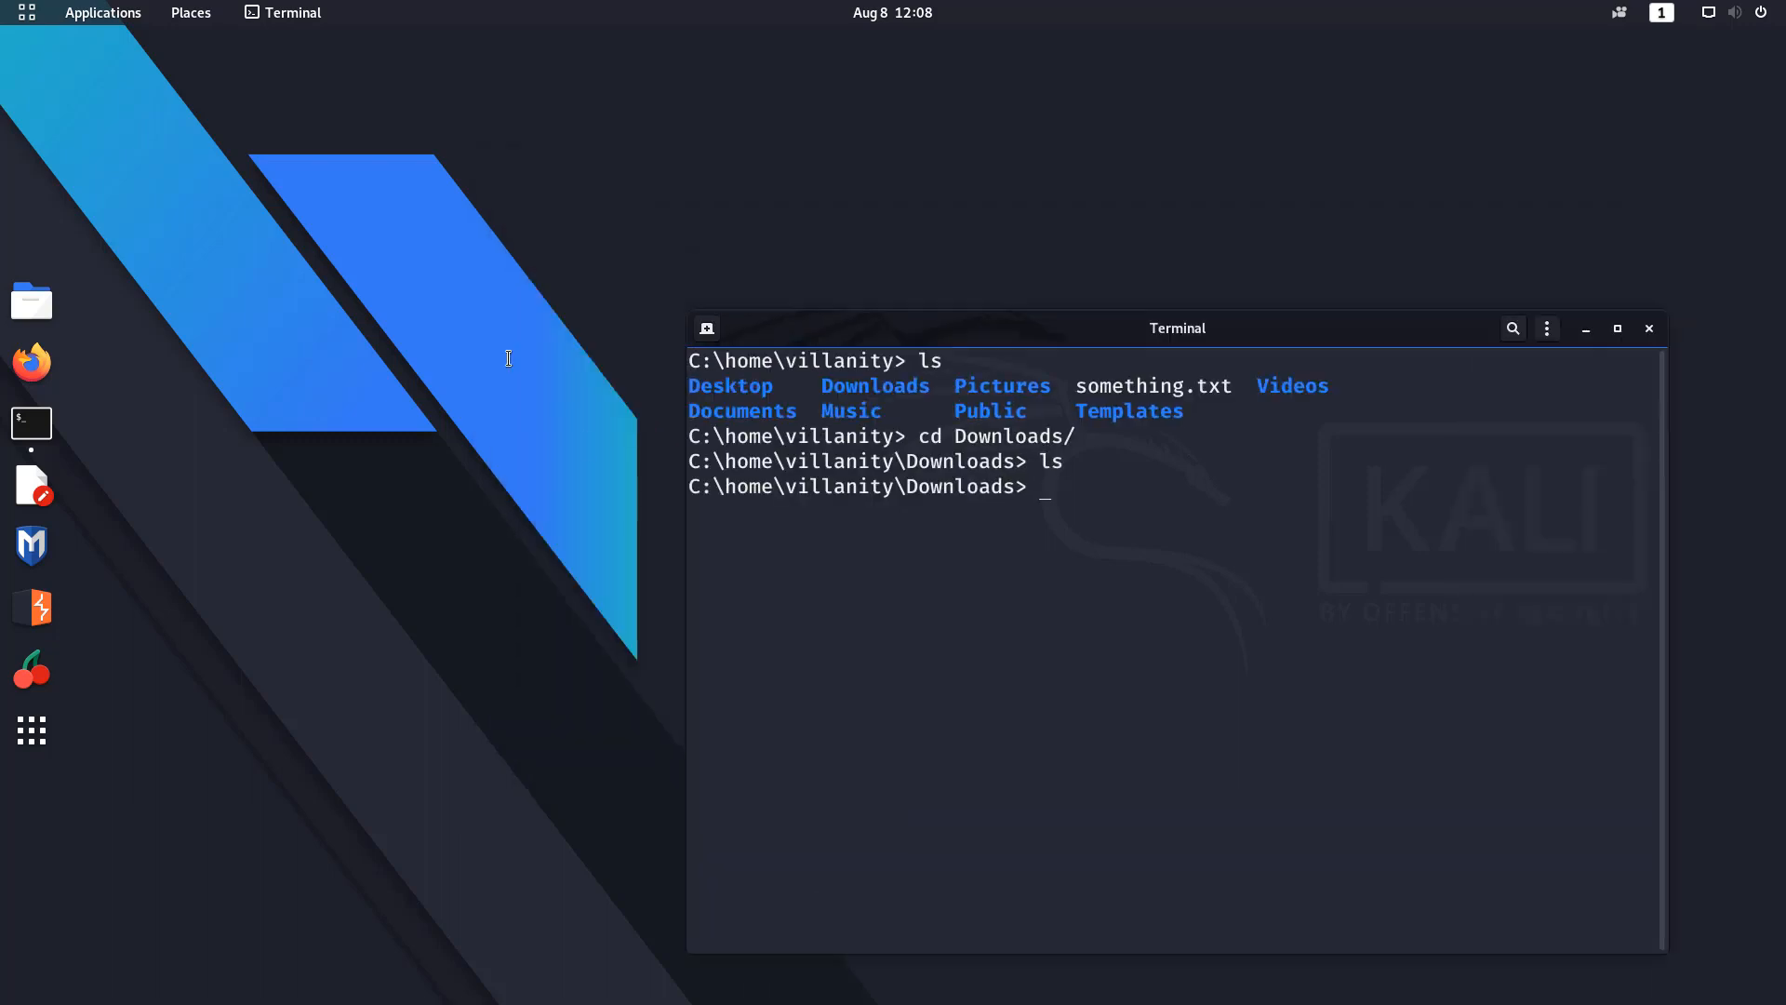
pyautogui.moveTo(1176, 329); pyautogui.dragTo(914, 135)
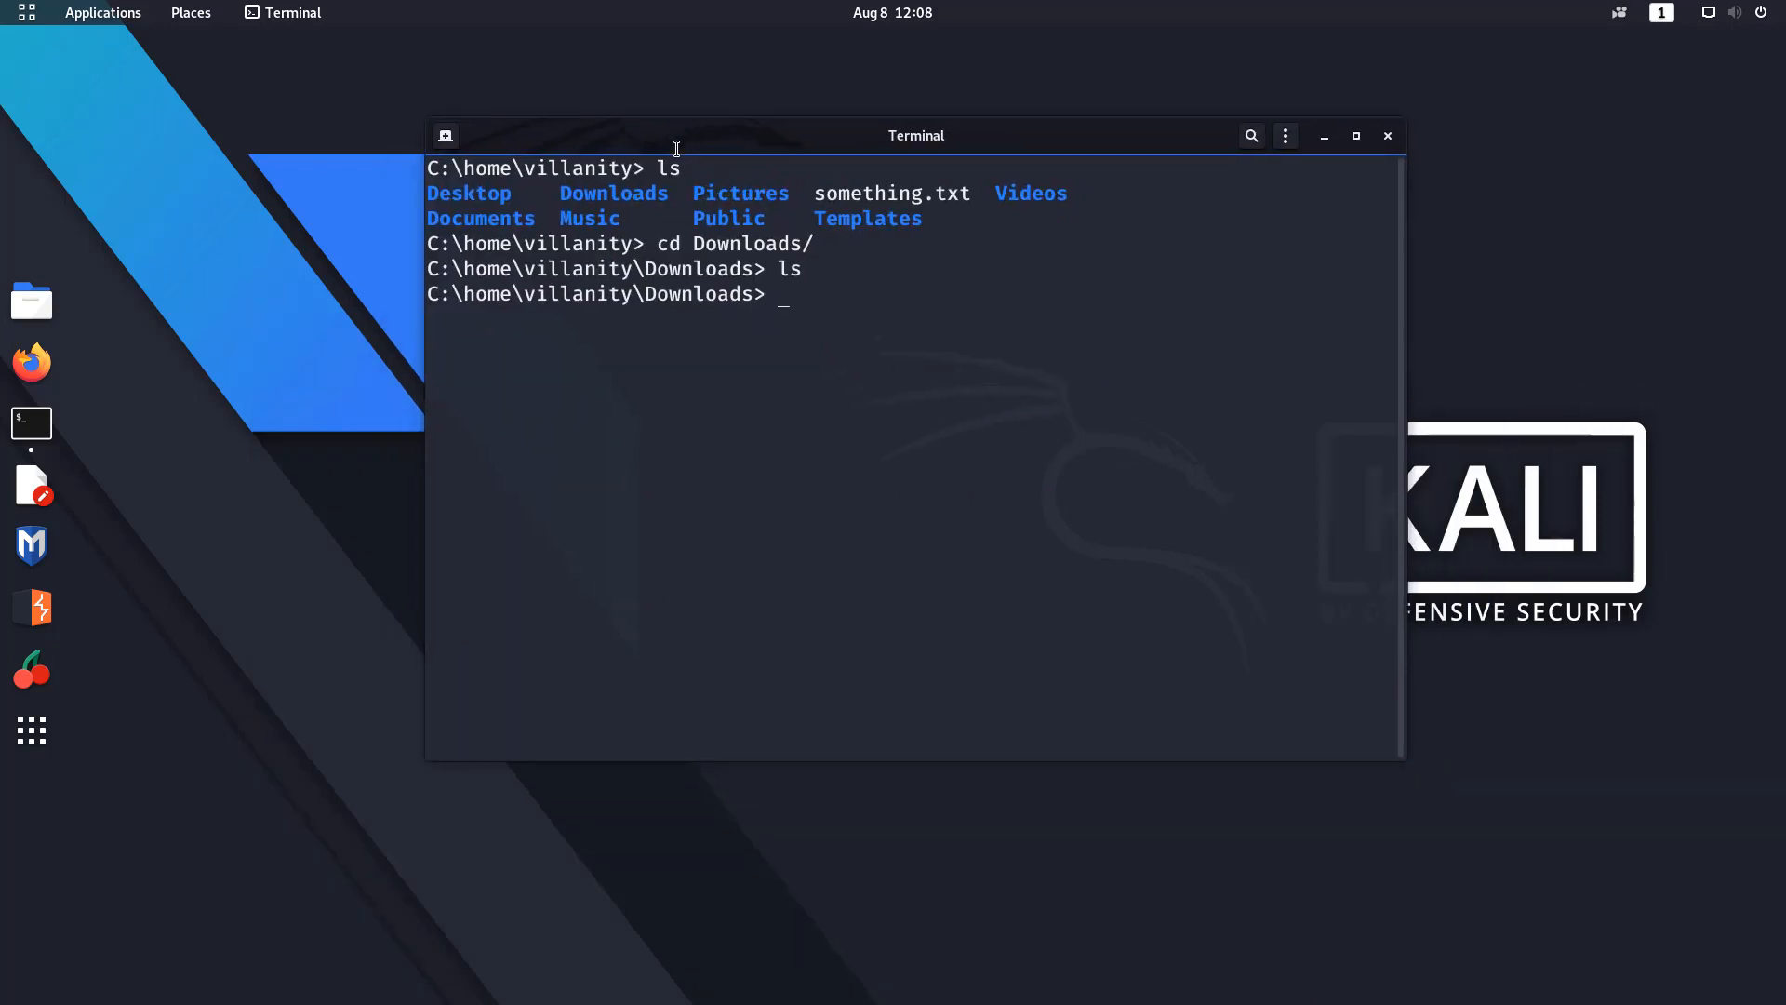
# - Run kali-undercover from Downloads, which reports it only works on the Xfce desktop
pyautogui.write('kal')
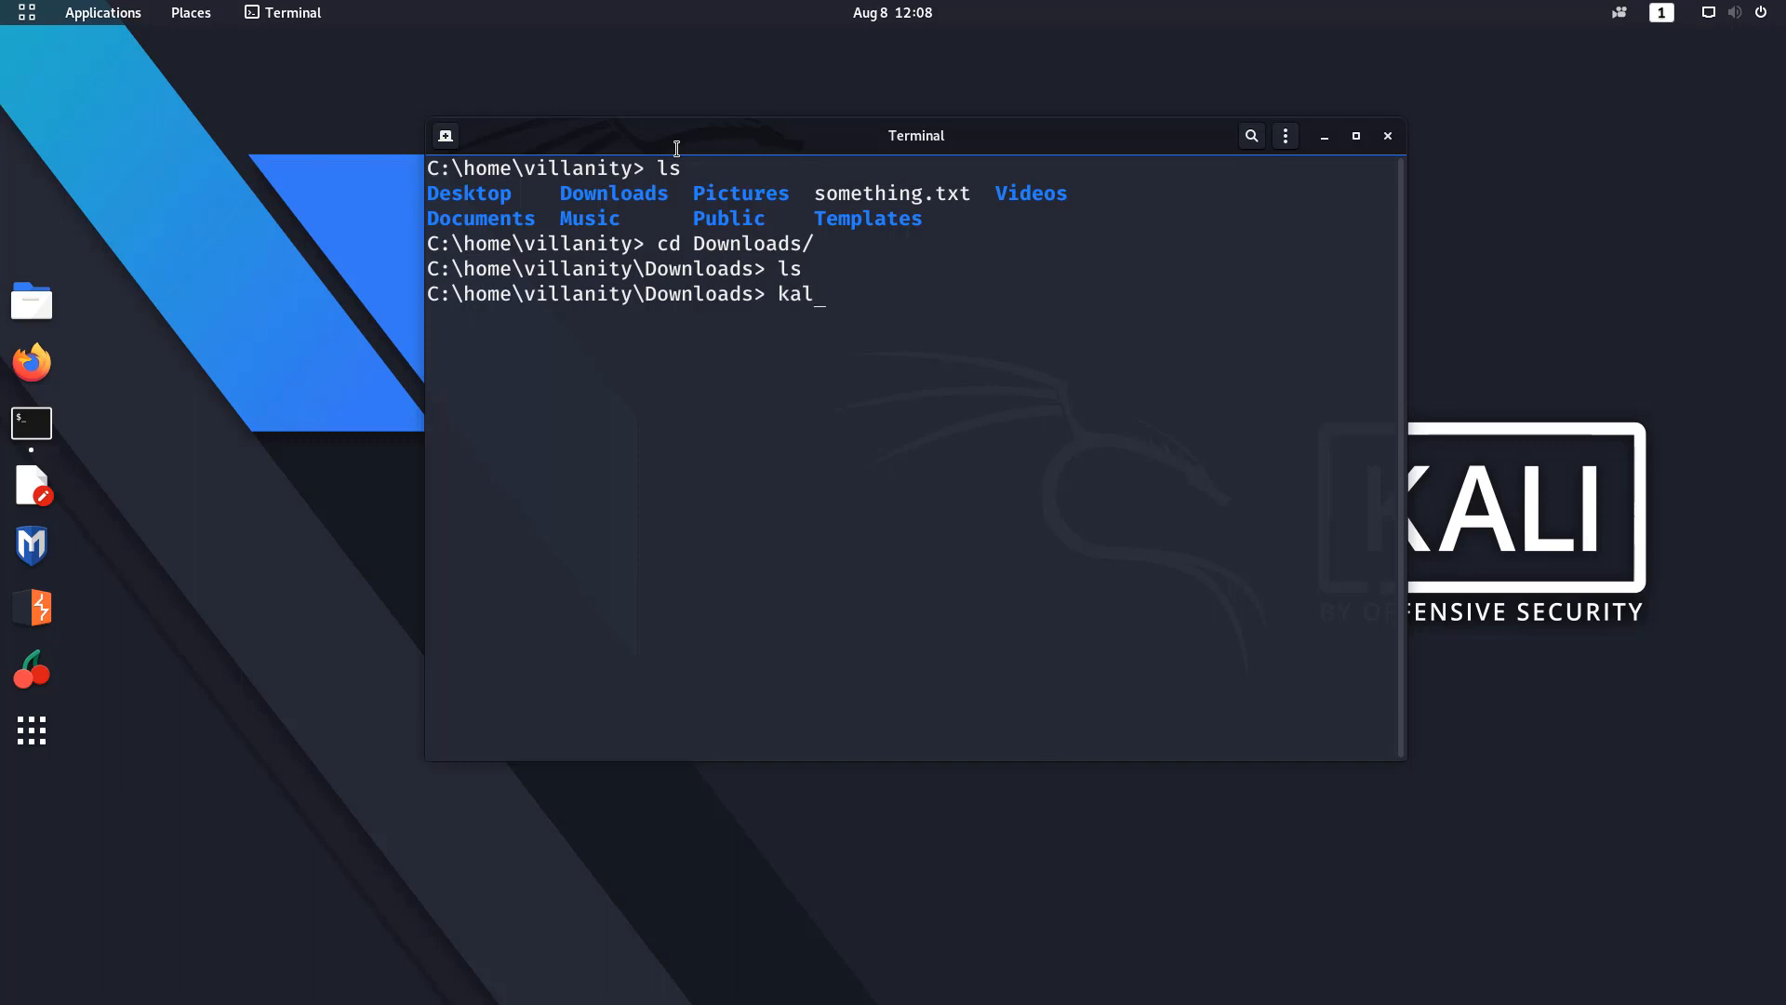
pyautogui.write('i-undercover')
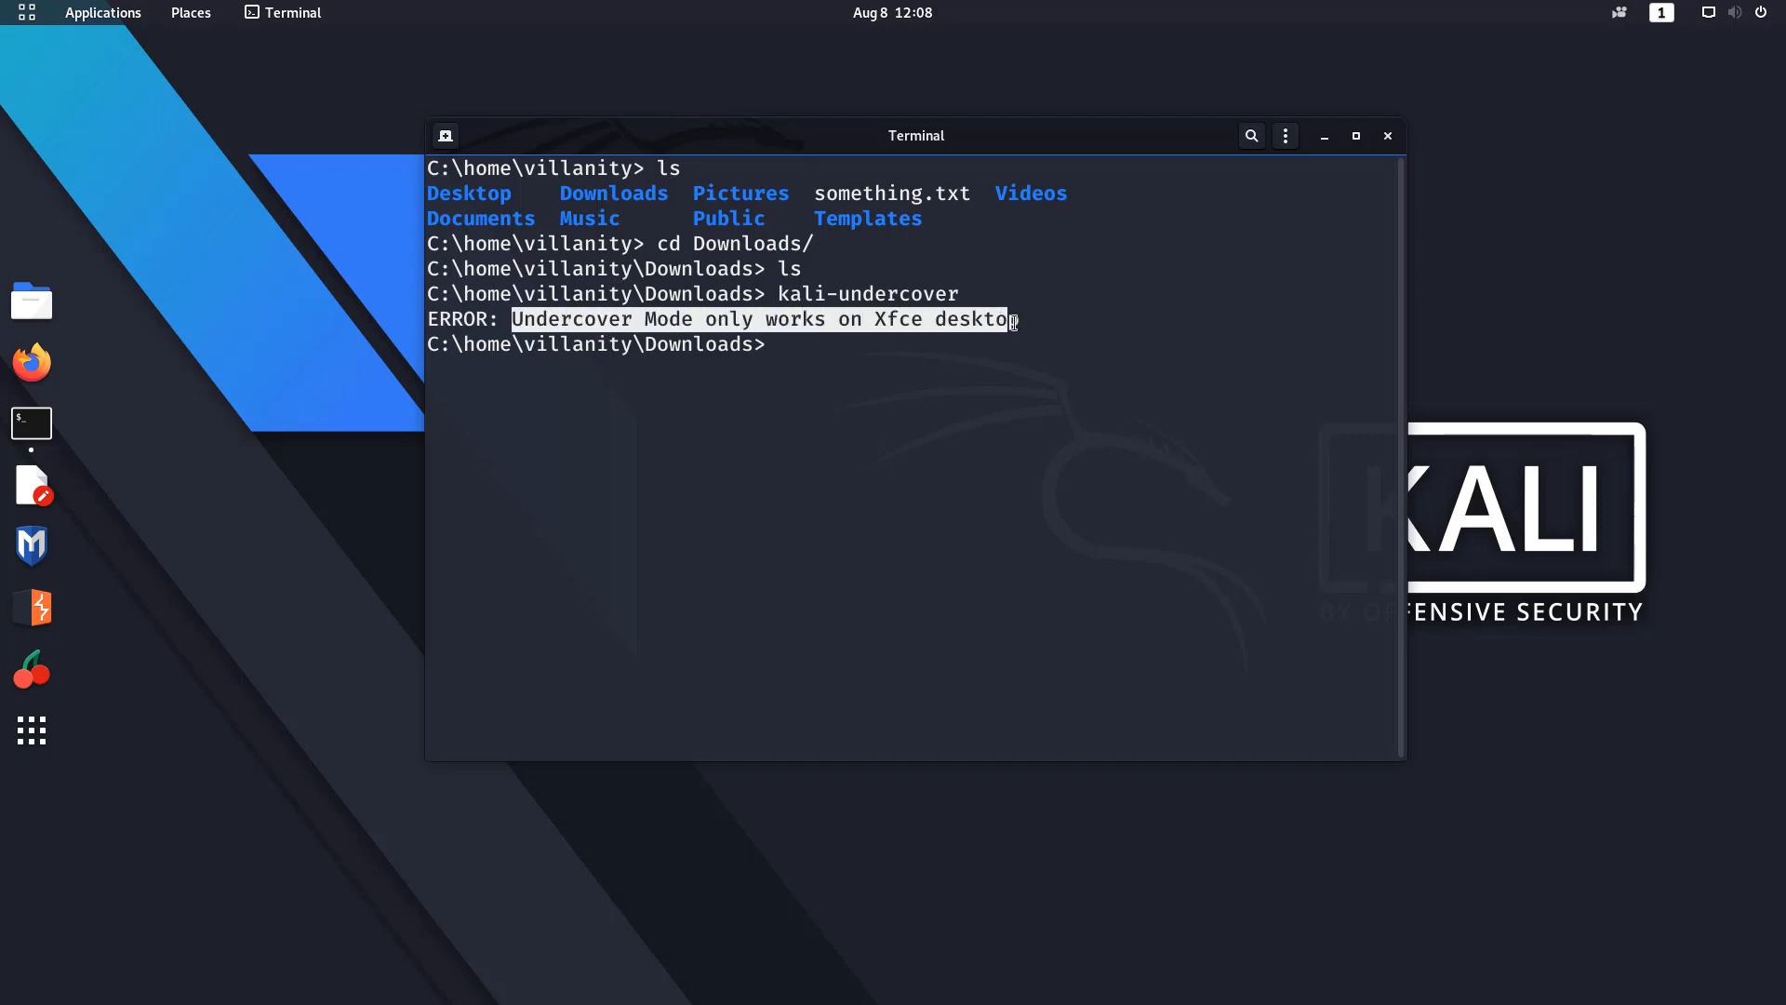
# - Close the terminal window, leaving the plain Kali GNOME desktop
pyautogui.click(1387, 136)
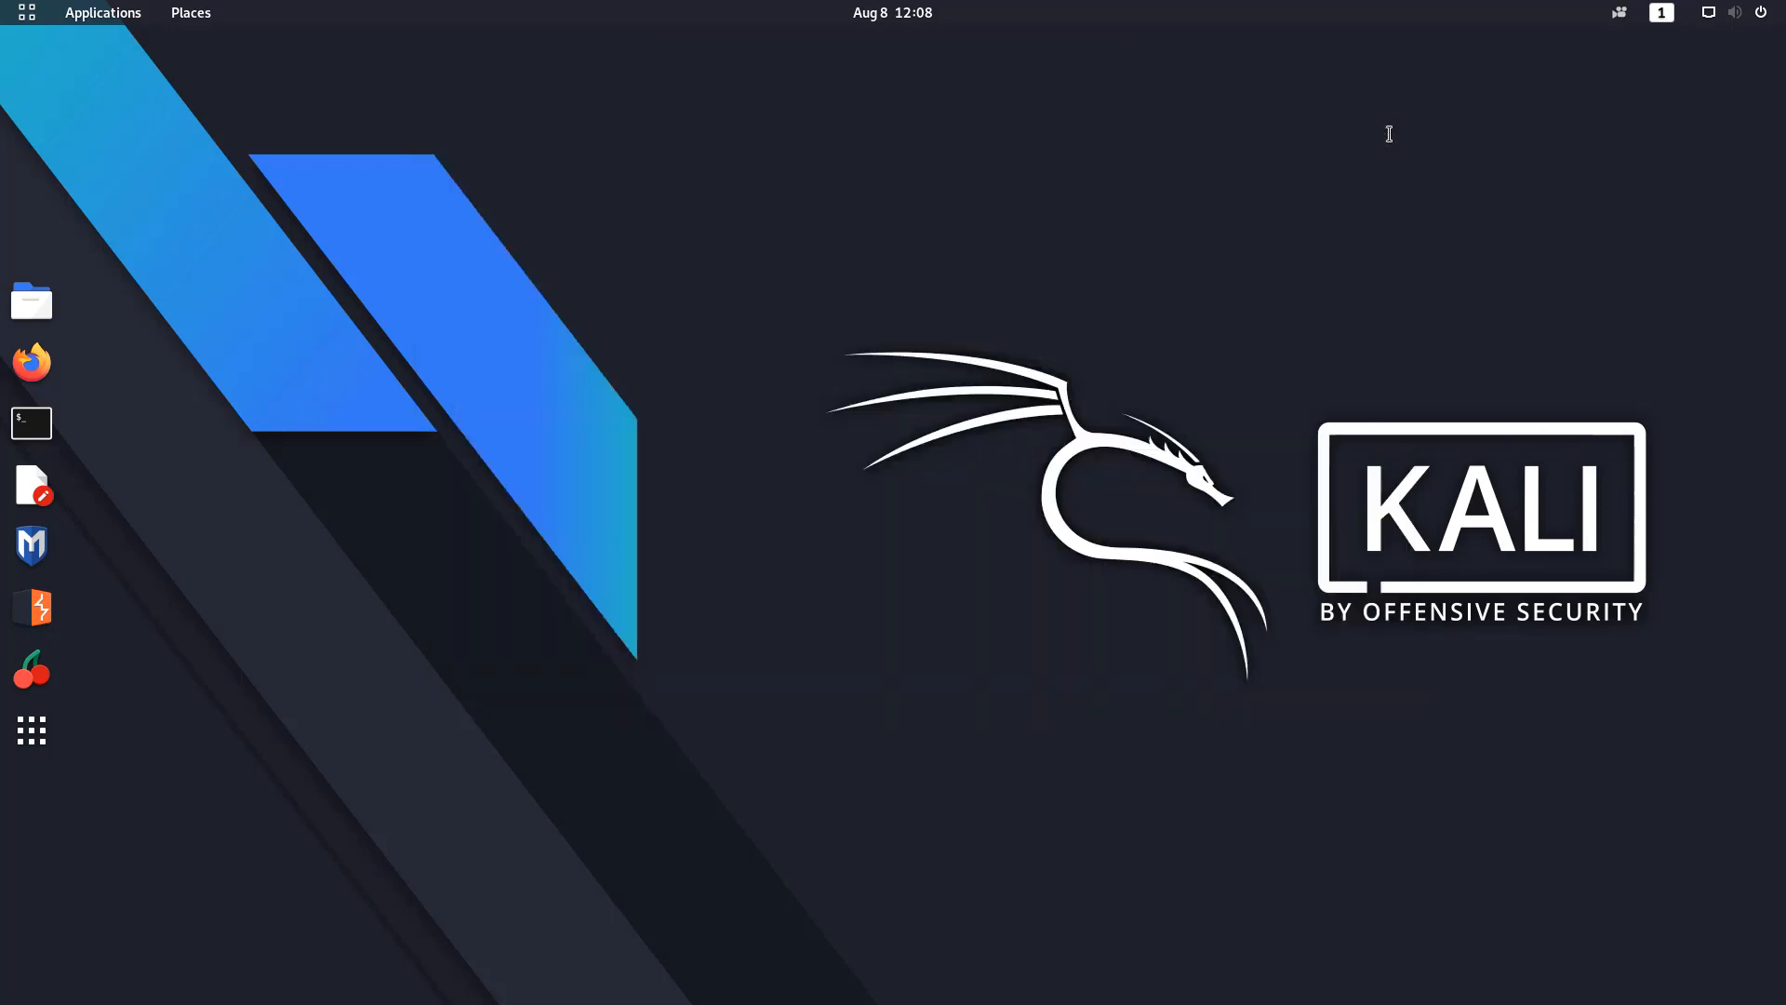
pyautogui.moveTo(719, 249)
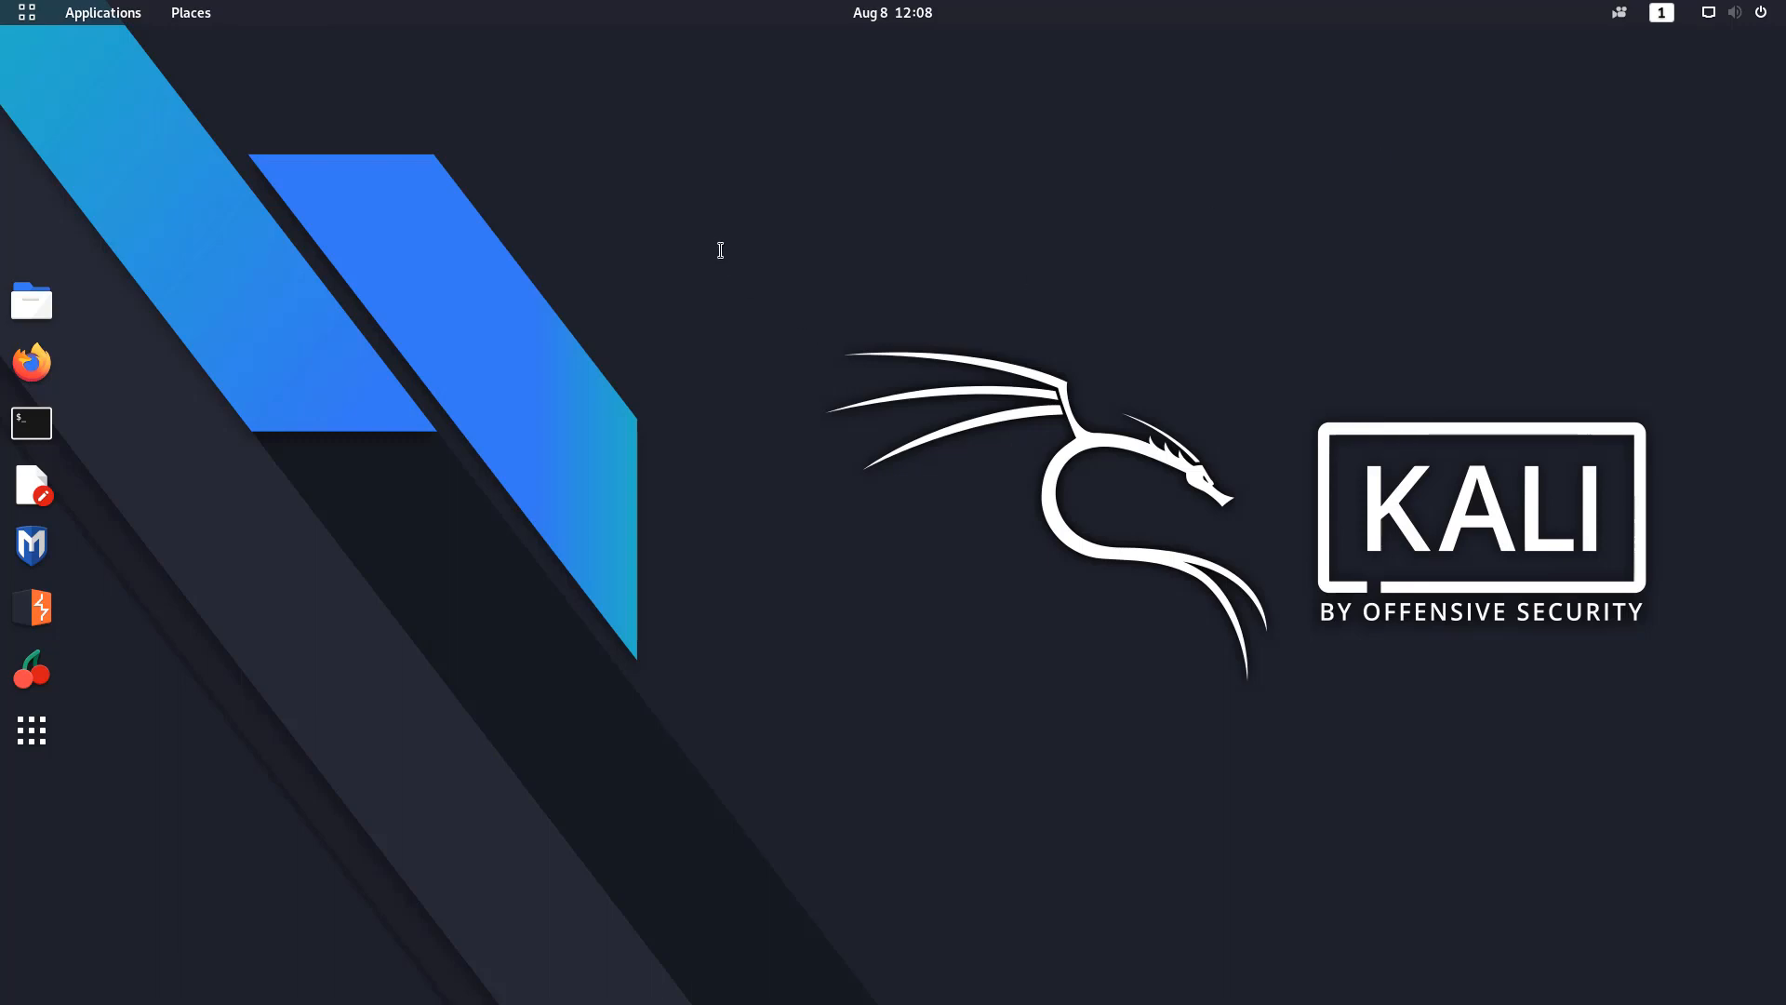
pyautogui.moveTo(500, 975)
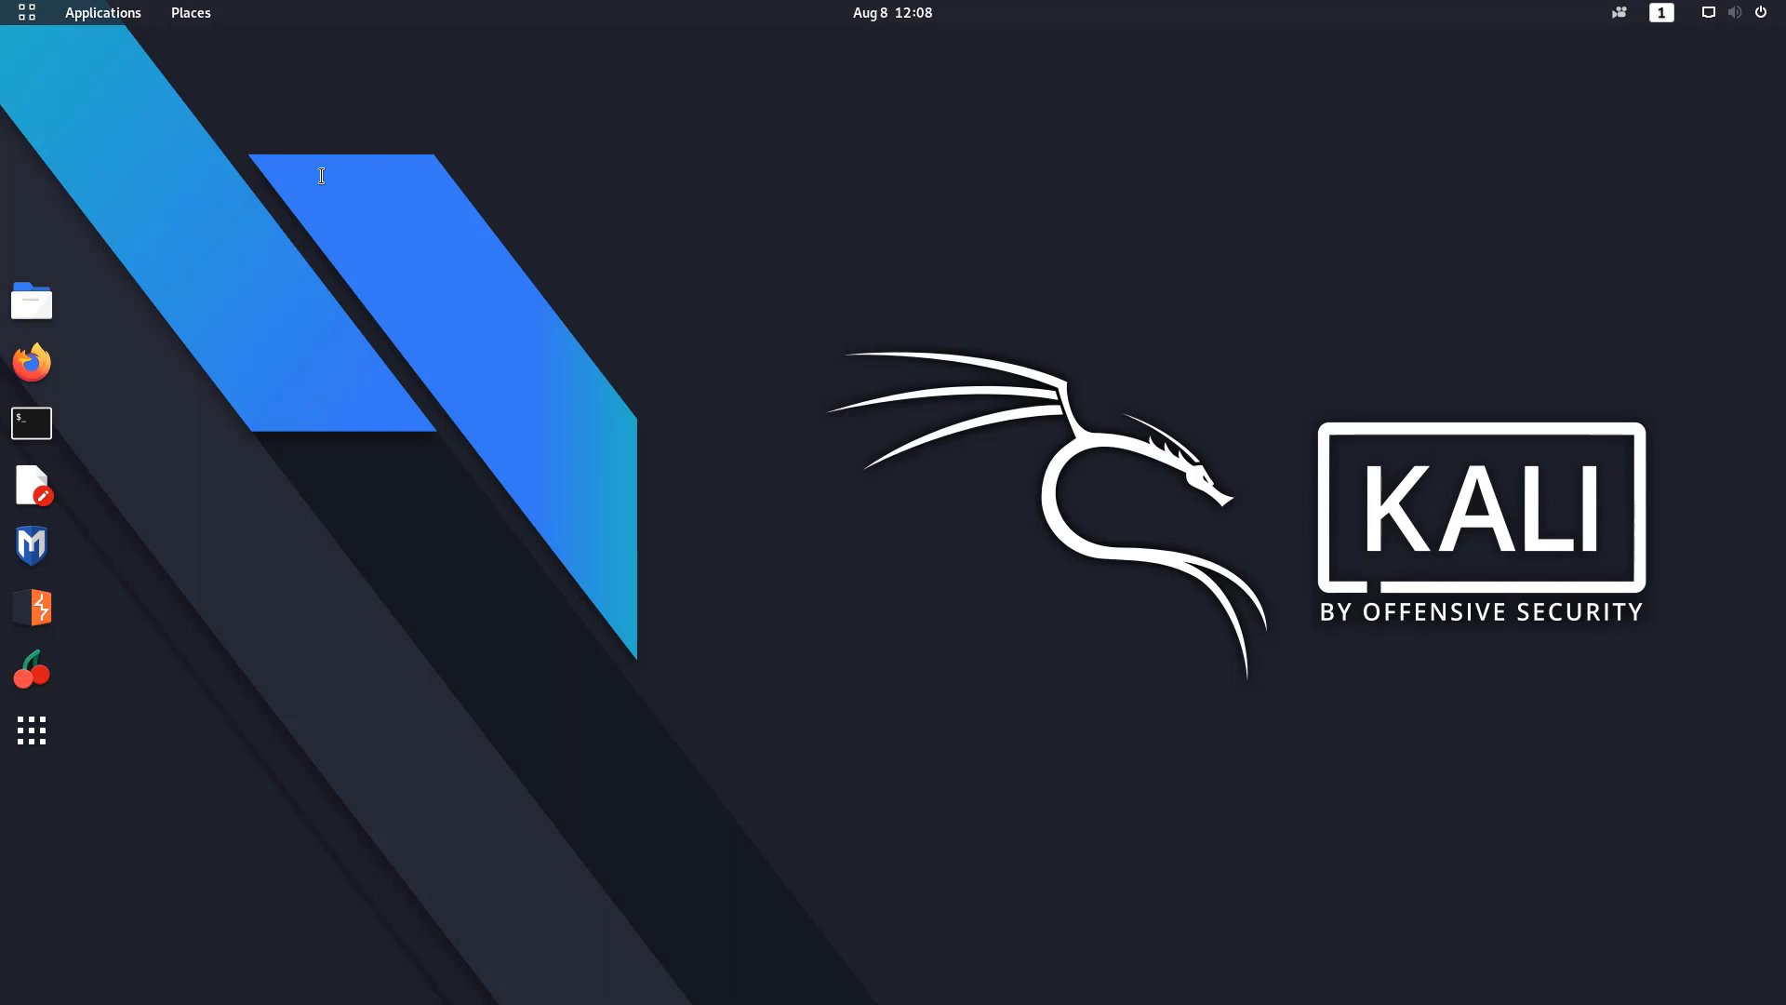
pyautogui.moveTo(594, 222)
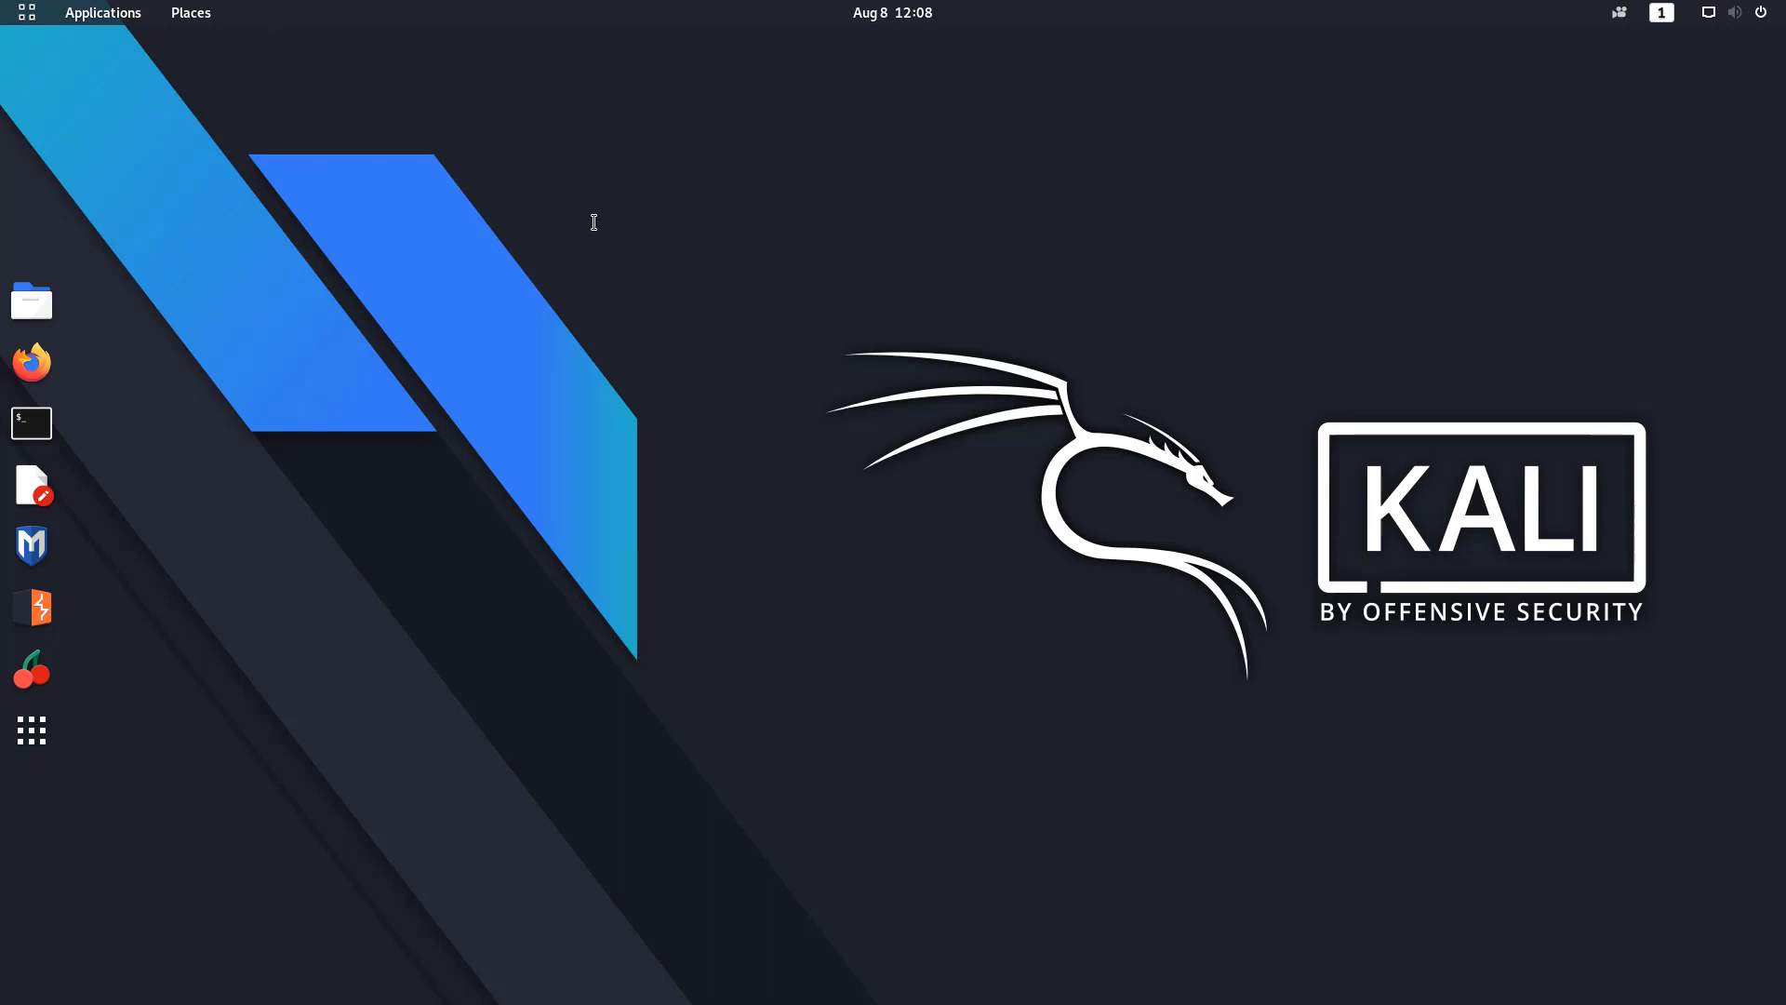
pyautogui.moveTo(1720, 50)
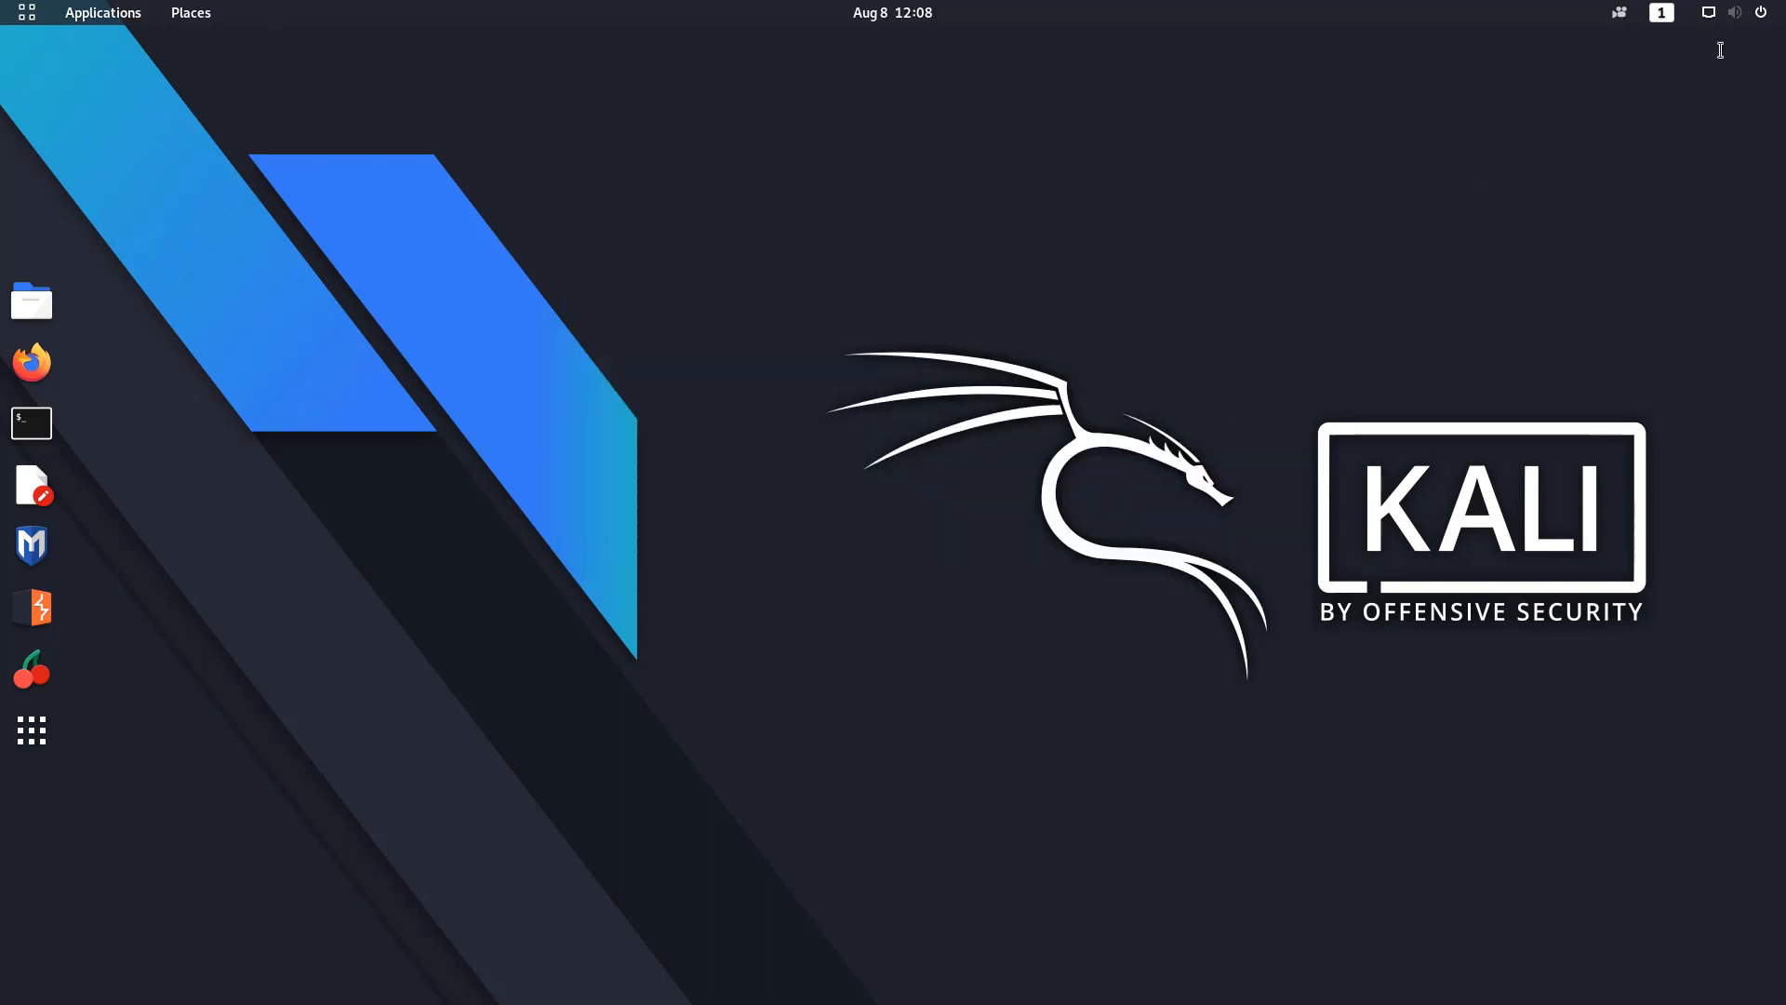
pyautogui.click(1760, 12)
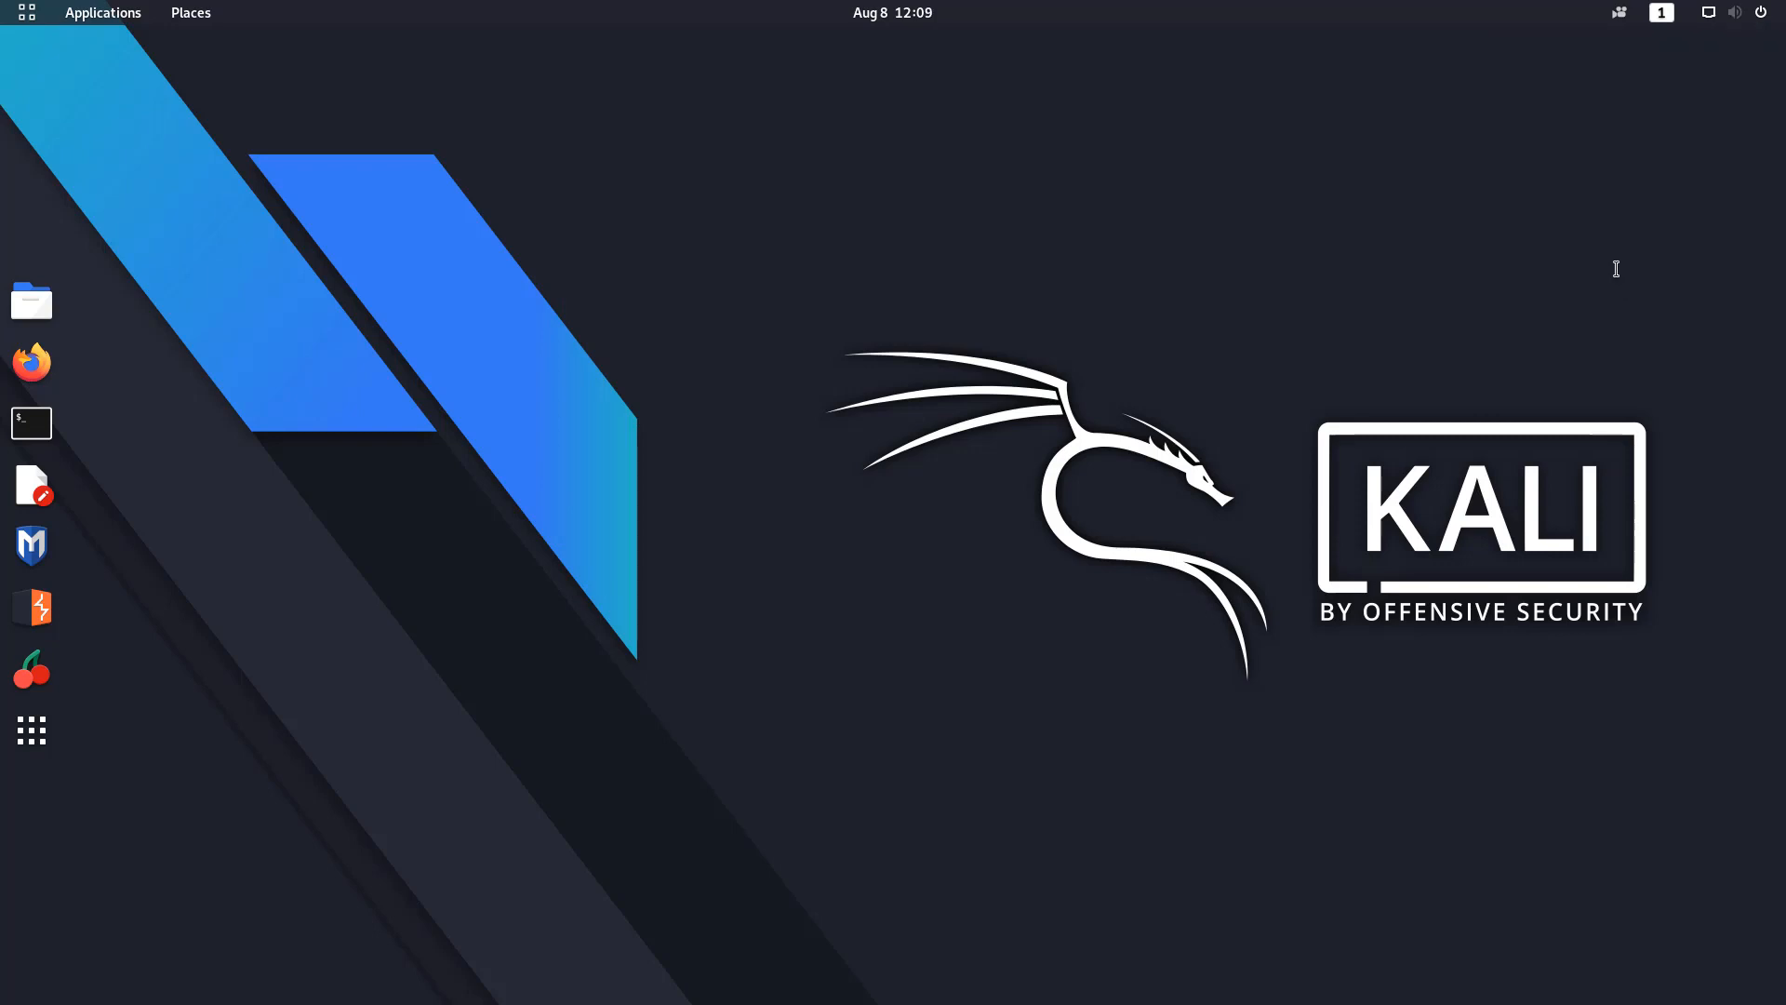
# - Log out of the GNOME session via the system menu, confirming Log Out
pyautogui.click(1757, 12)
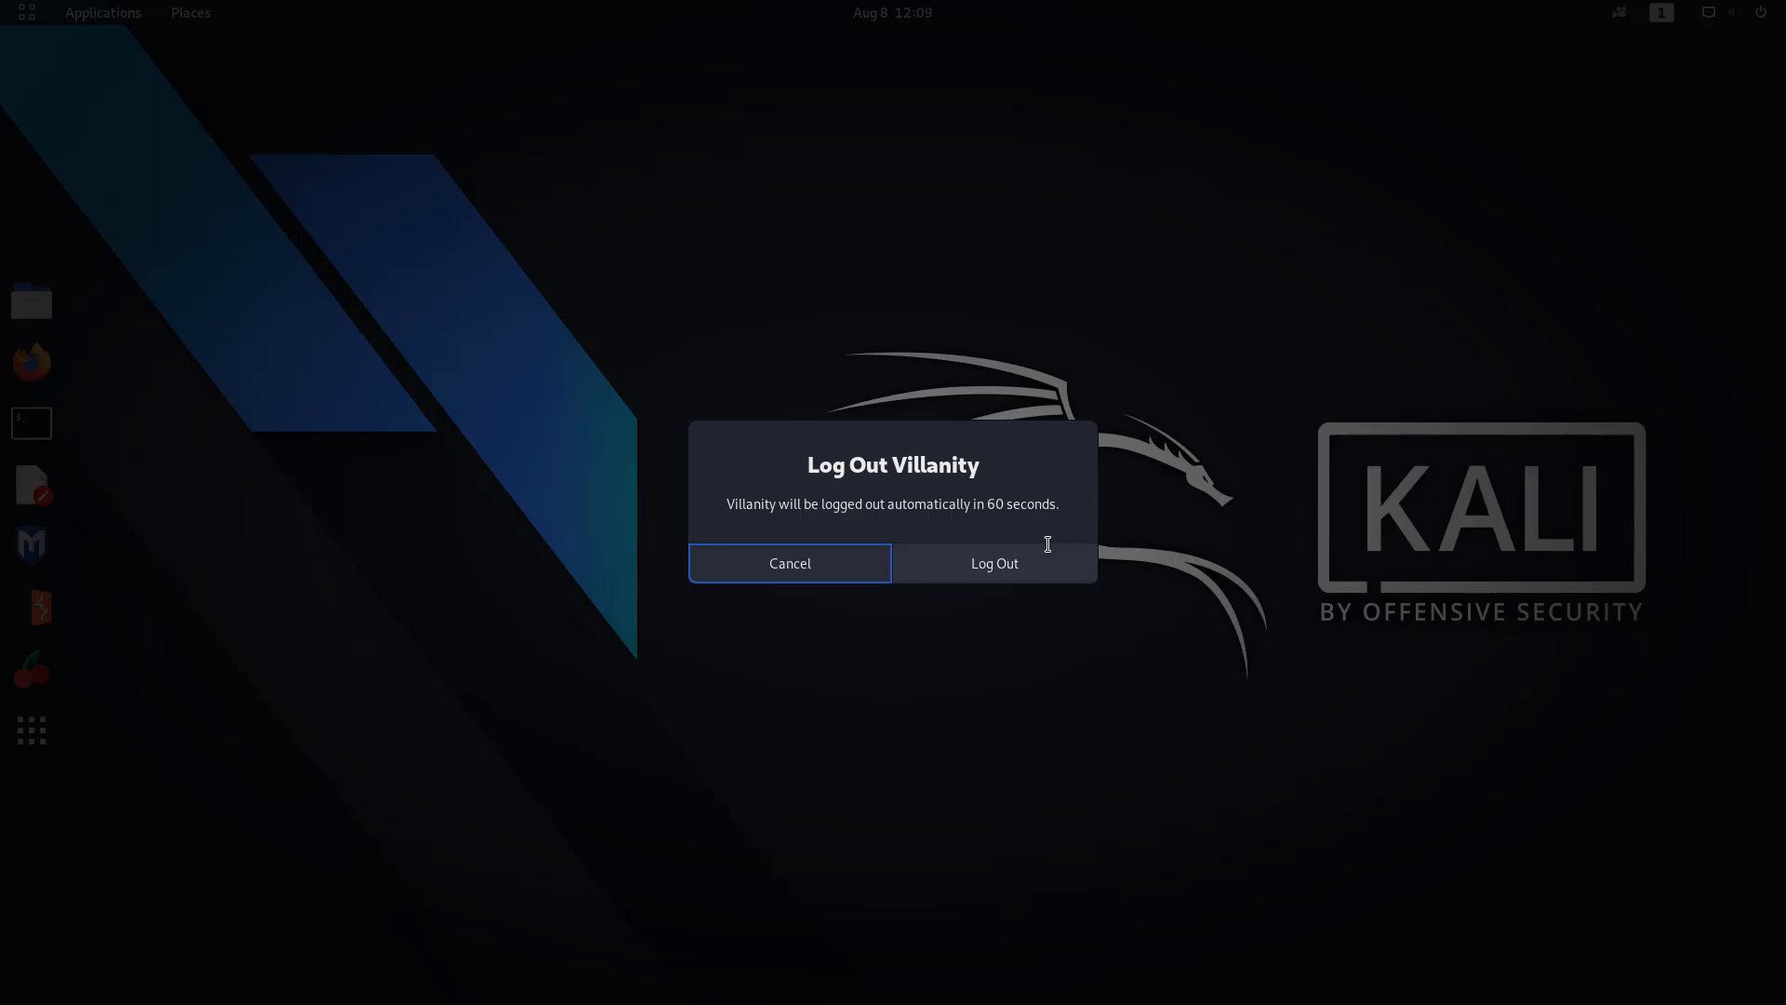
pyautogui.click(788, 563)
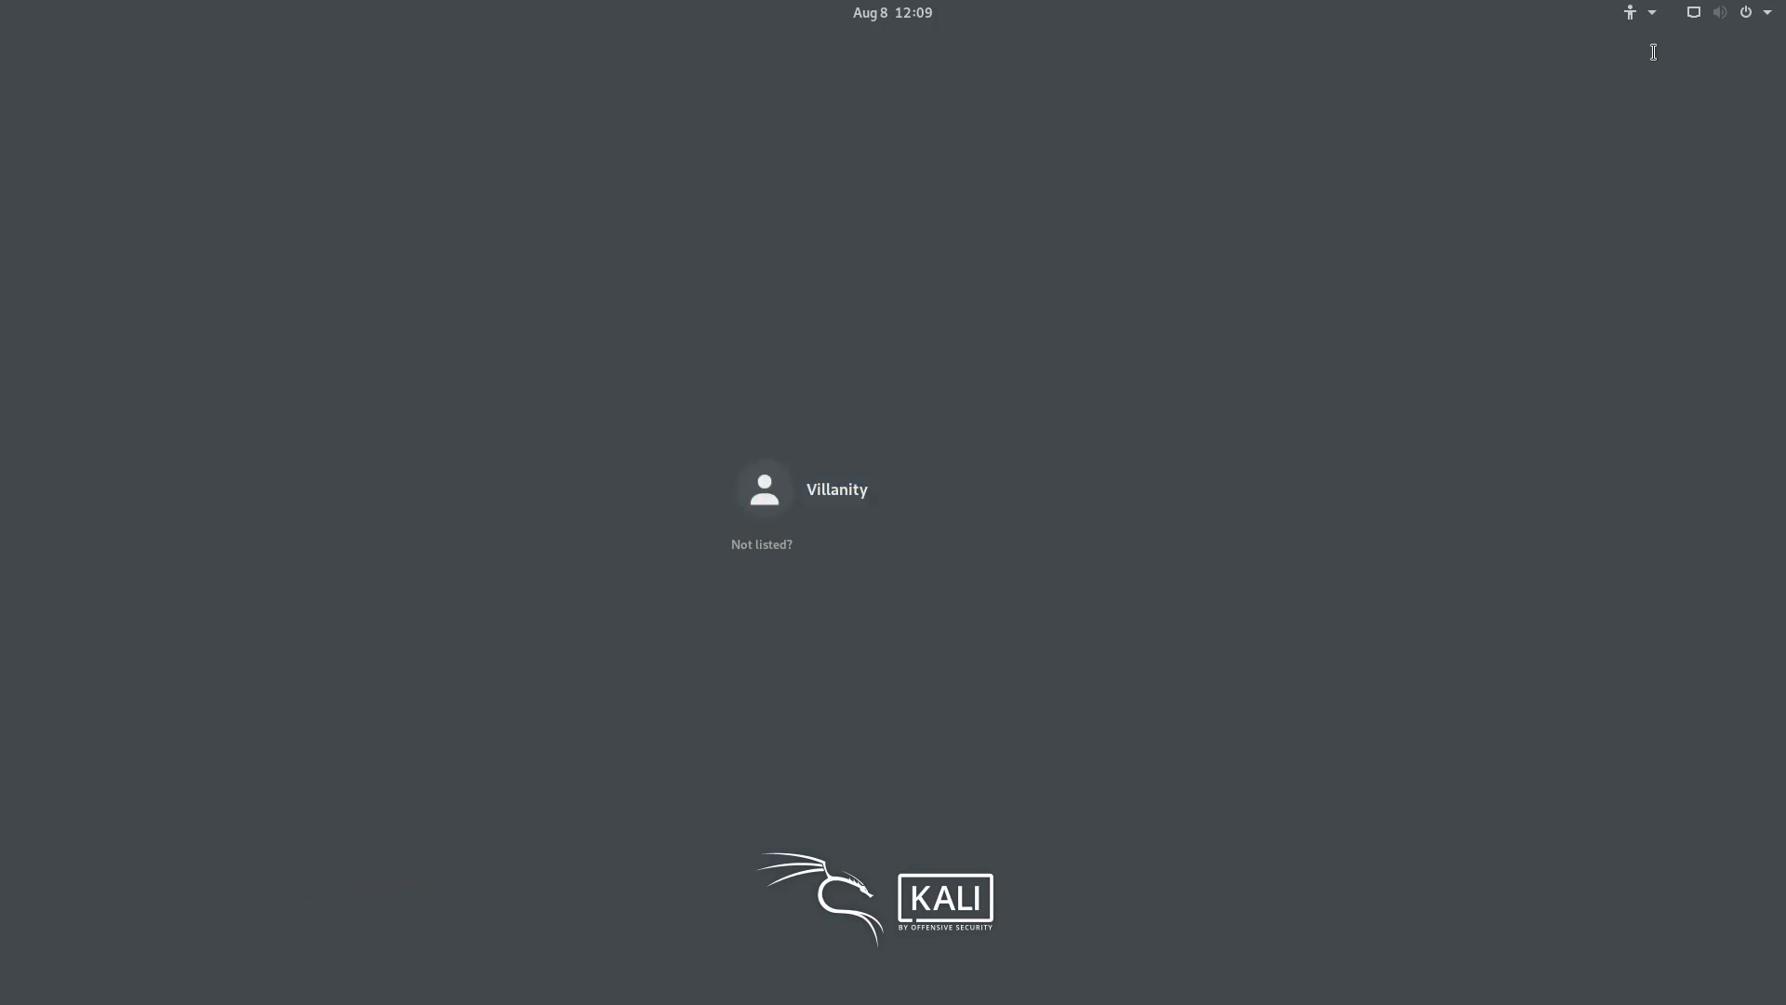
# - Select the user account at the login screen and choose Xfce Session for the next login
pyautogui.click(883, 489)
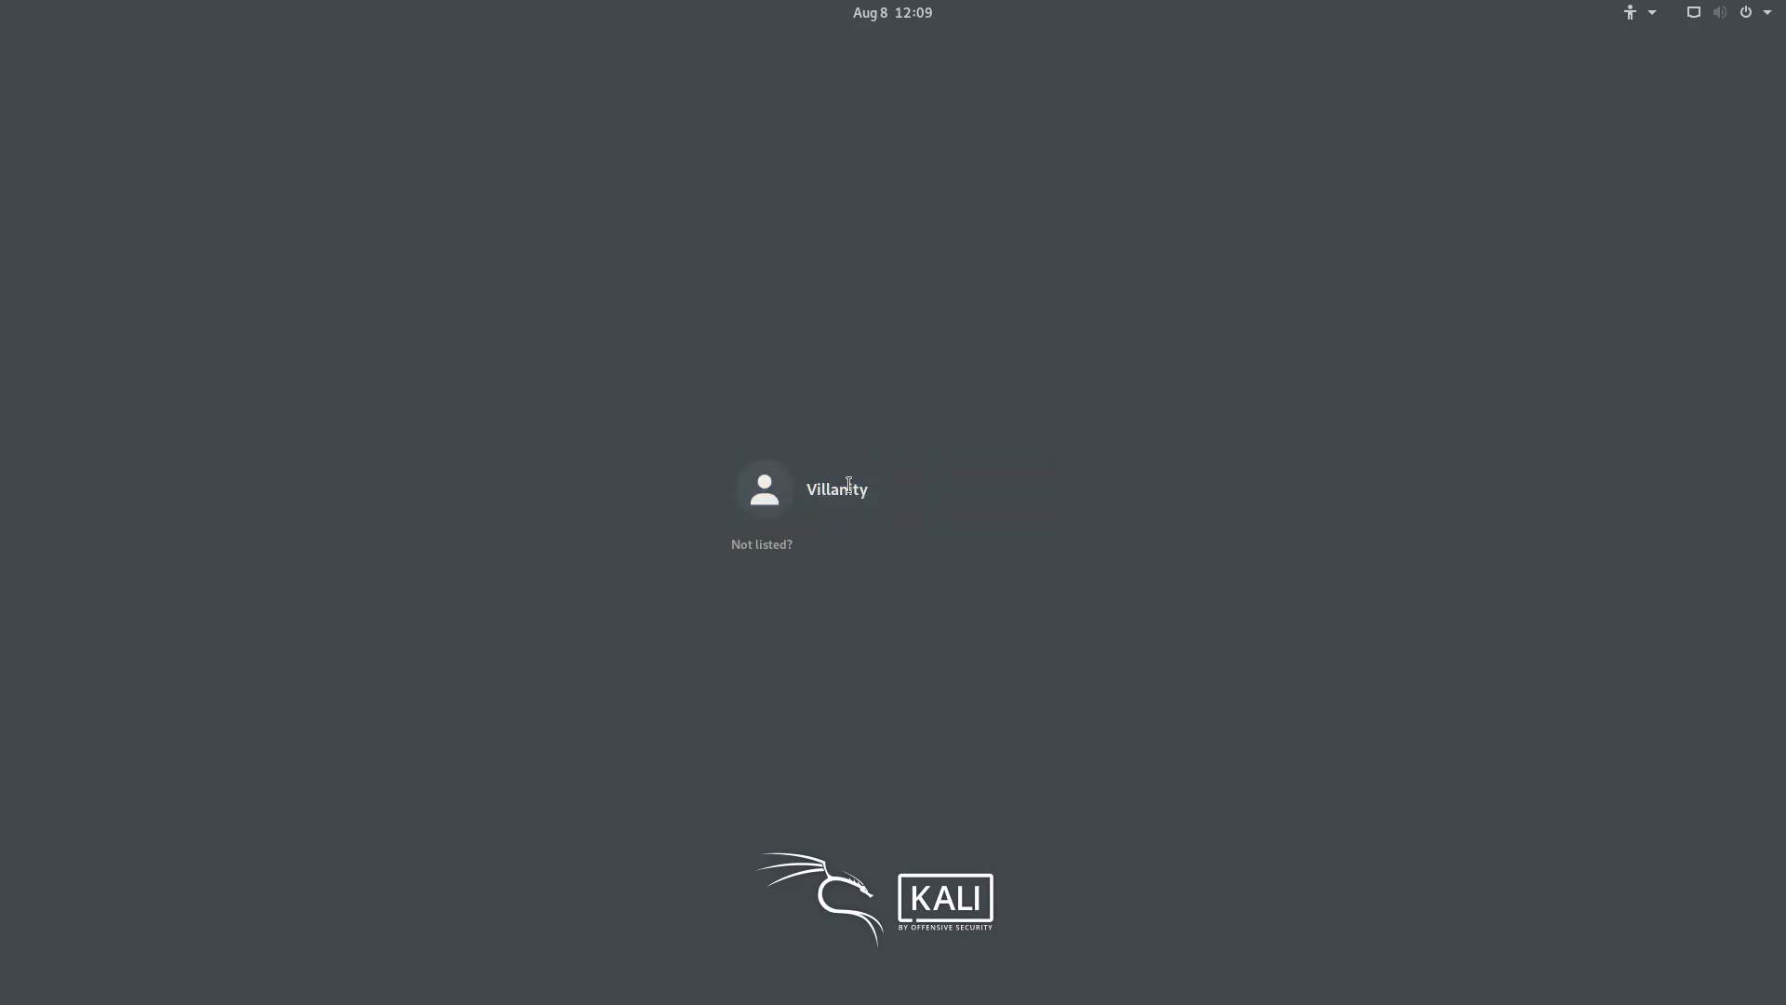
pyautogui.click(836, 488)
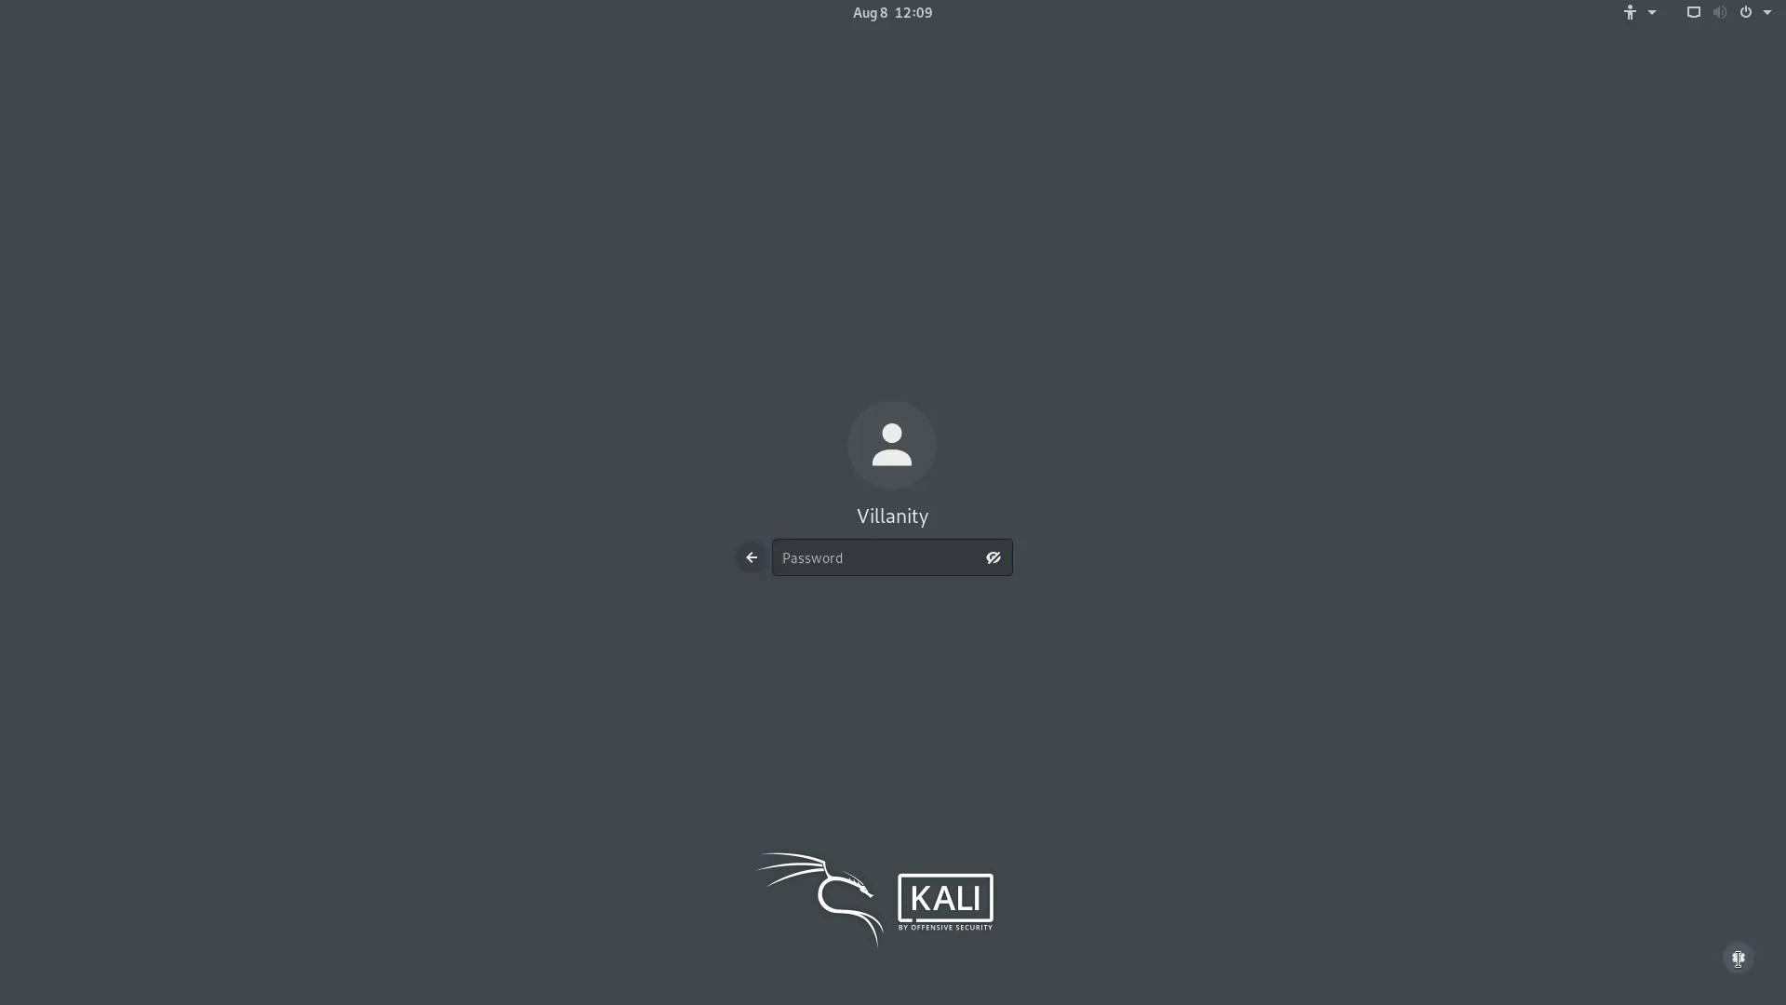
pyautogui.click(1737, 957)
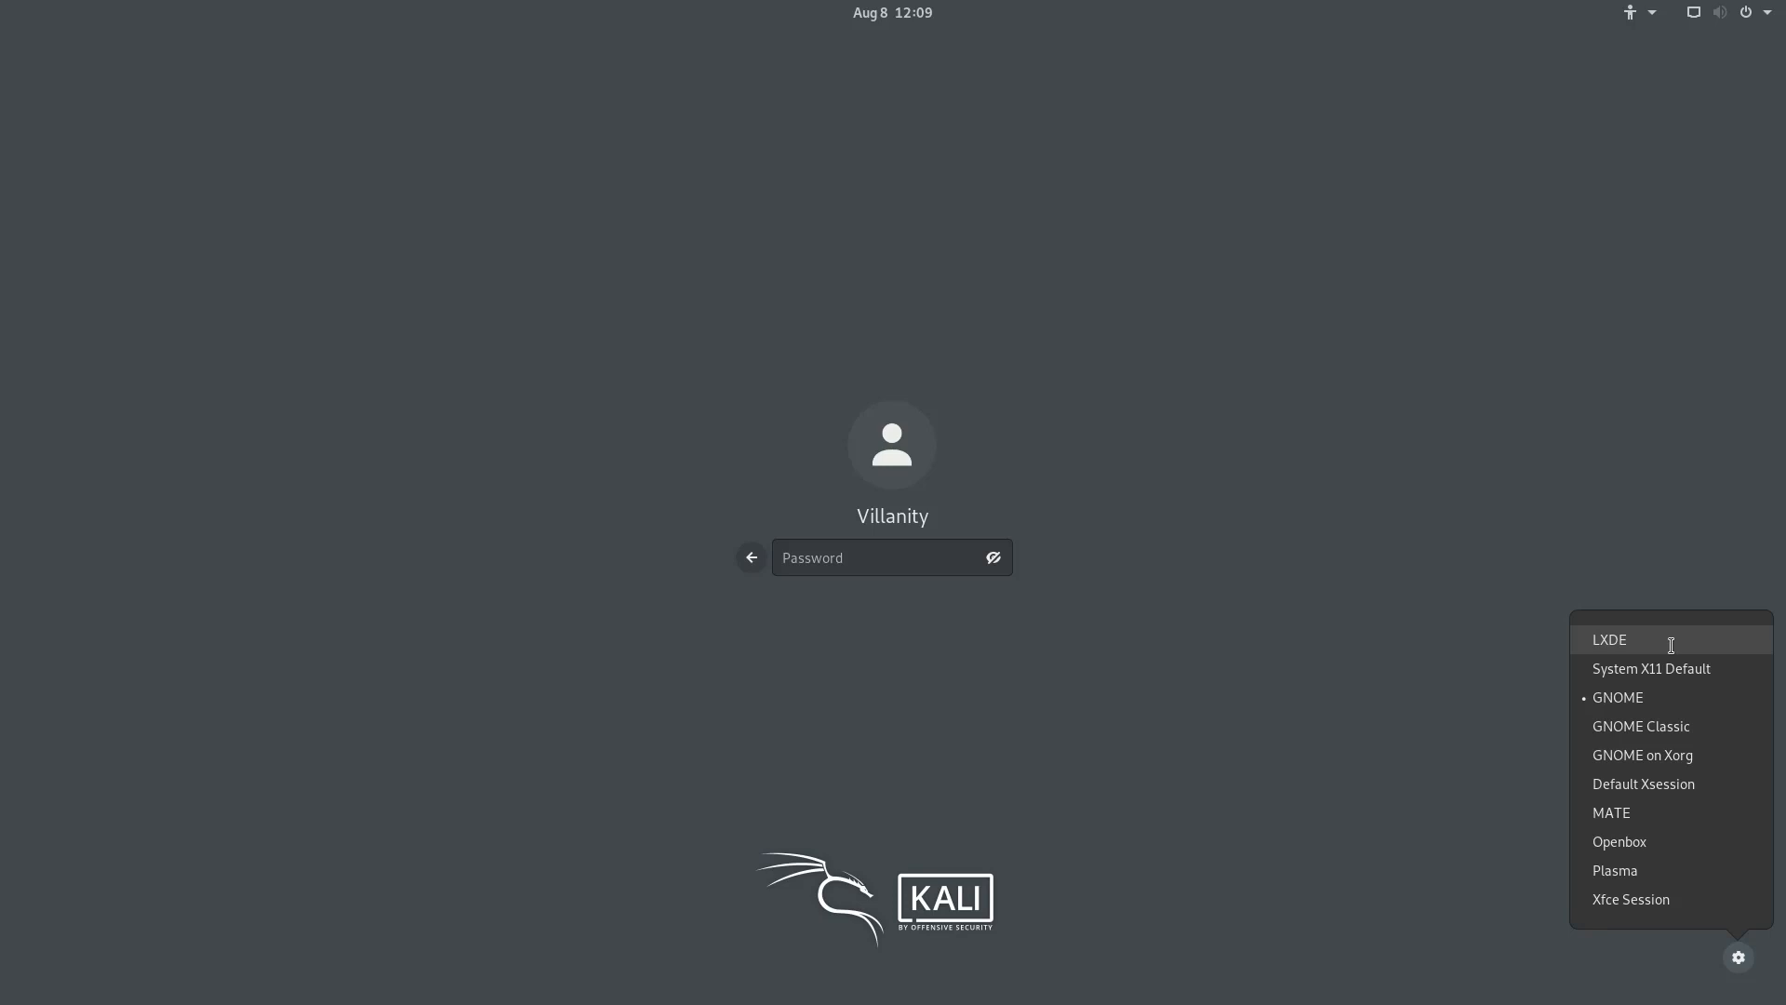
pyautogui.moveTo(1646, 645)
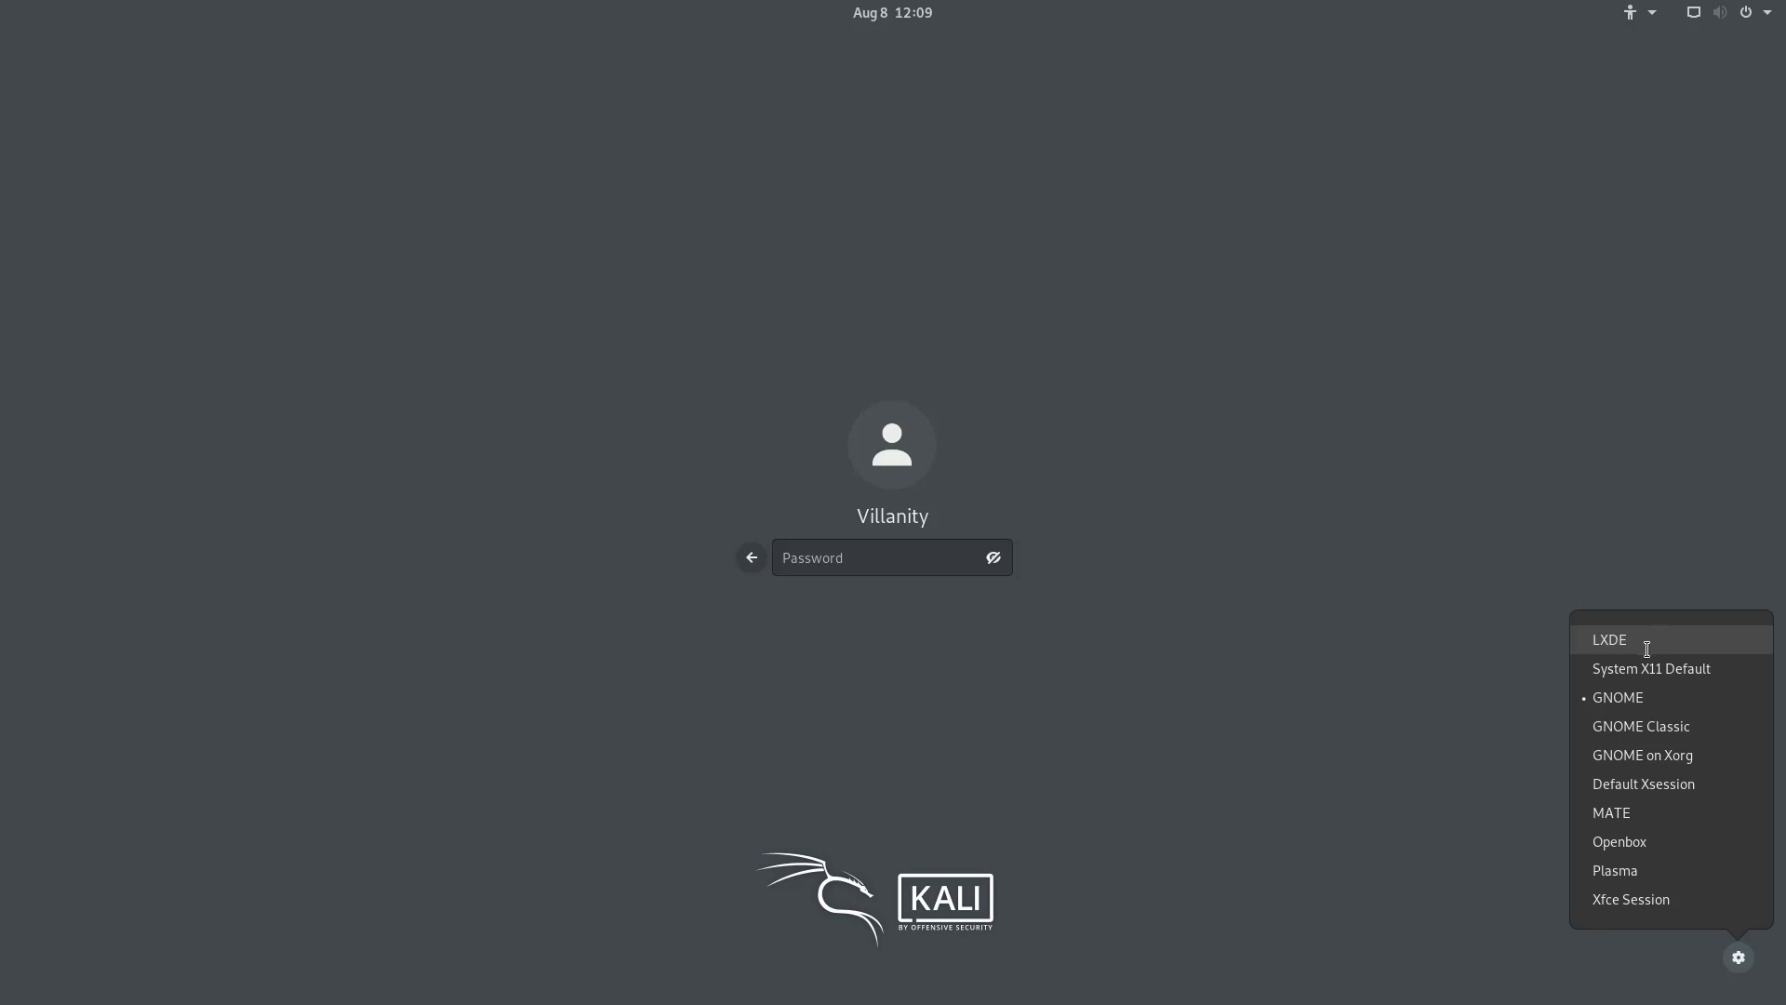
pyautogui.moveTo(1653, 696)
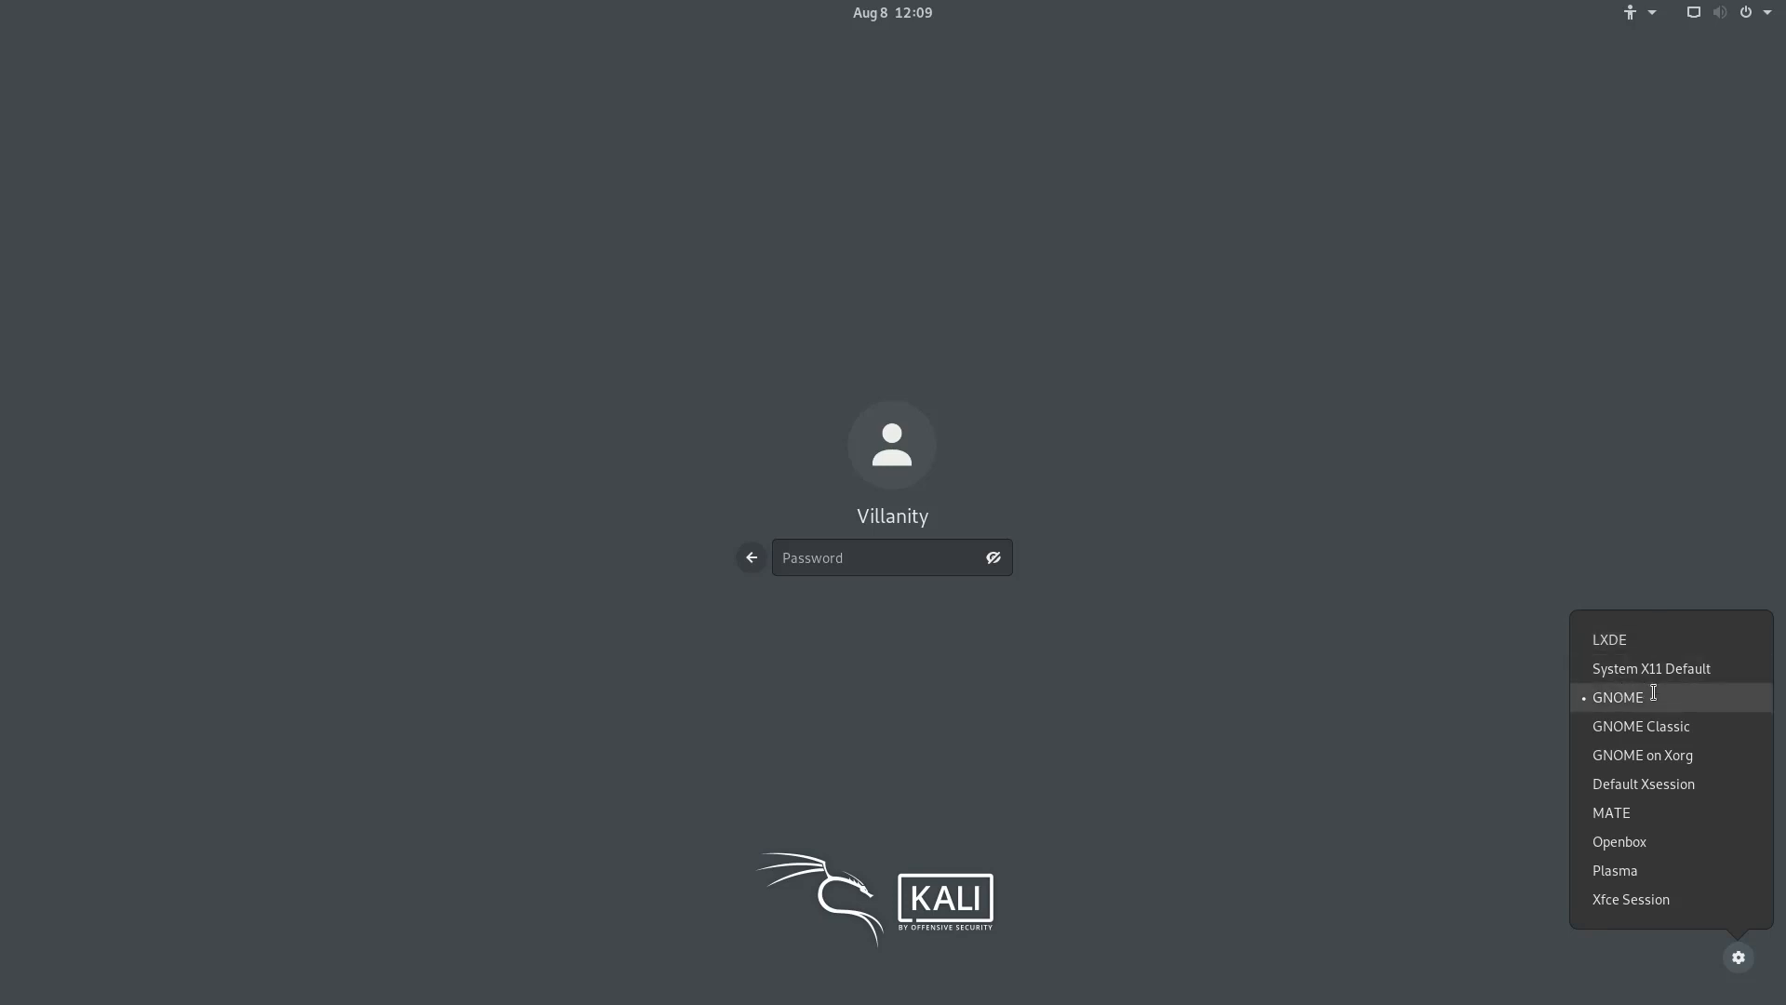
pyautogui.moveTo(1614, 870)
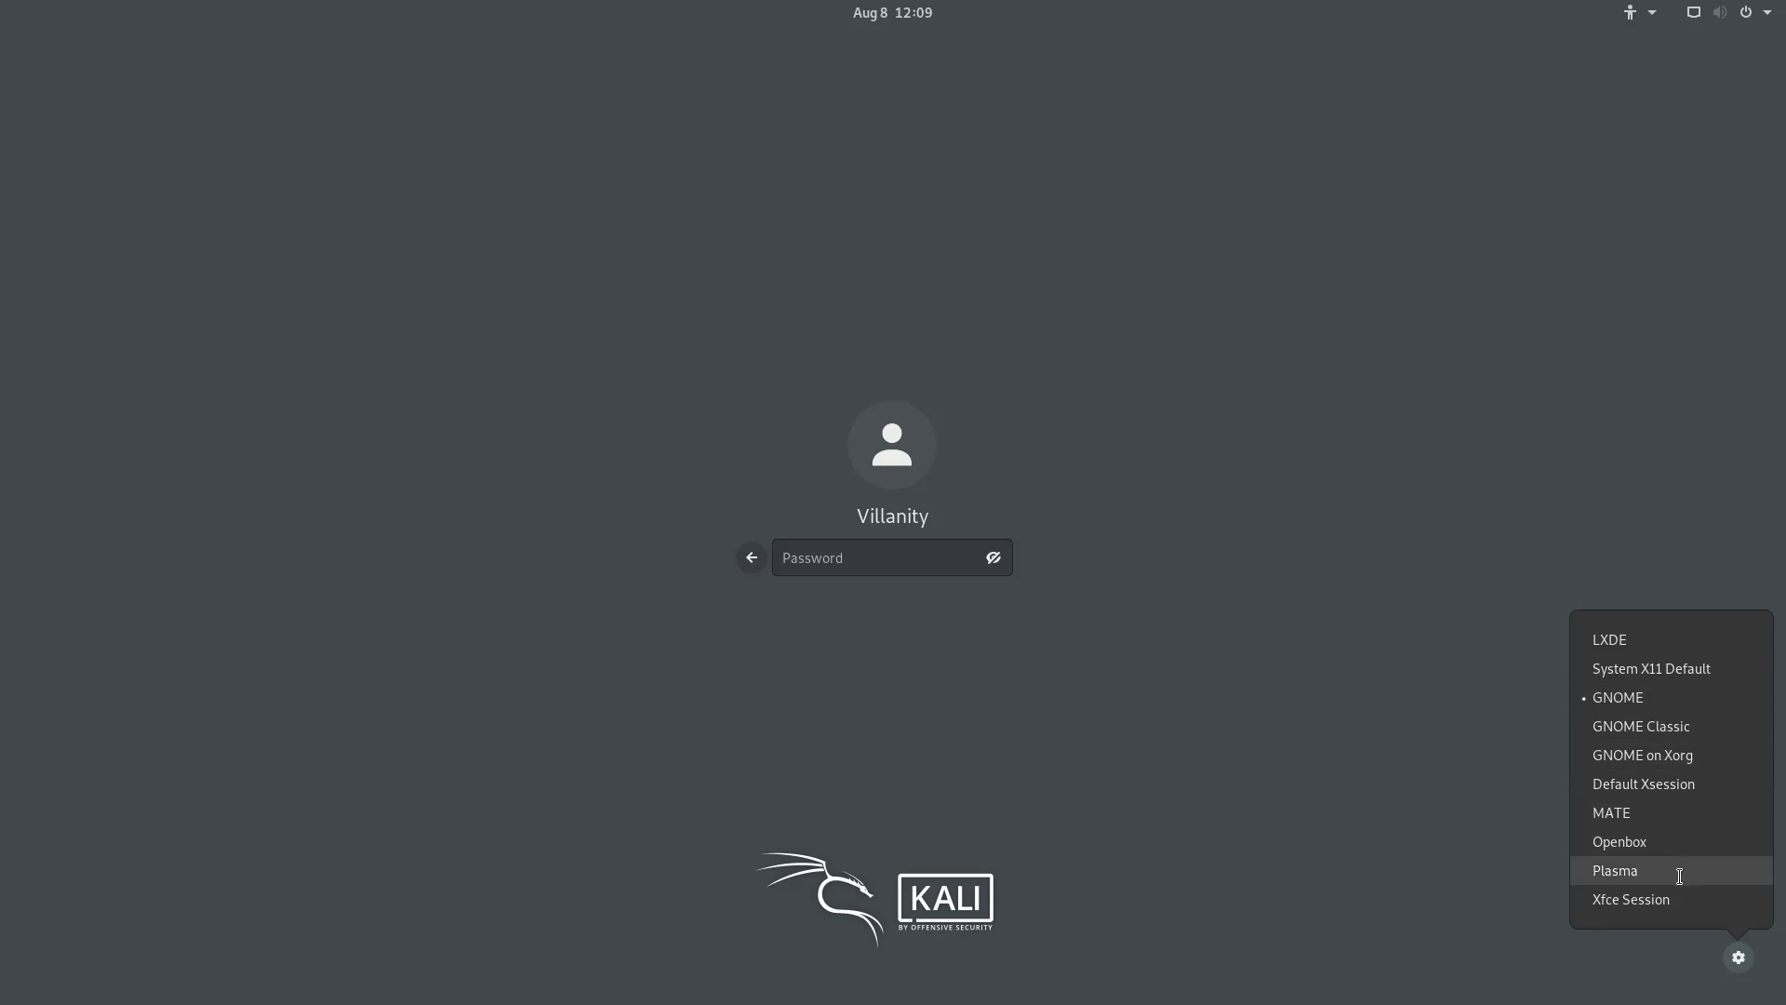
pyautogui.moveTo(1630, 899)
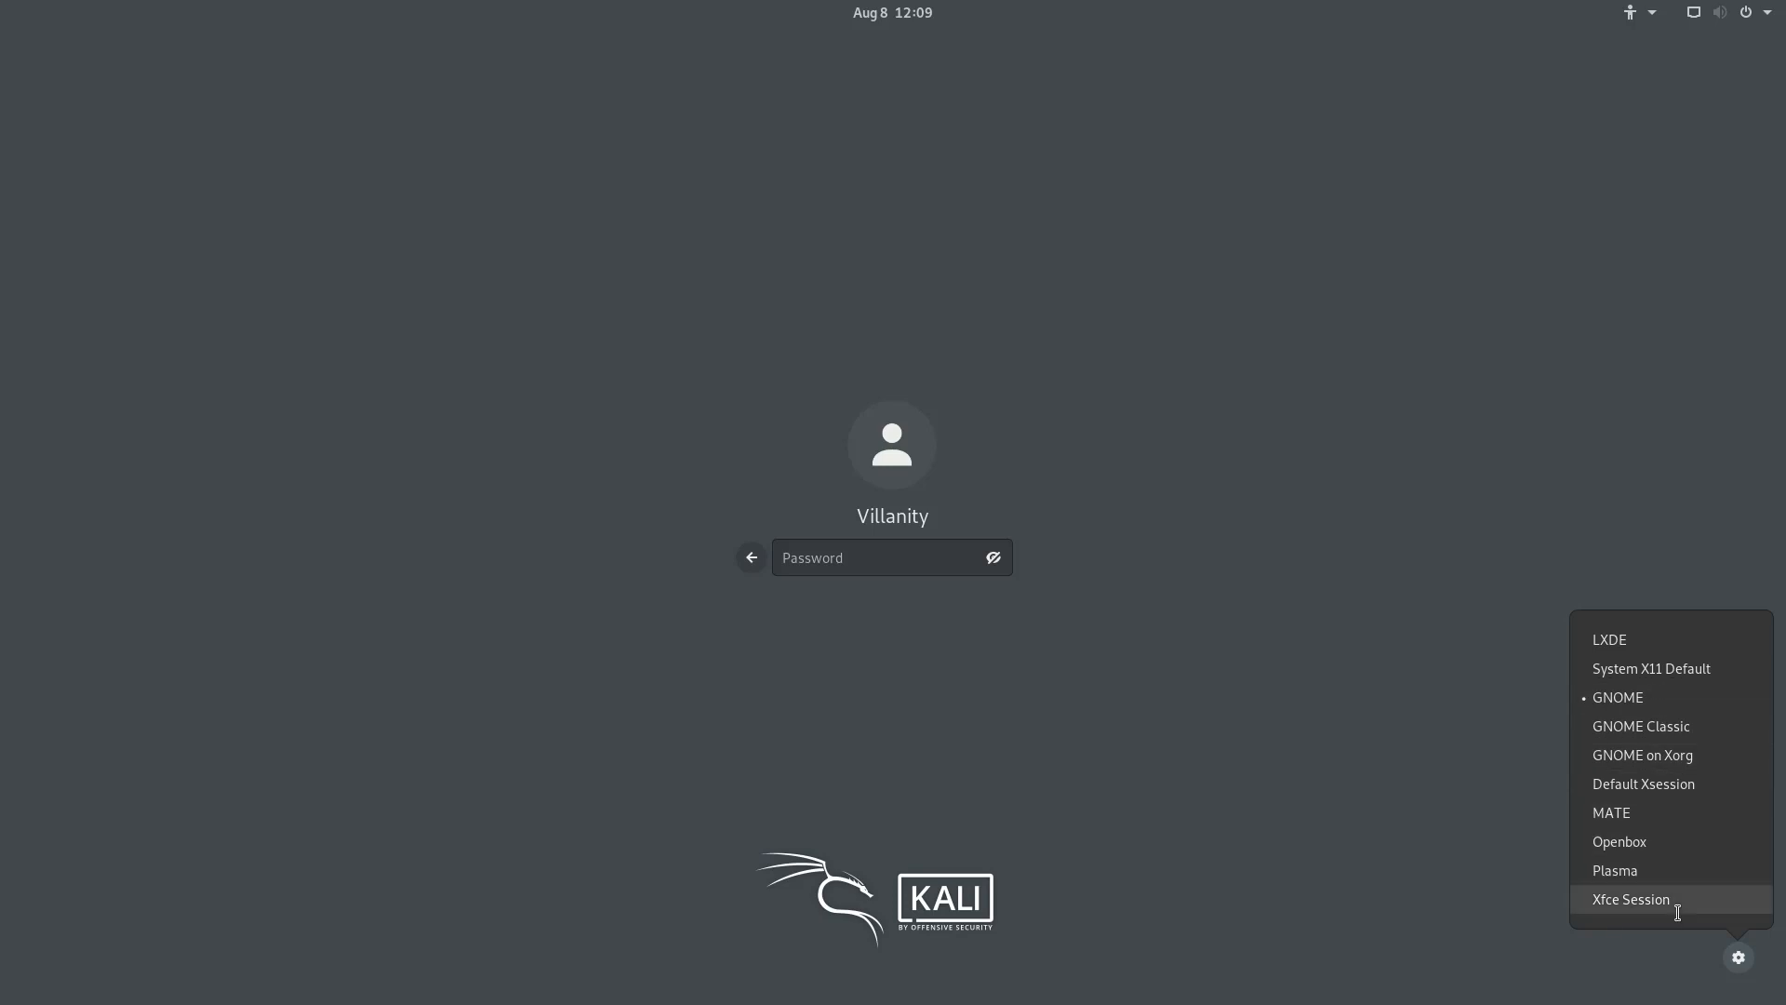
pyautogui.click(888, 557)
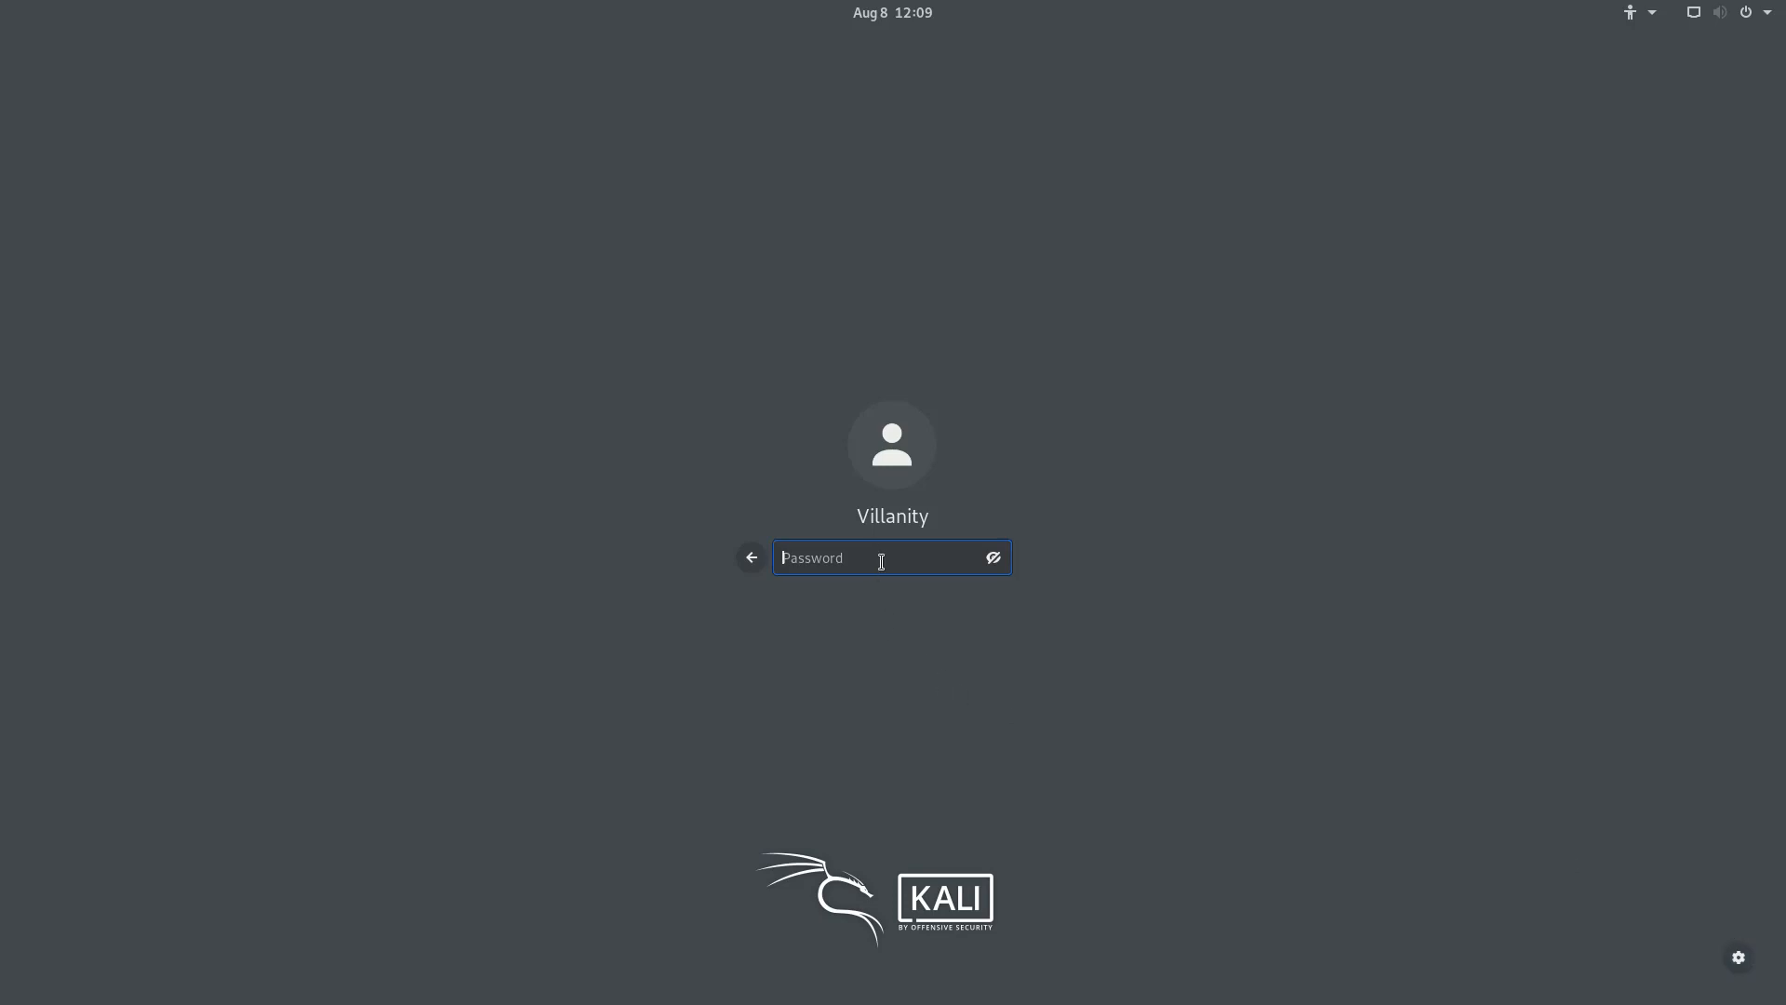
pyautogui.write('password')
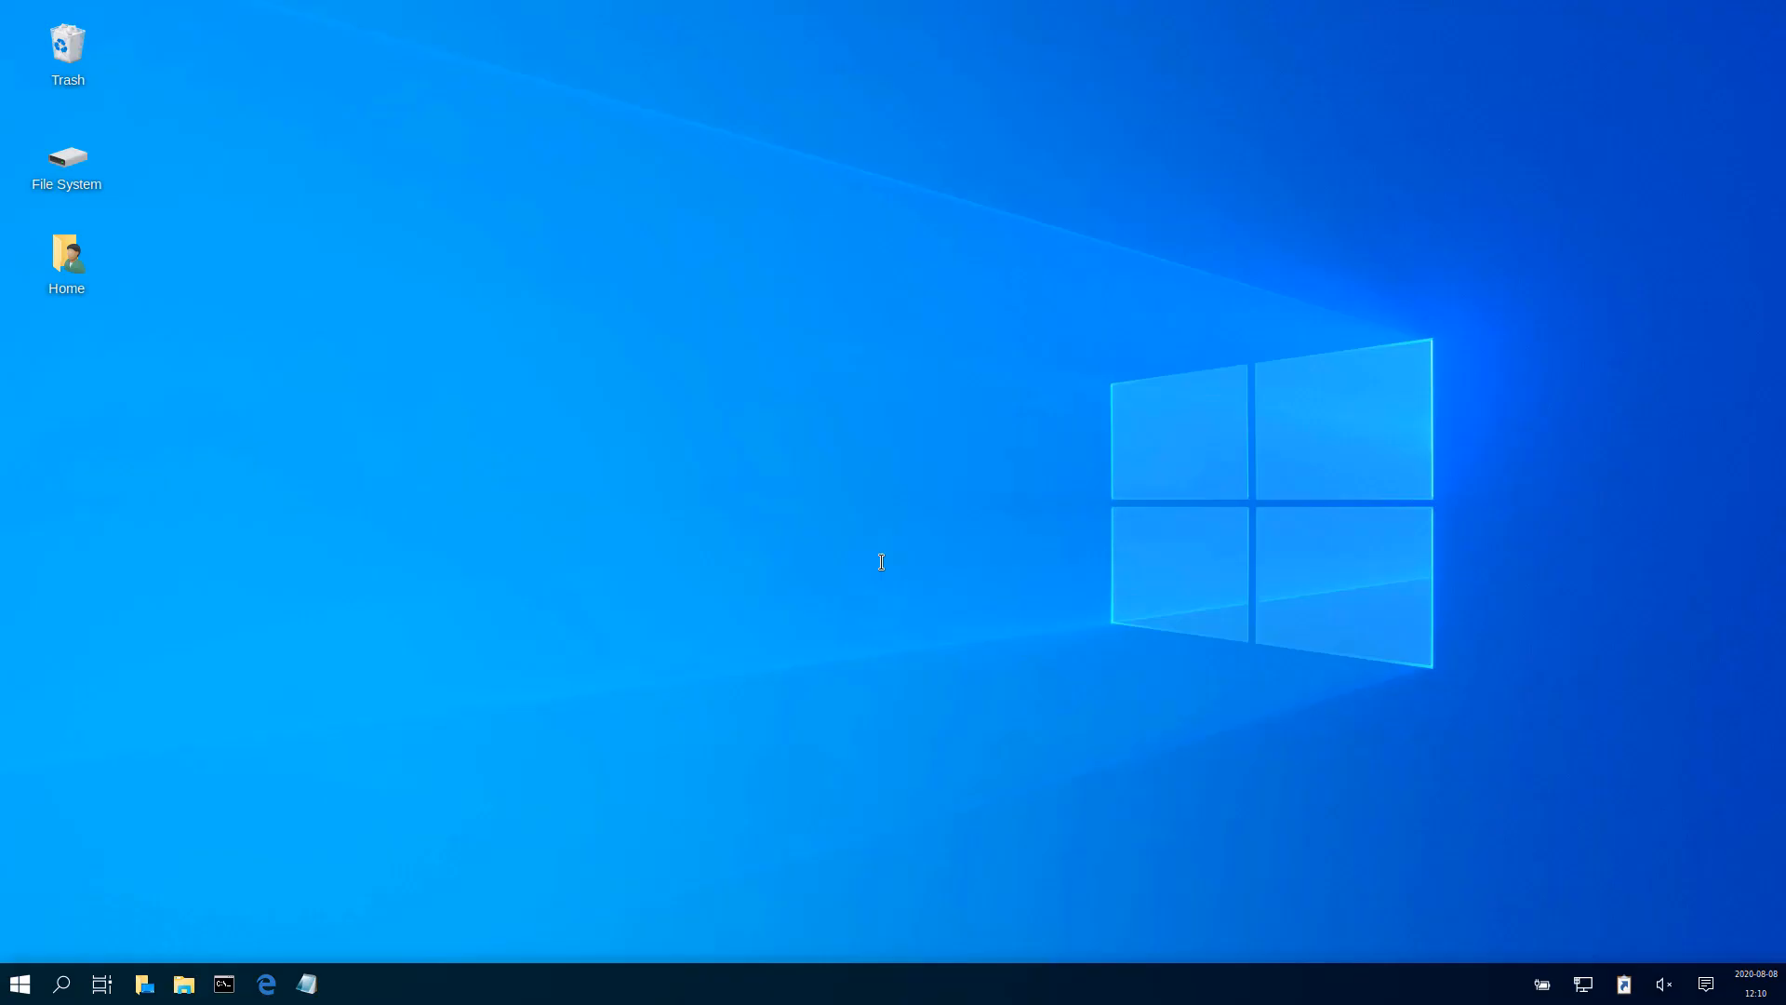
pyautogui.moveTo(849, 552)
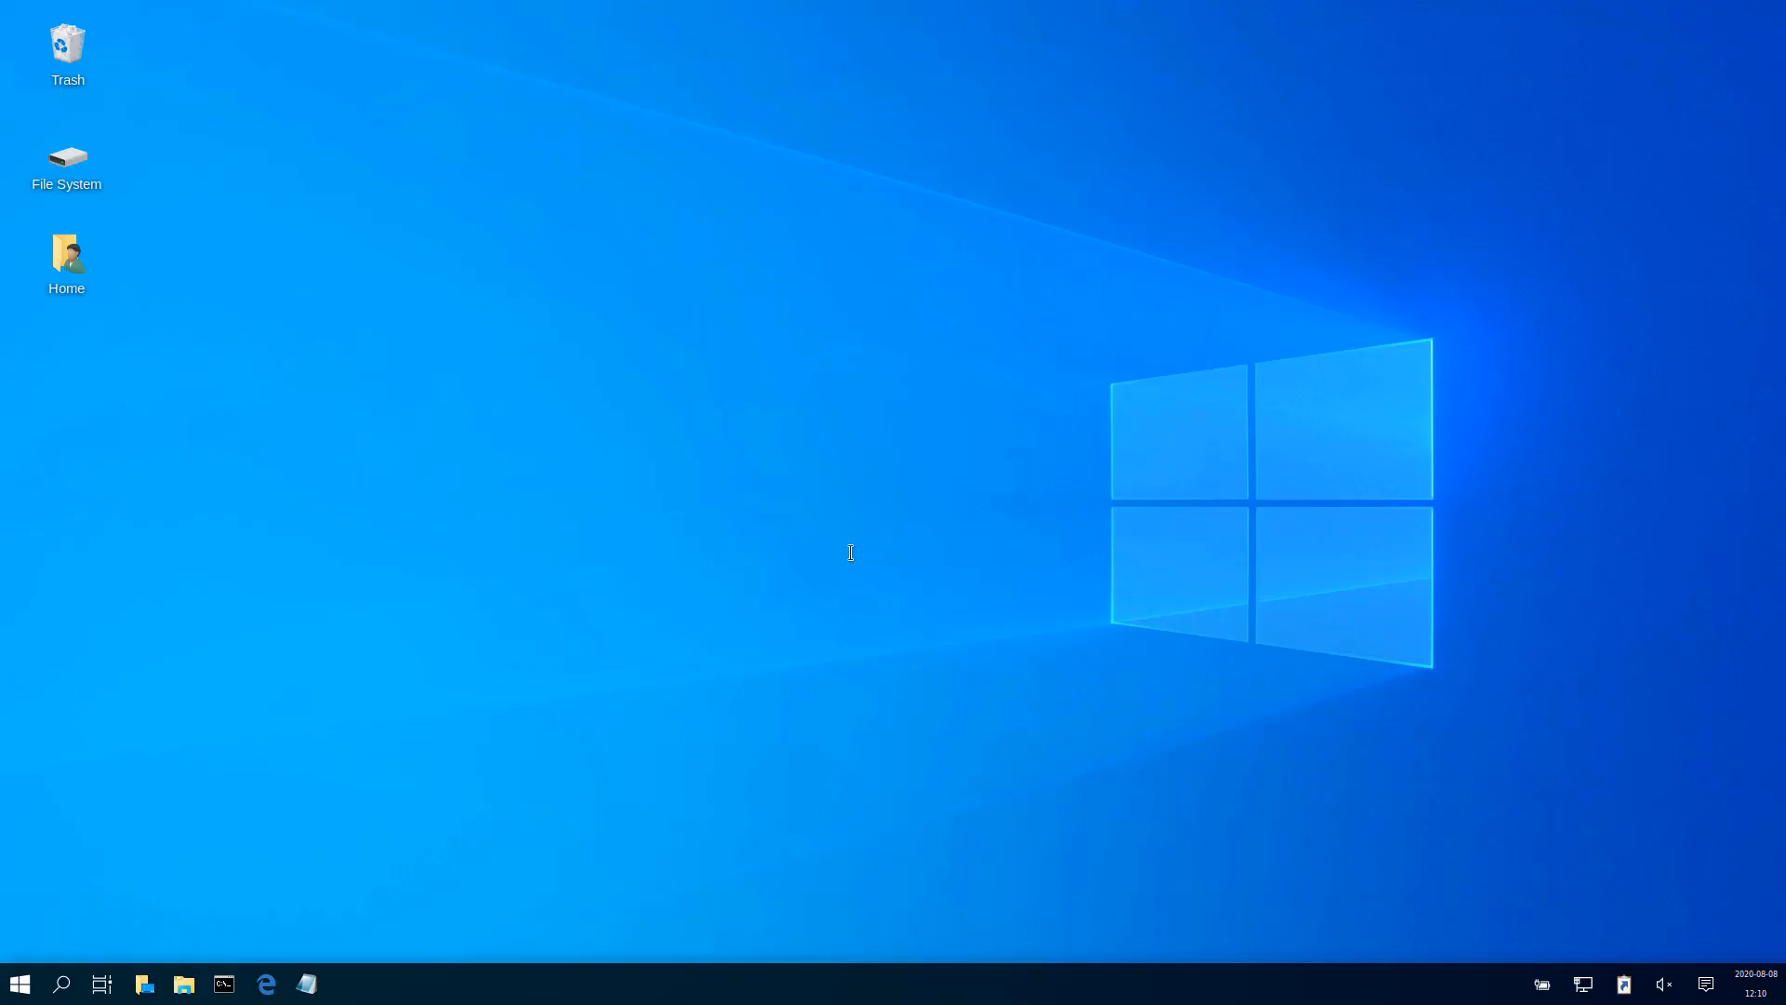
# - Search the Start menu for kali-undercover and run it to revert the disguised desktop
pyautogui.click(19, 983)
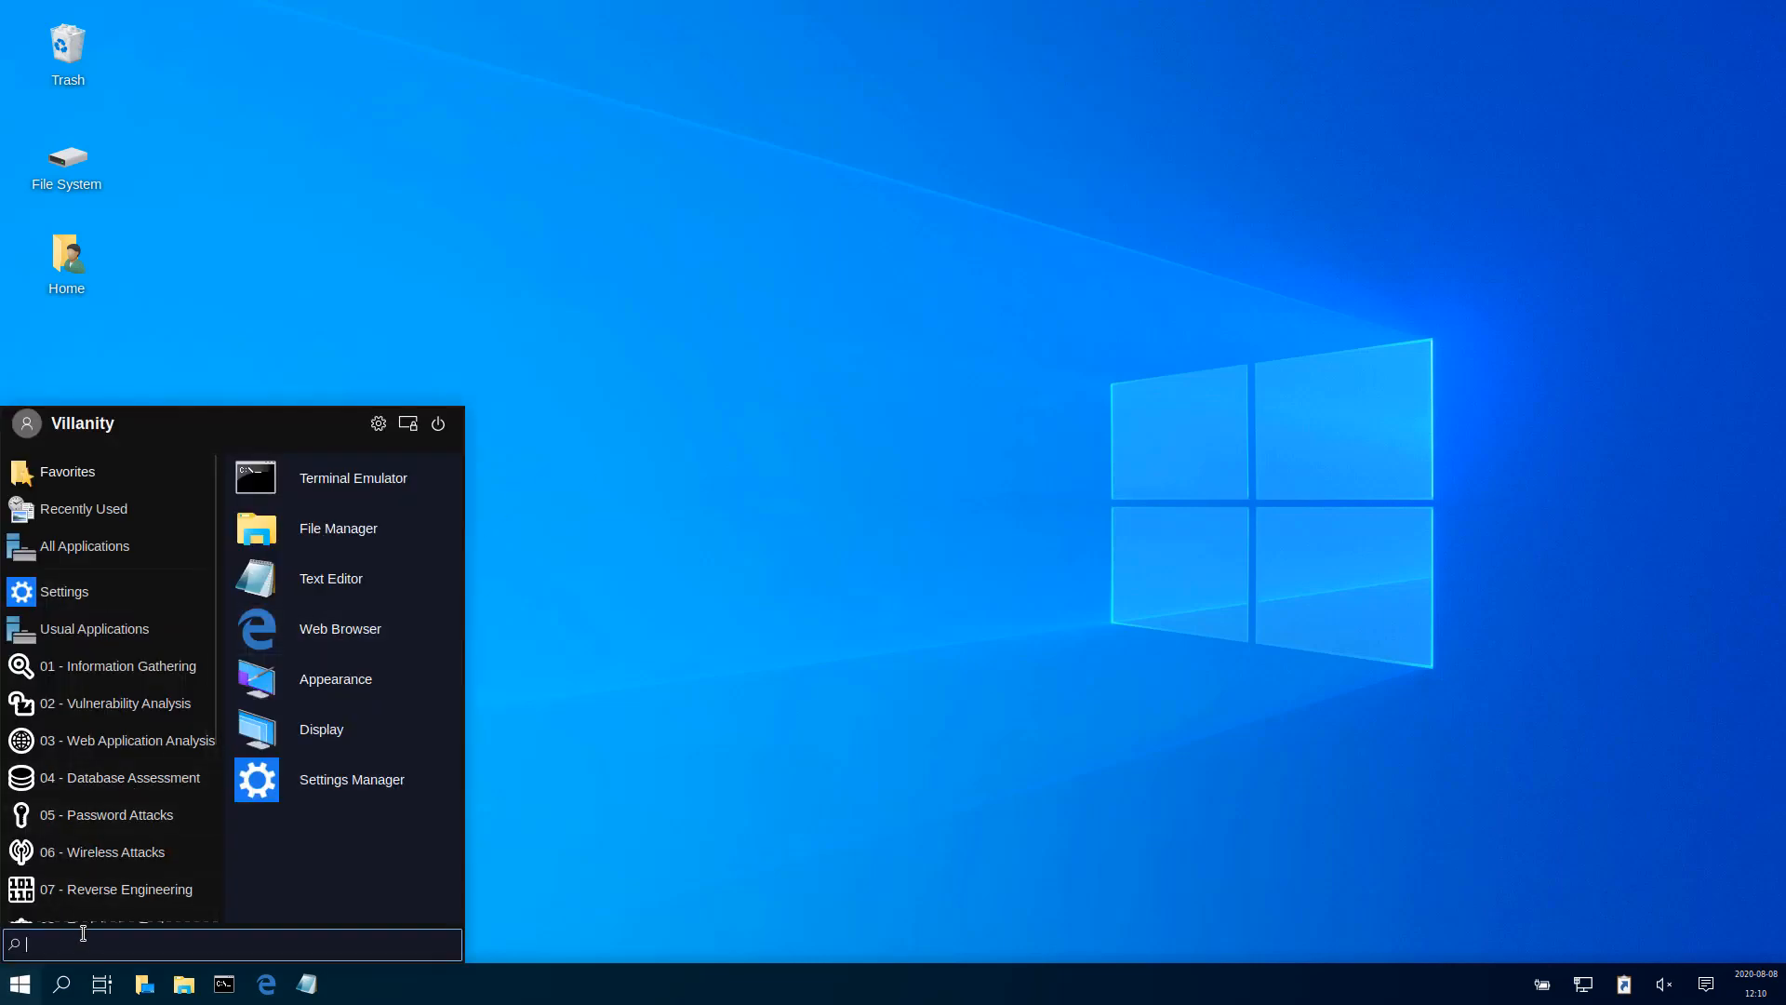
pyautogui.write('underco')
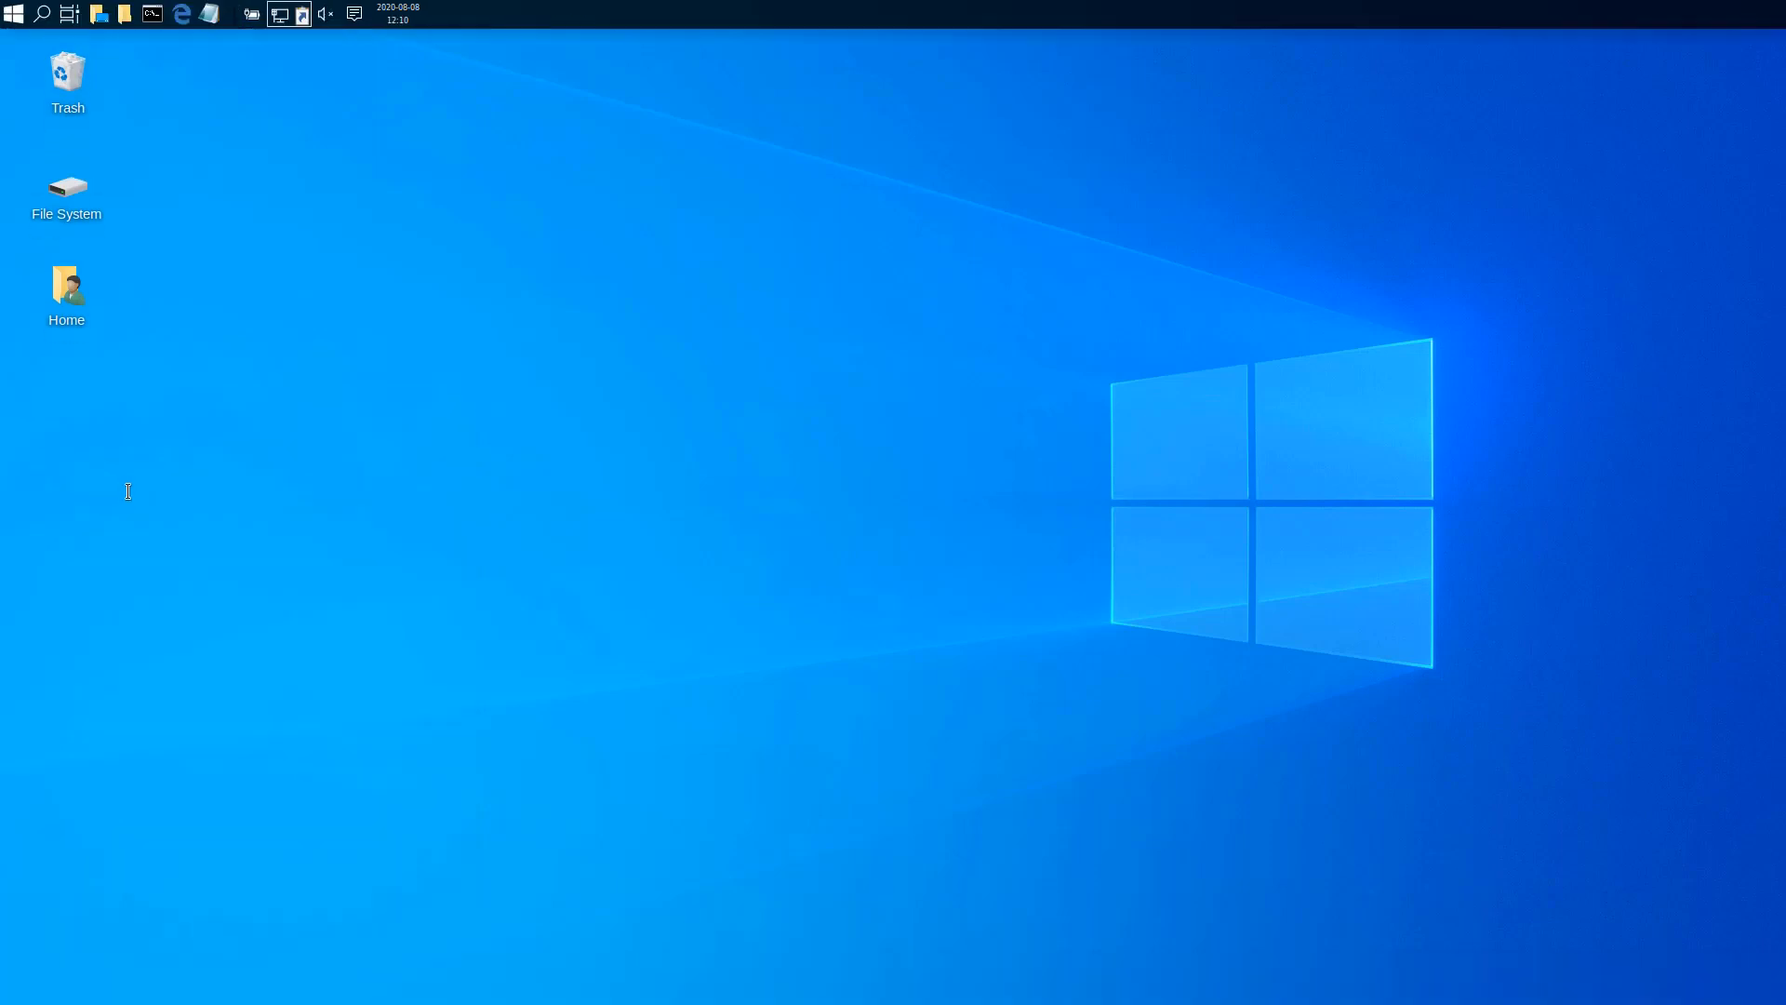
pyautogui.moveTo(832, 362)
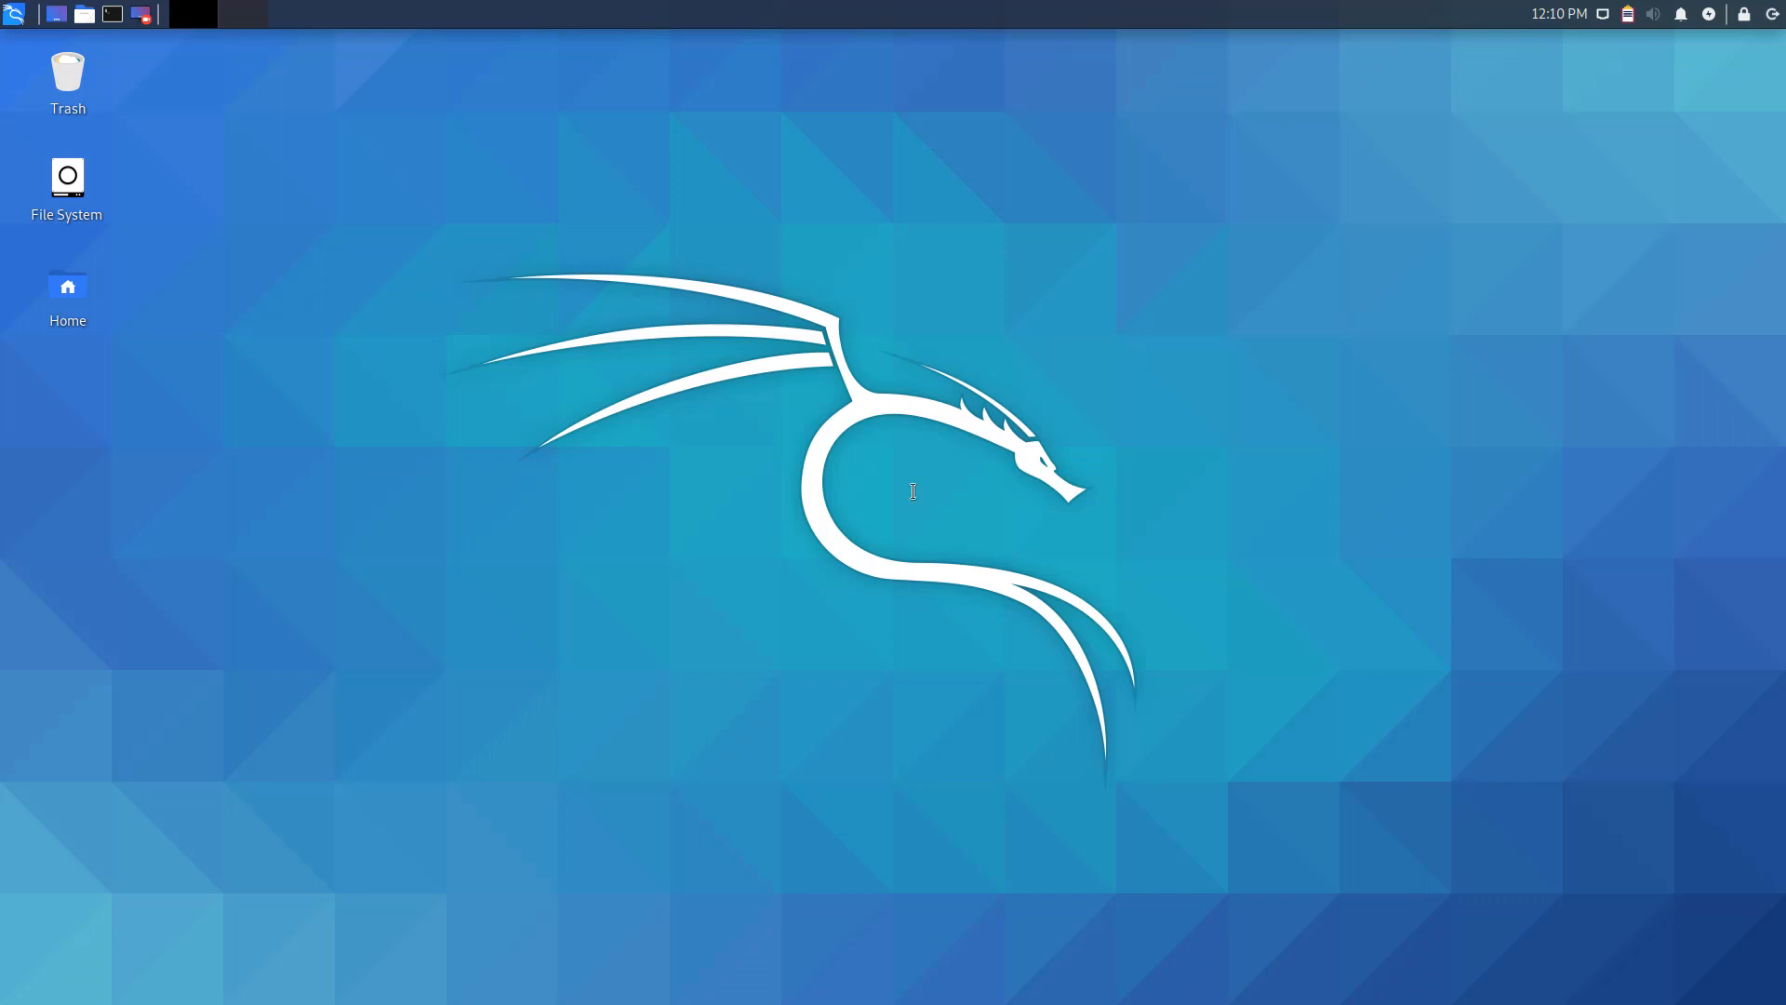
pyautogui.moveTo(1006, 539)
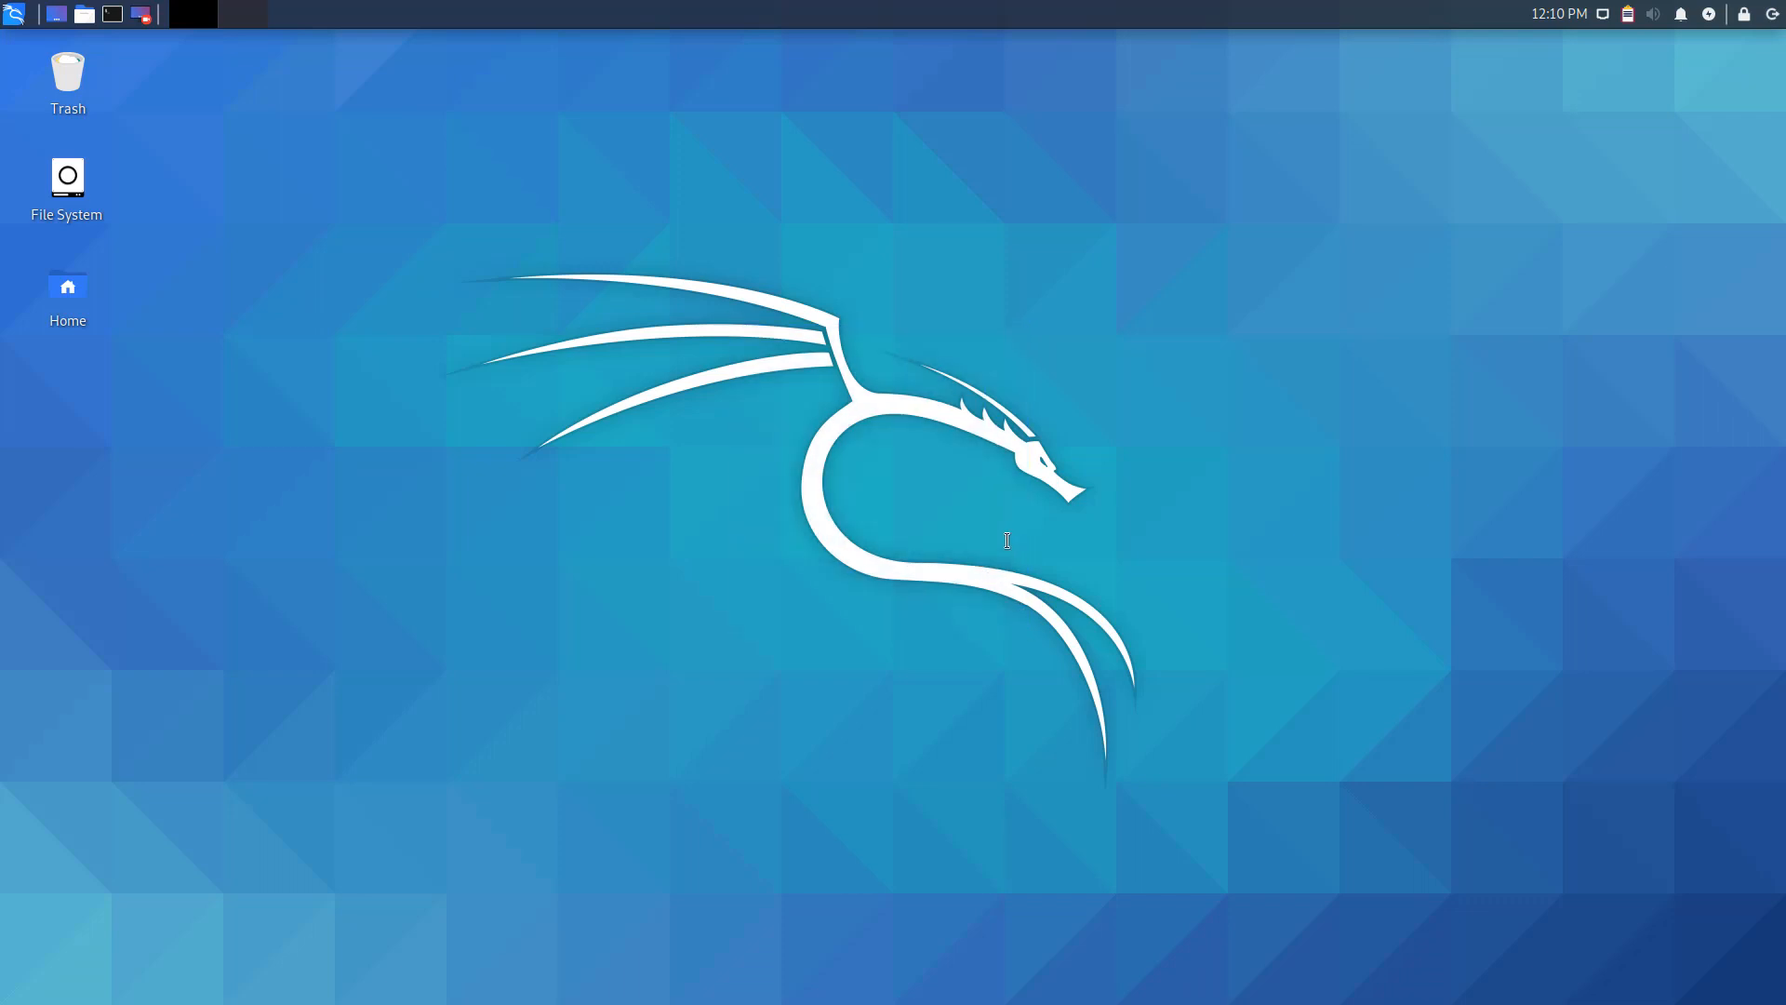
pyautogui.moveTo(228, 324)
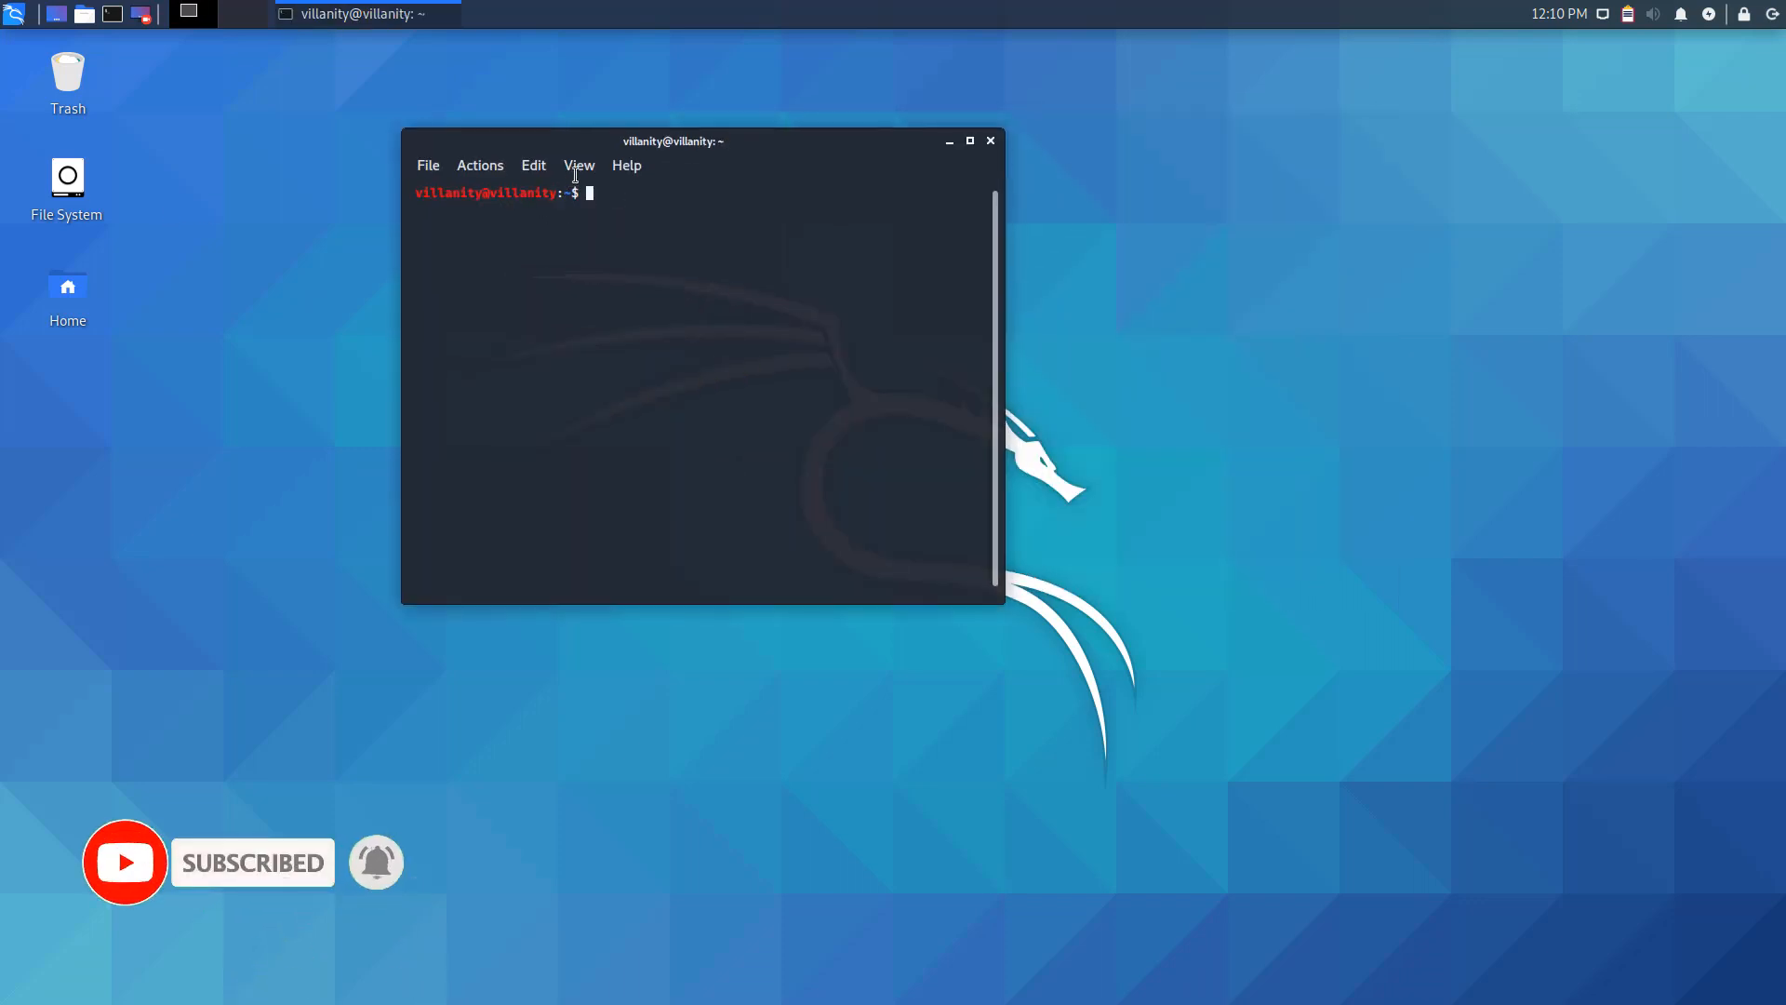
# - Reach the terminal Preferences' Appearance settings after browsing the other pages
pyautogui.click(578, 166)
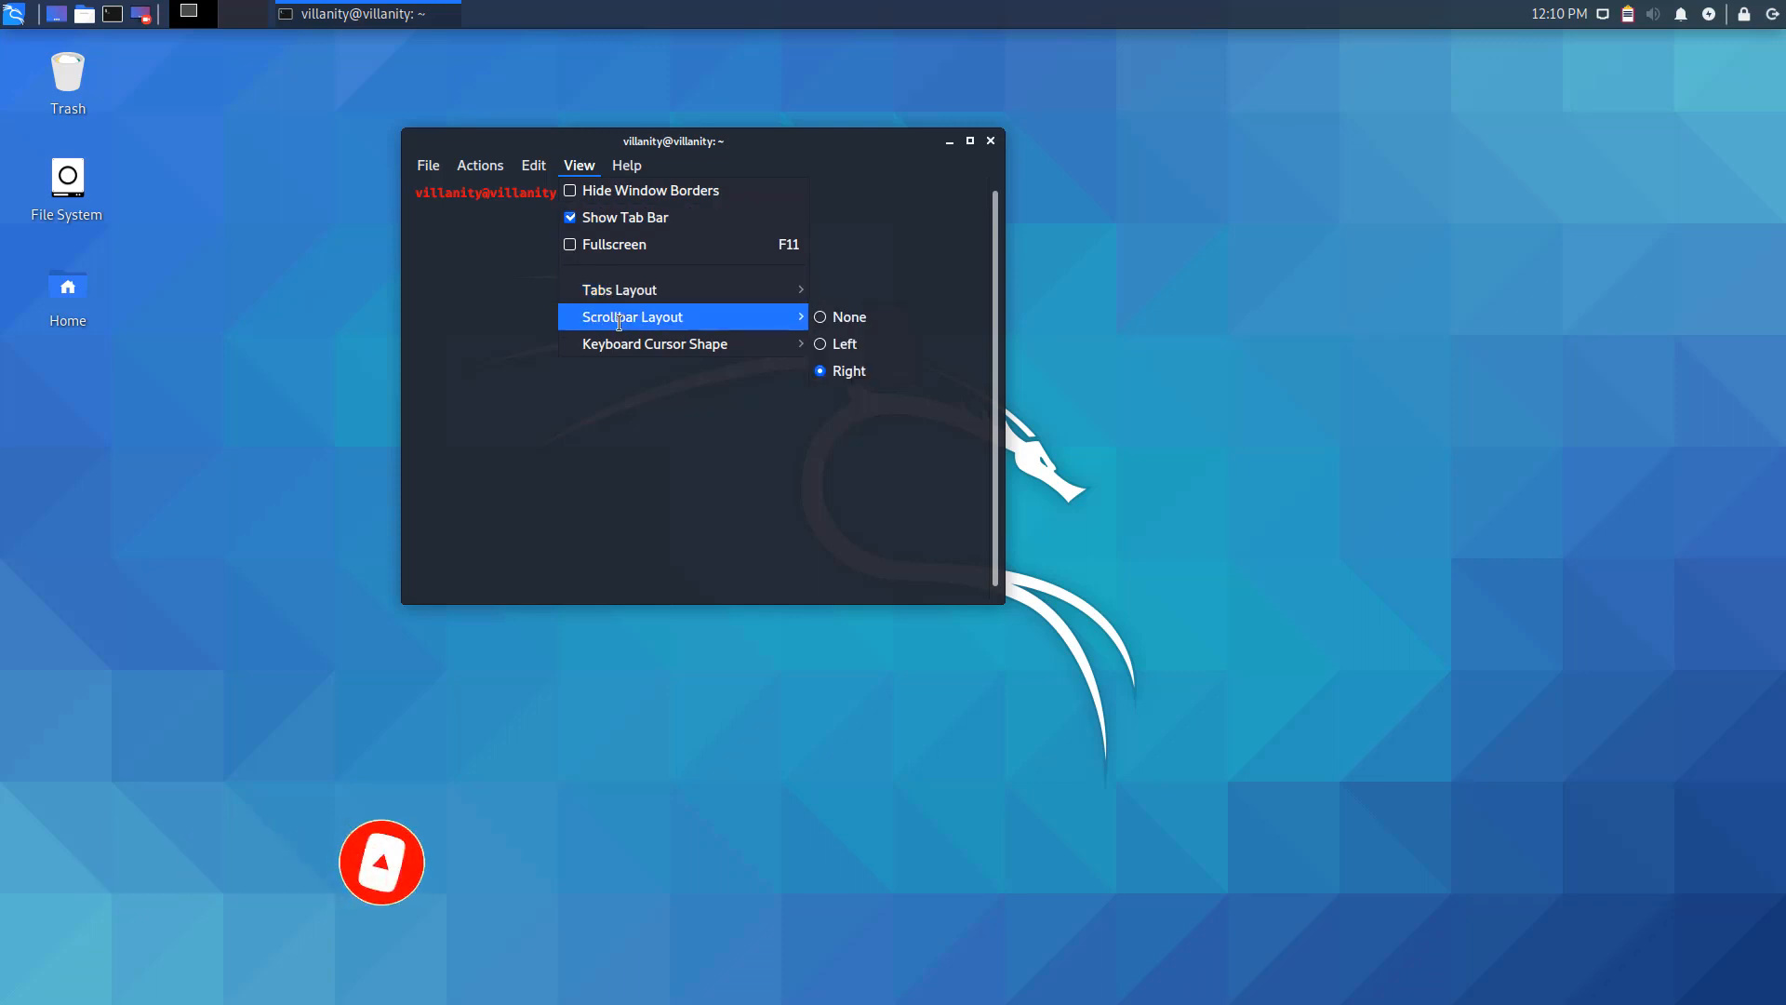
pyautogui.click(480, 165)
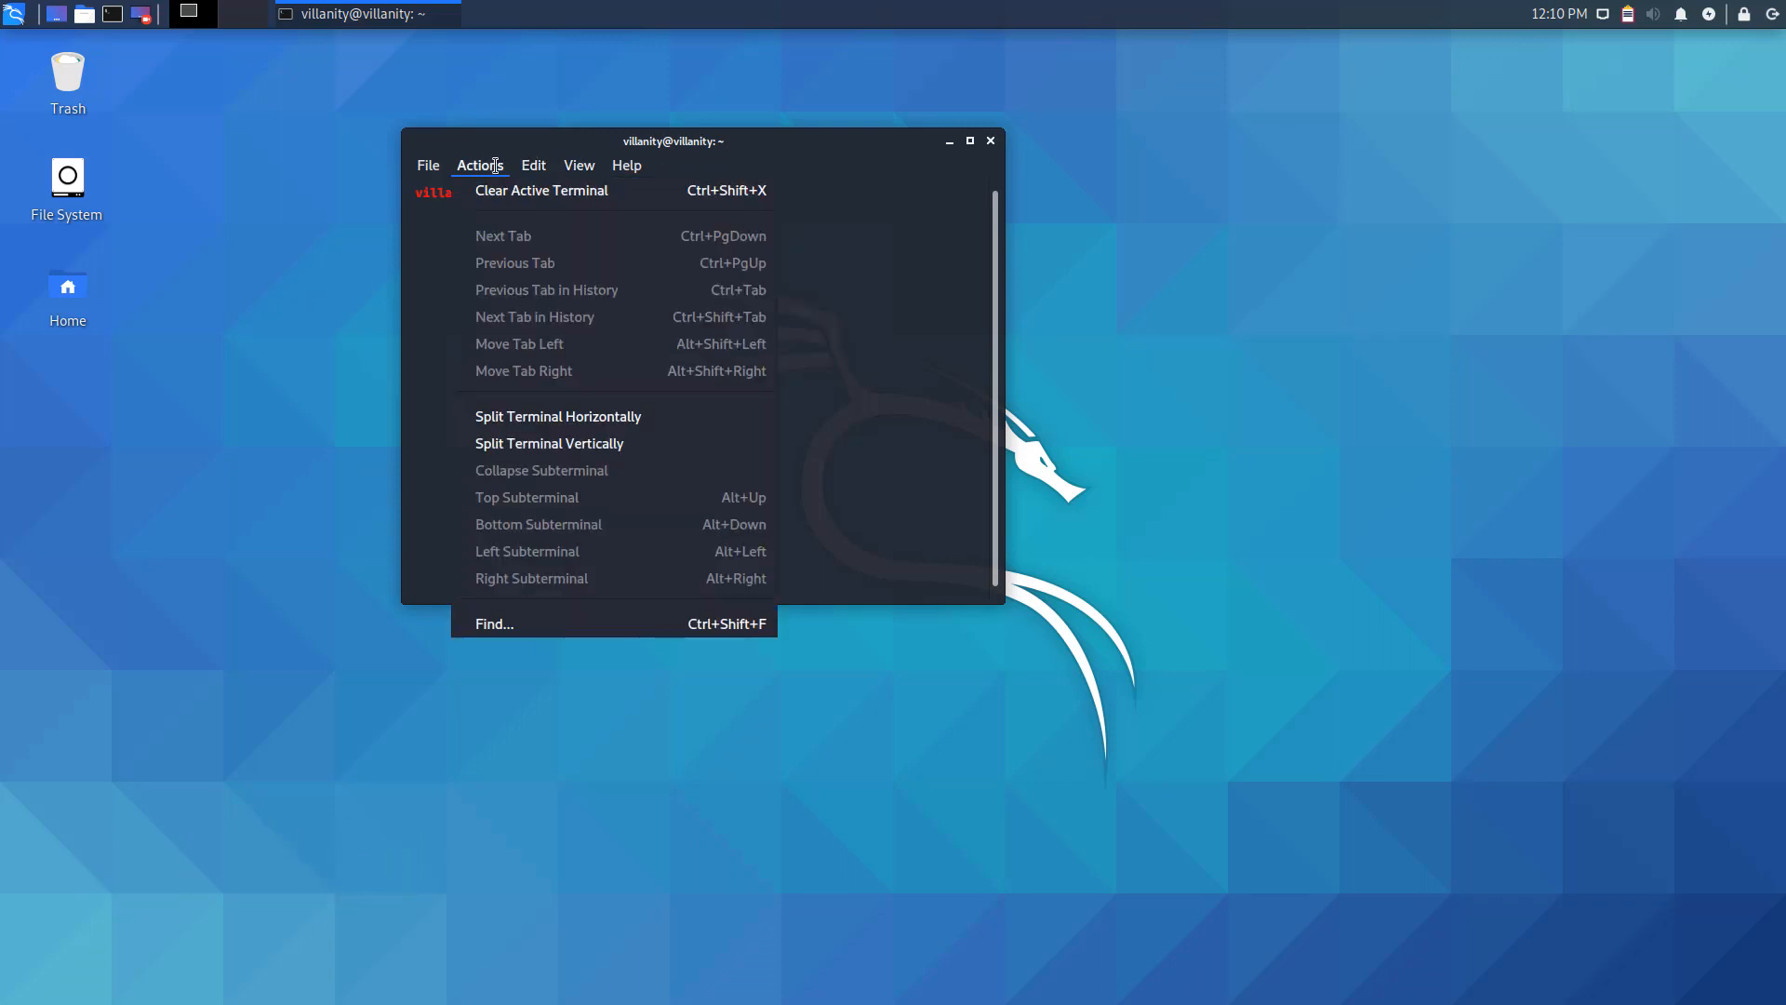
pyautogui.click(427, 166)
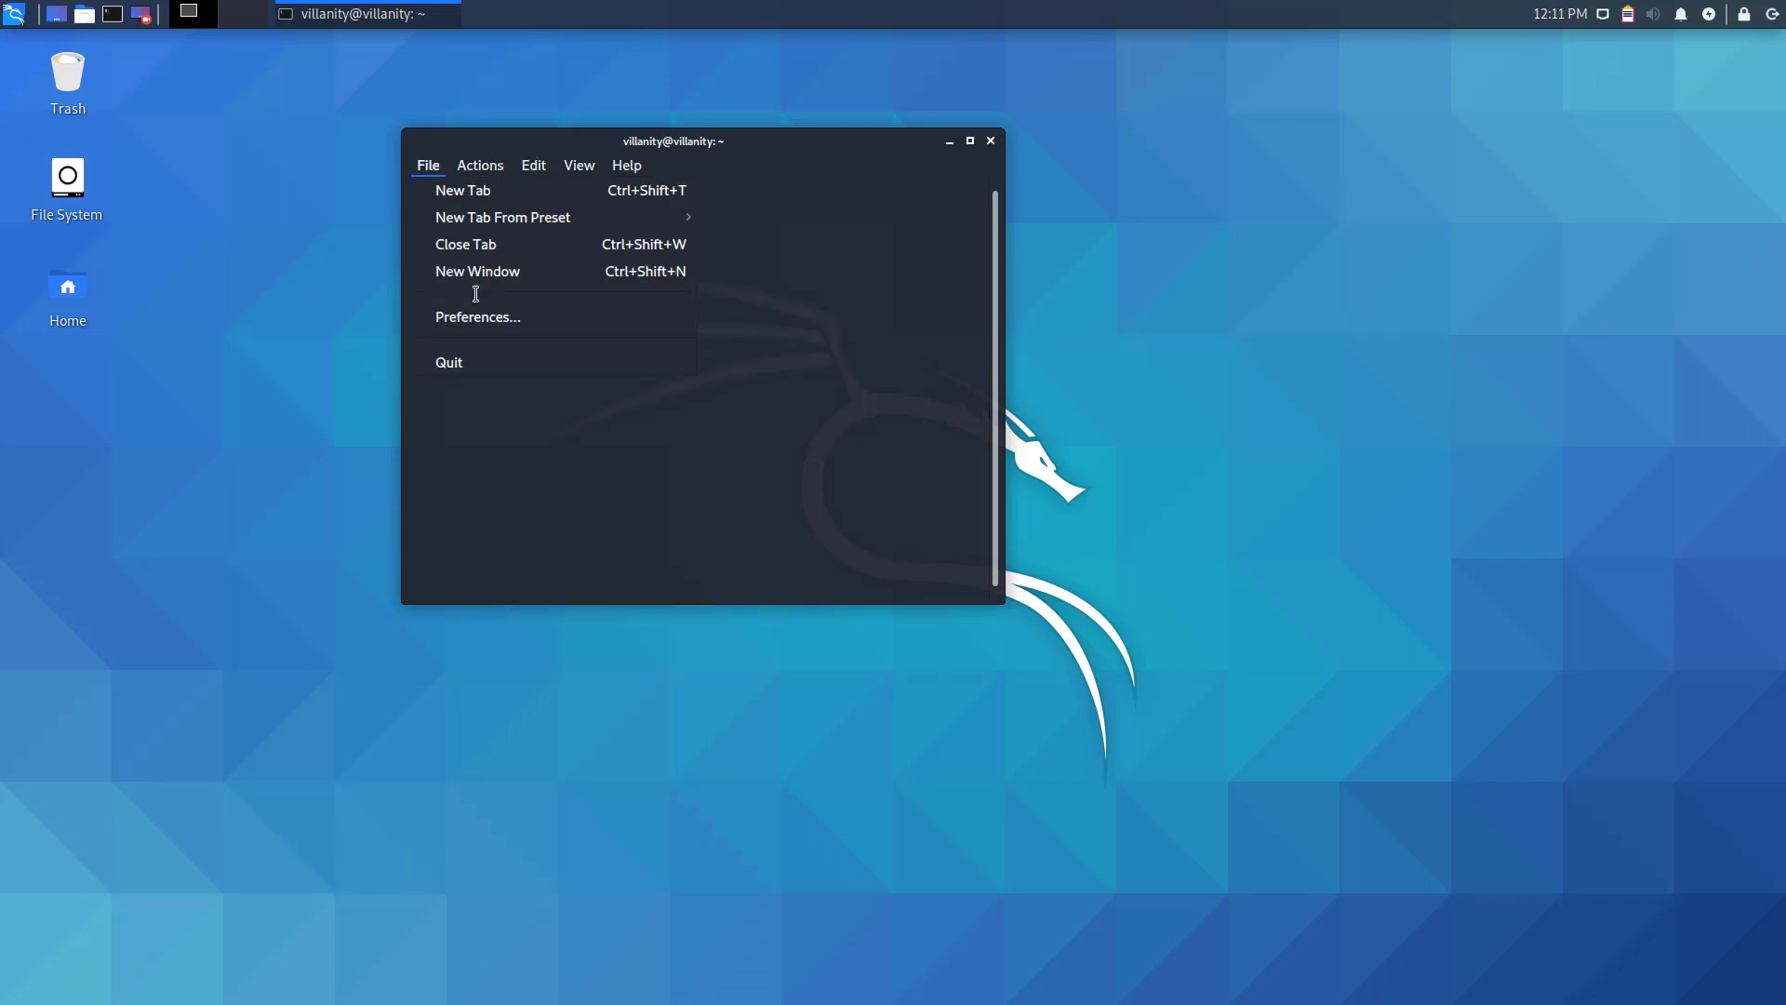
pyautogui.click(477, 316)
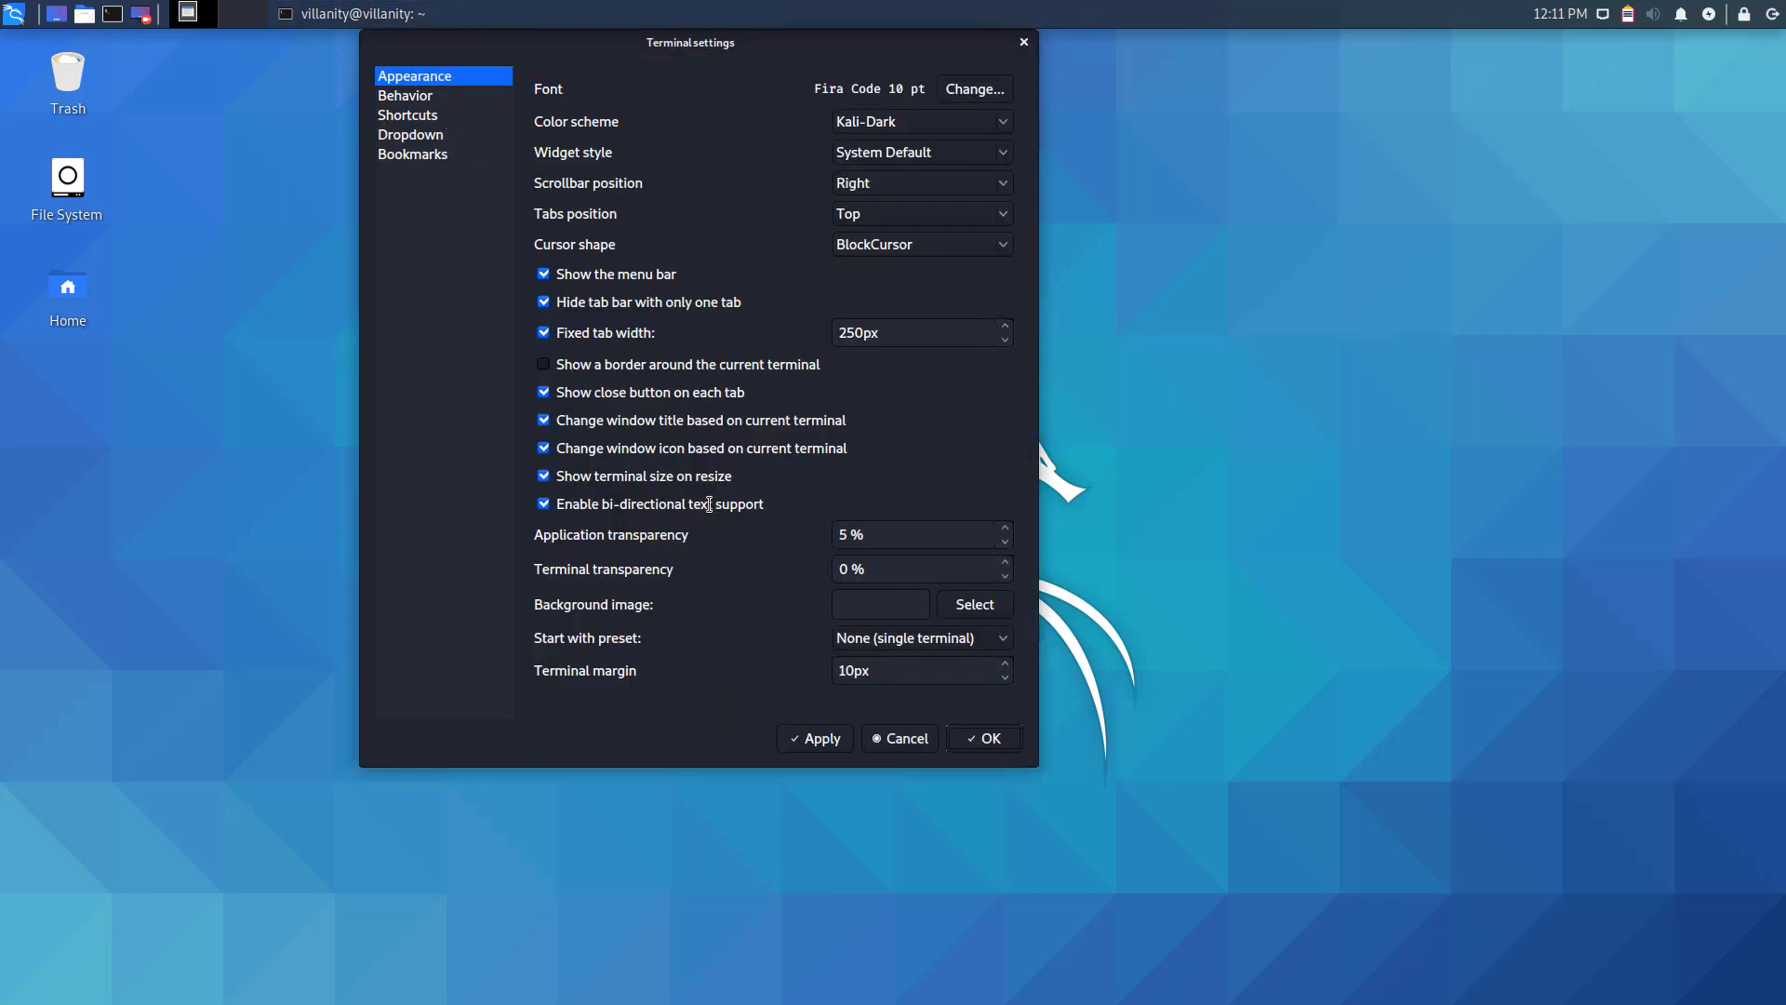
pyautogui.click(408, 116)
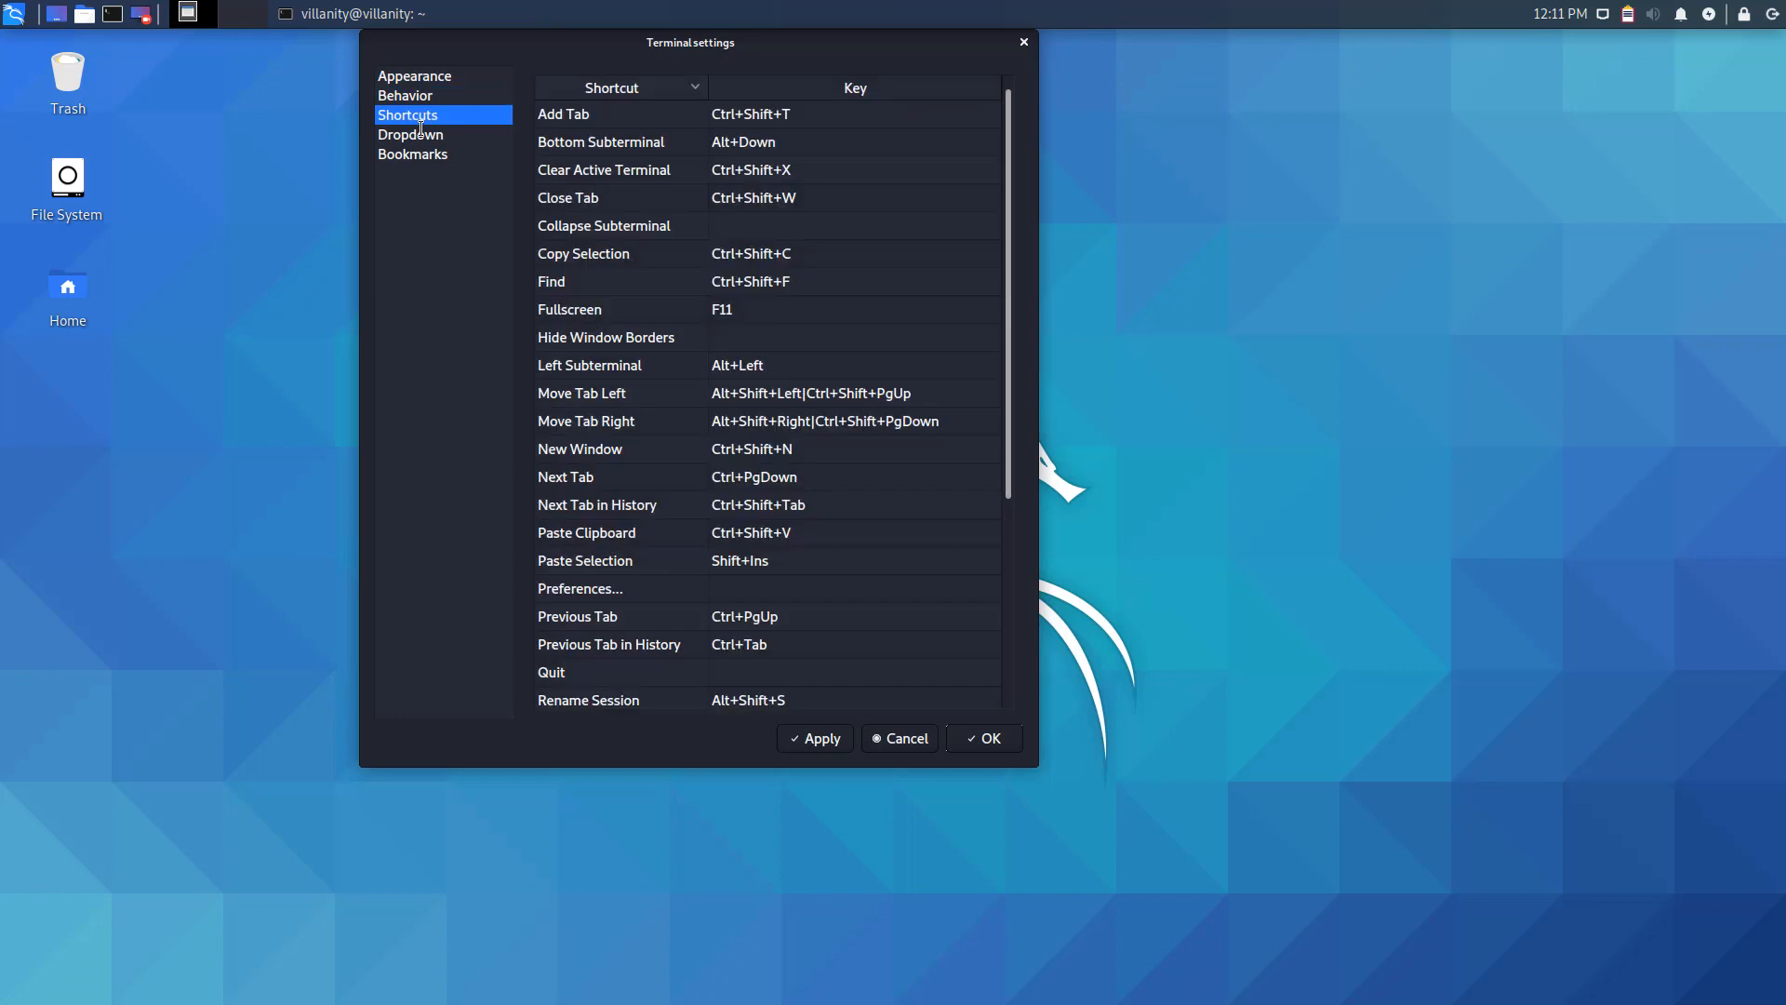
pyautogui.click(405, 95)
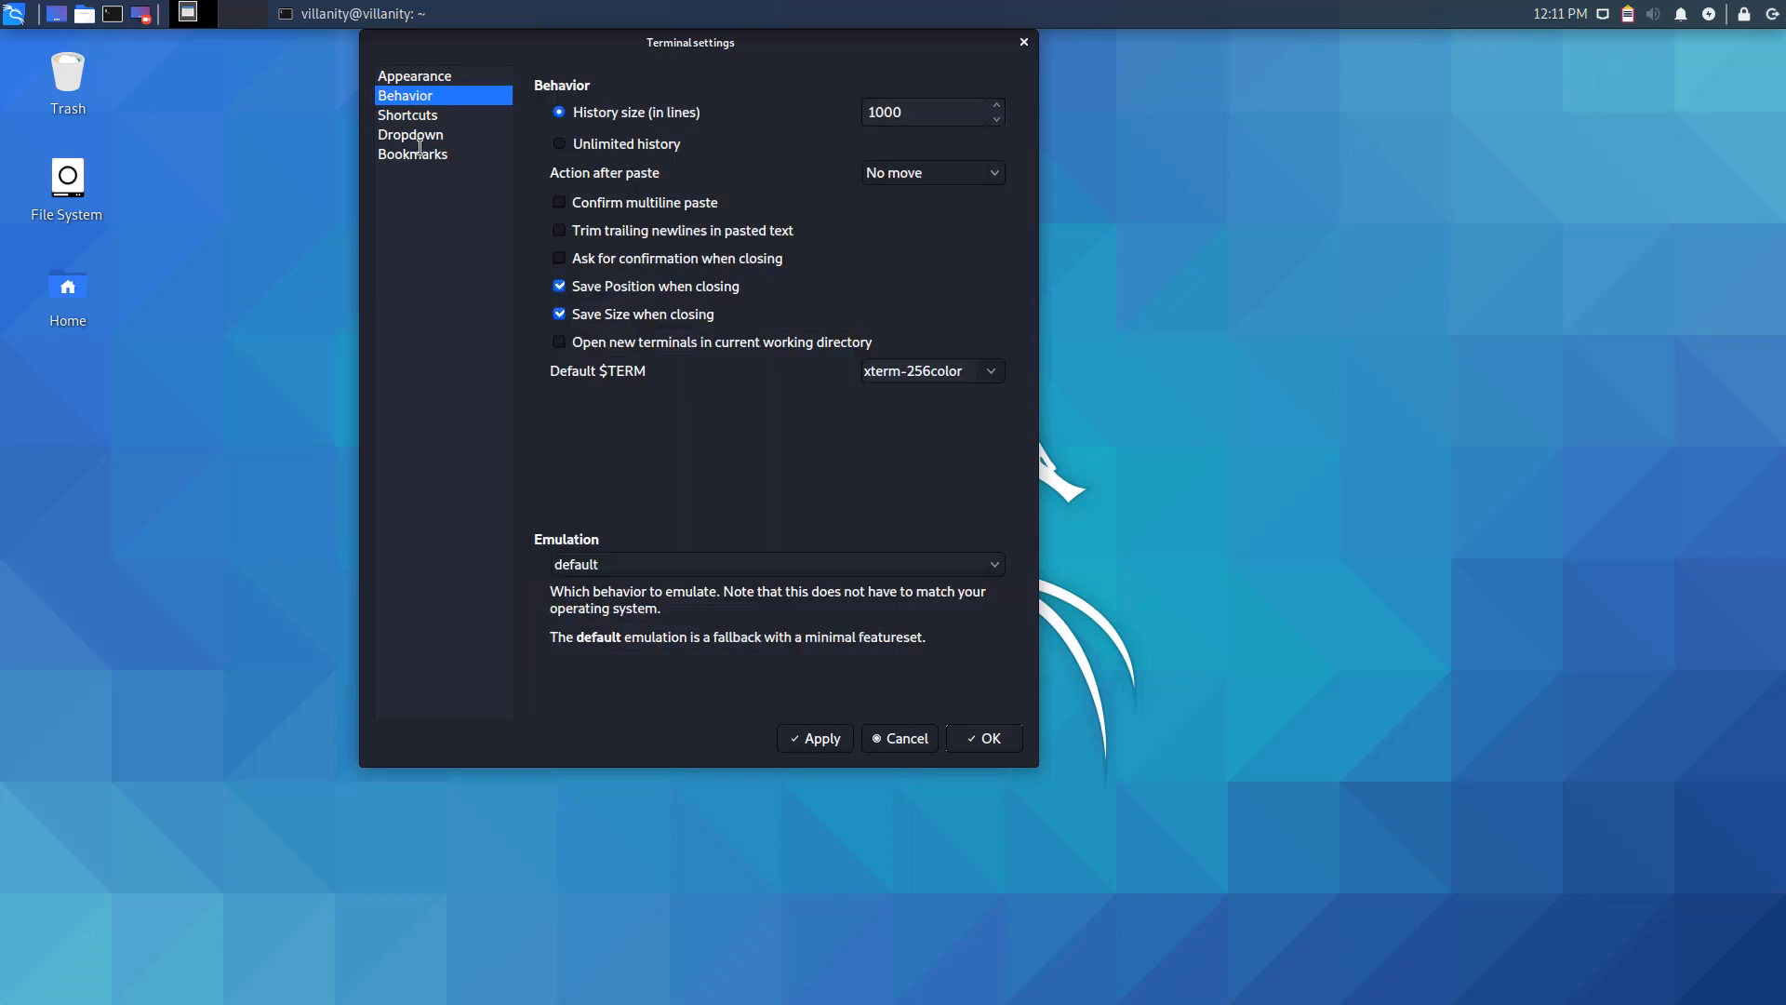
pyautogui.click(415, 76)
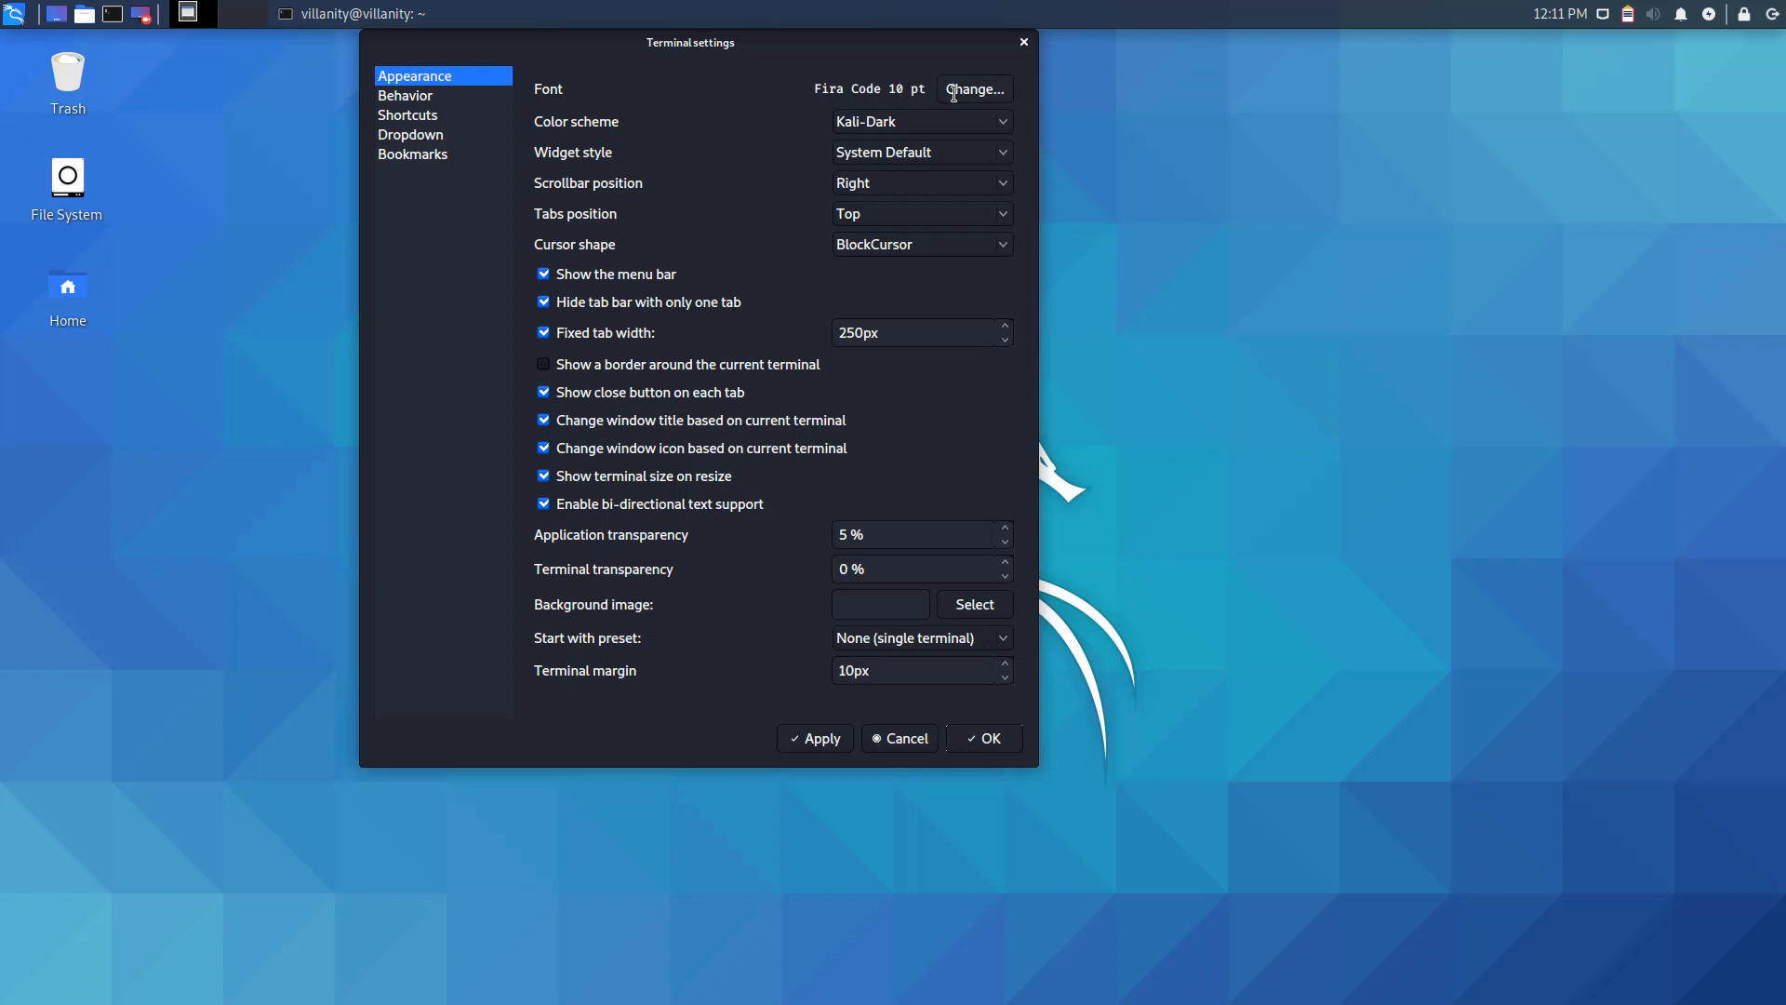
# - Set the terminal font to Bitstream Vera Sans Mono size 12 and confirm
pyautogui.click(973, 90)
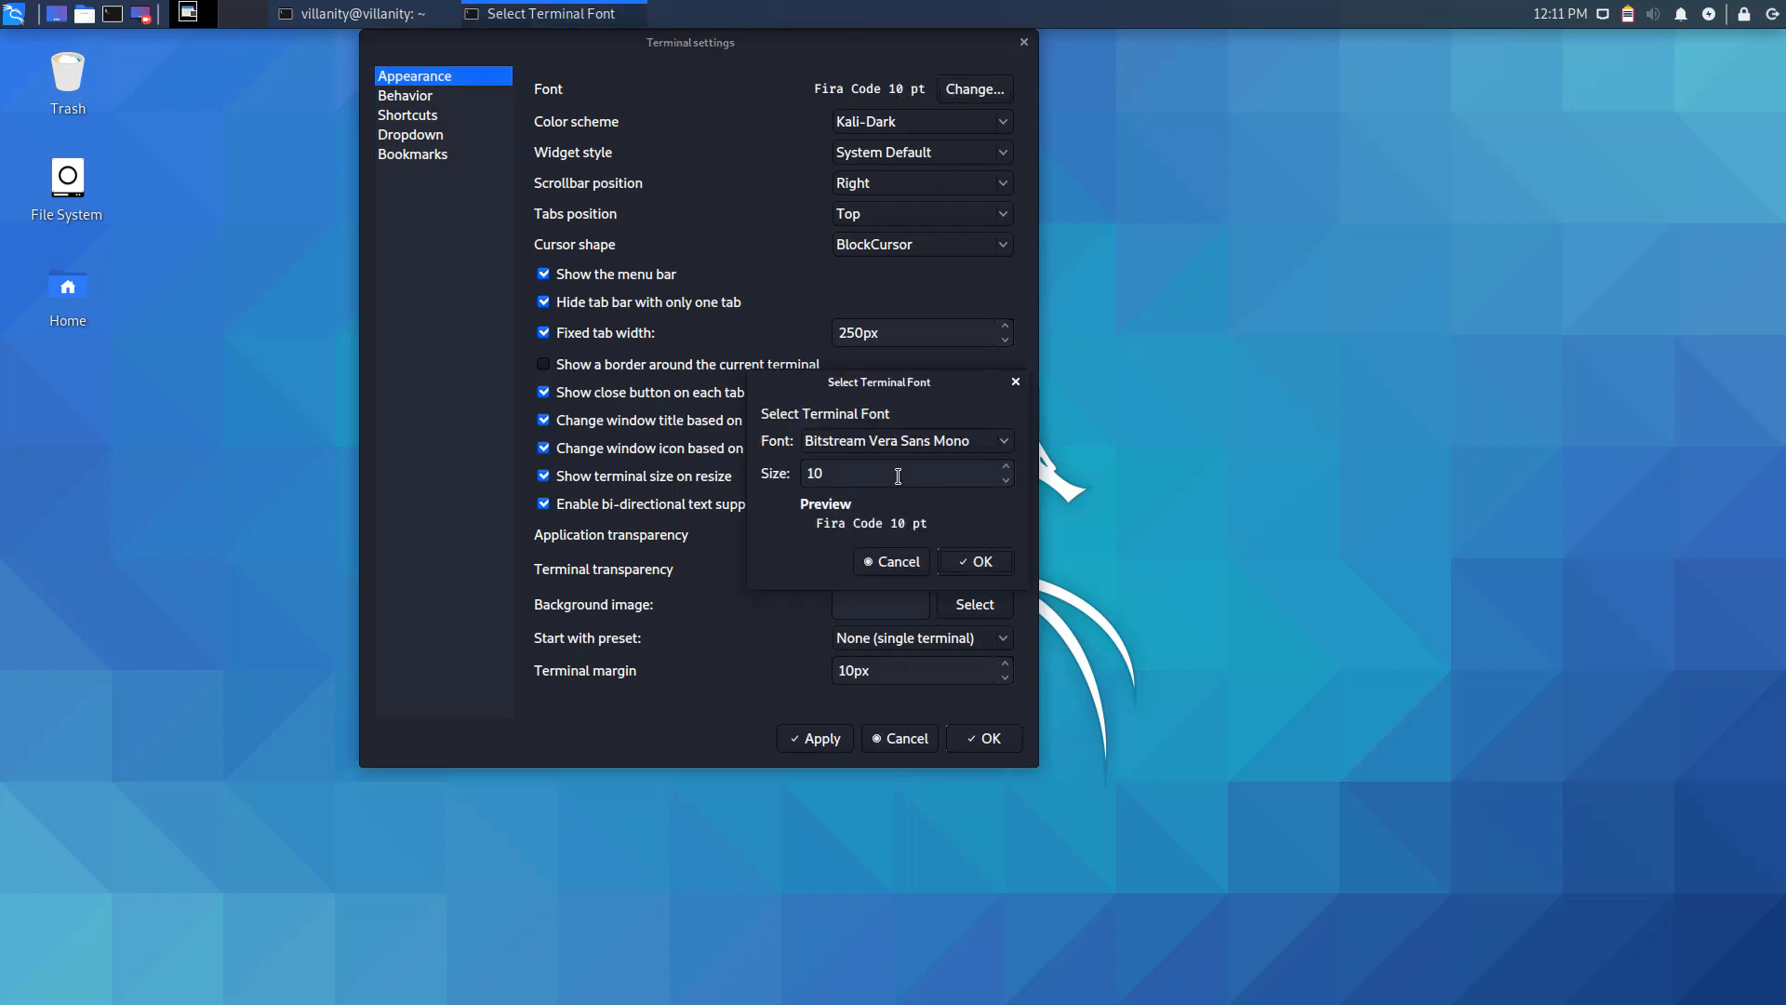
pyautogui.tripleClick(848, 473)
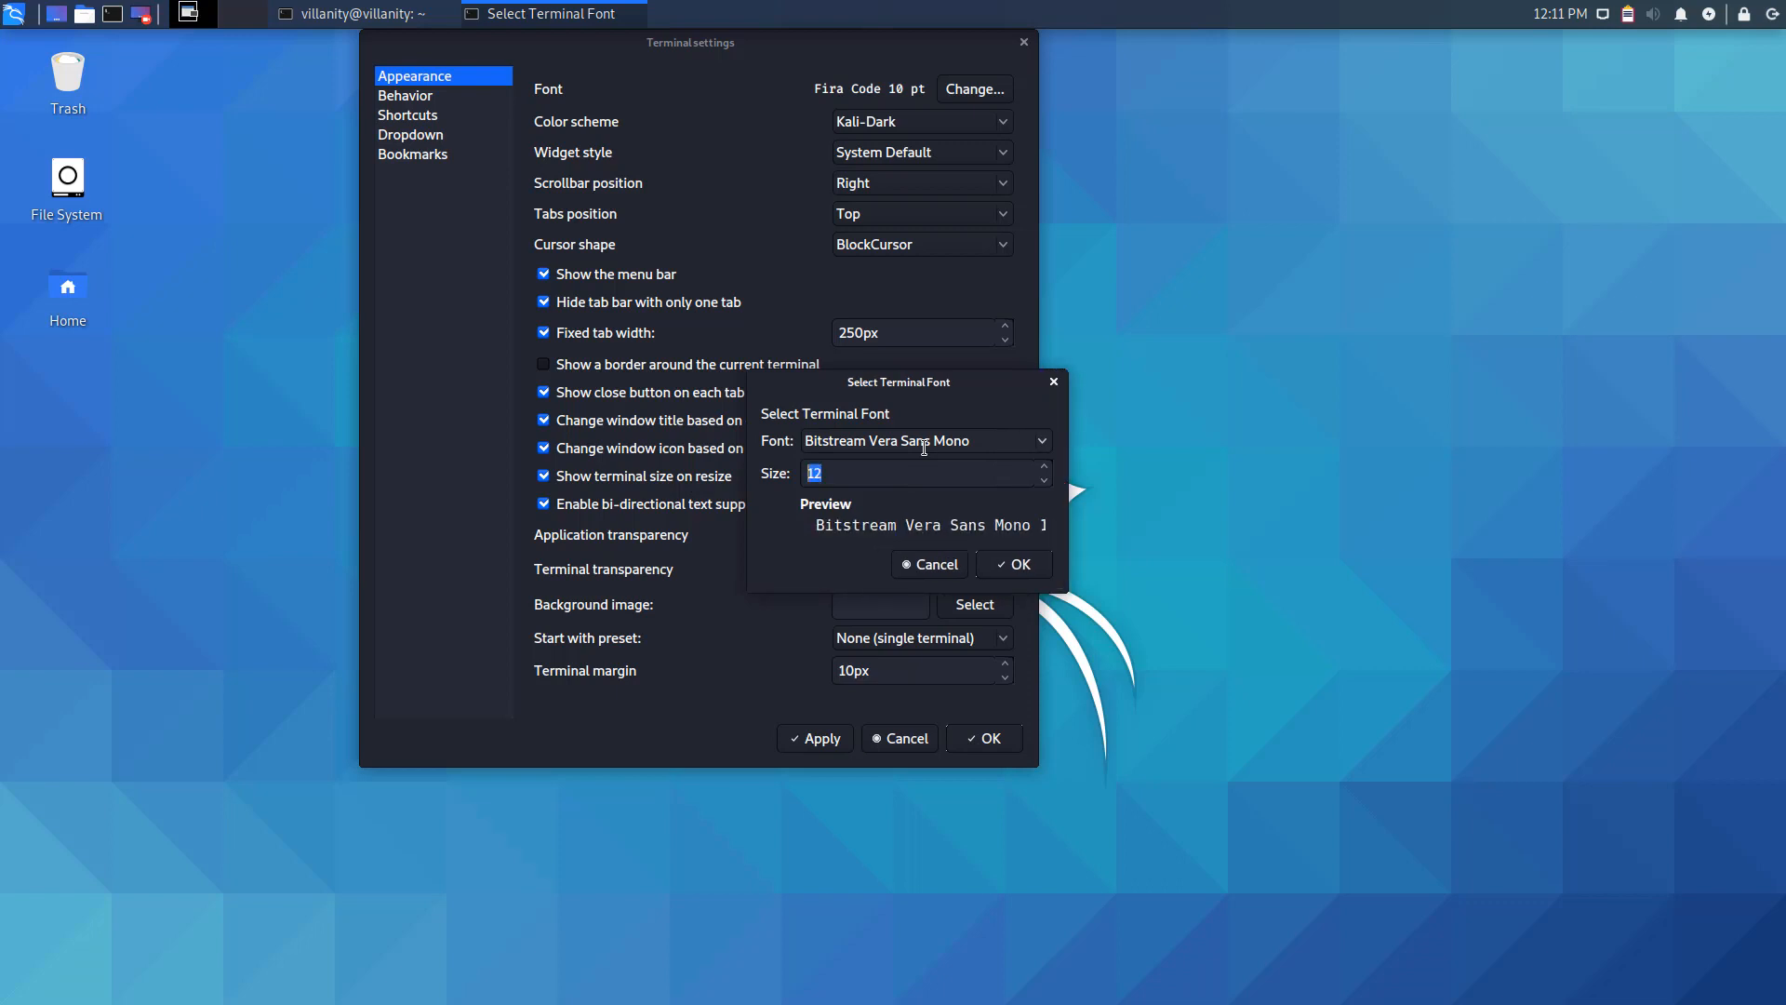
pyautogui.click(1011, 564)
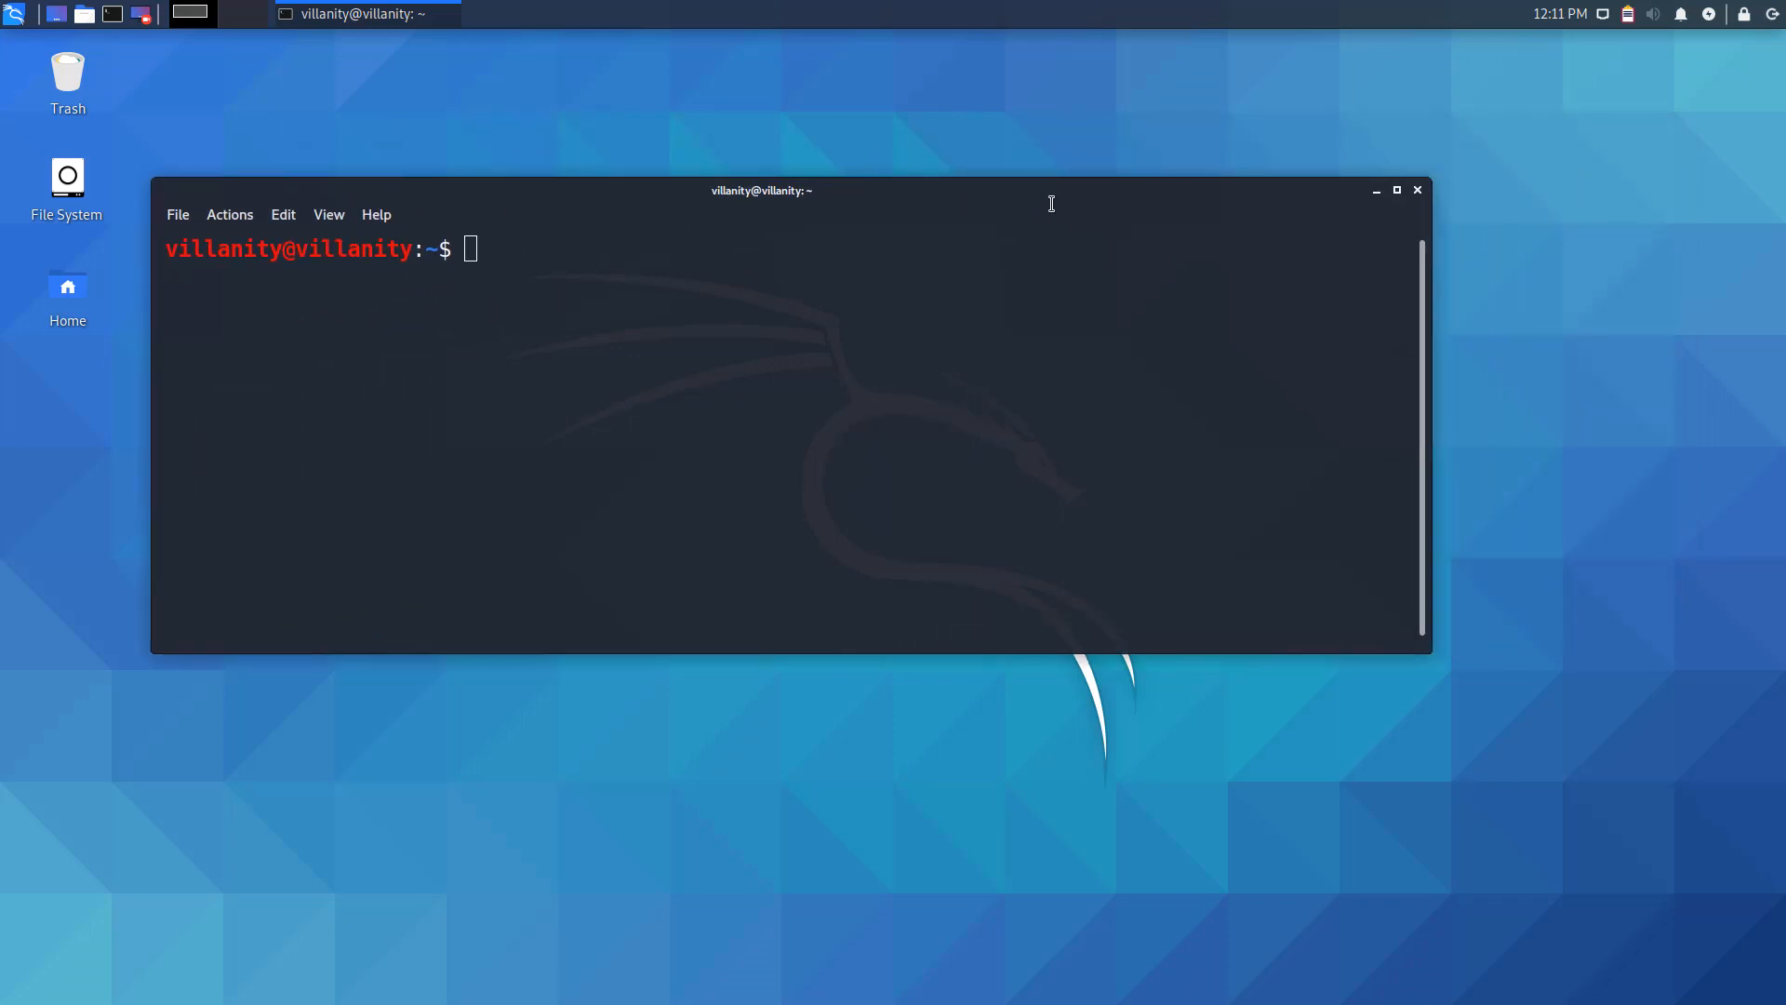
# - Enter the kali-undercover command in the terminal
pyautogui.write('ka')
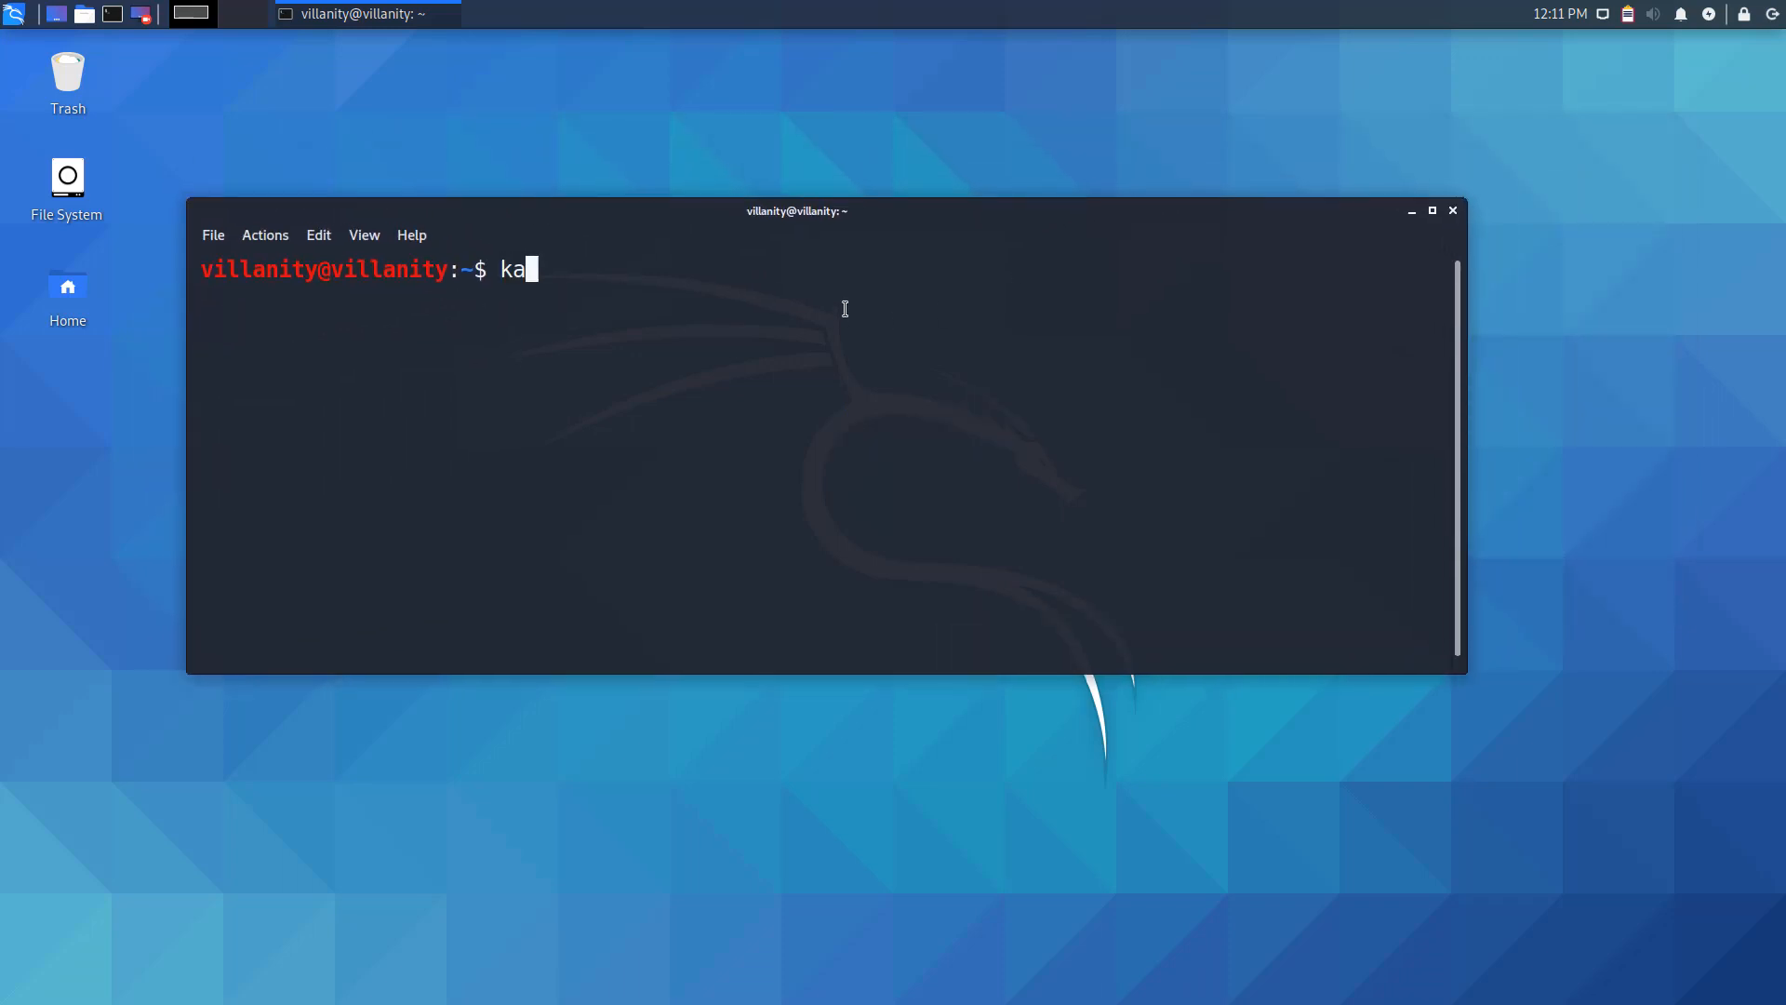
pyautogui.write('li-und')
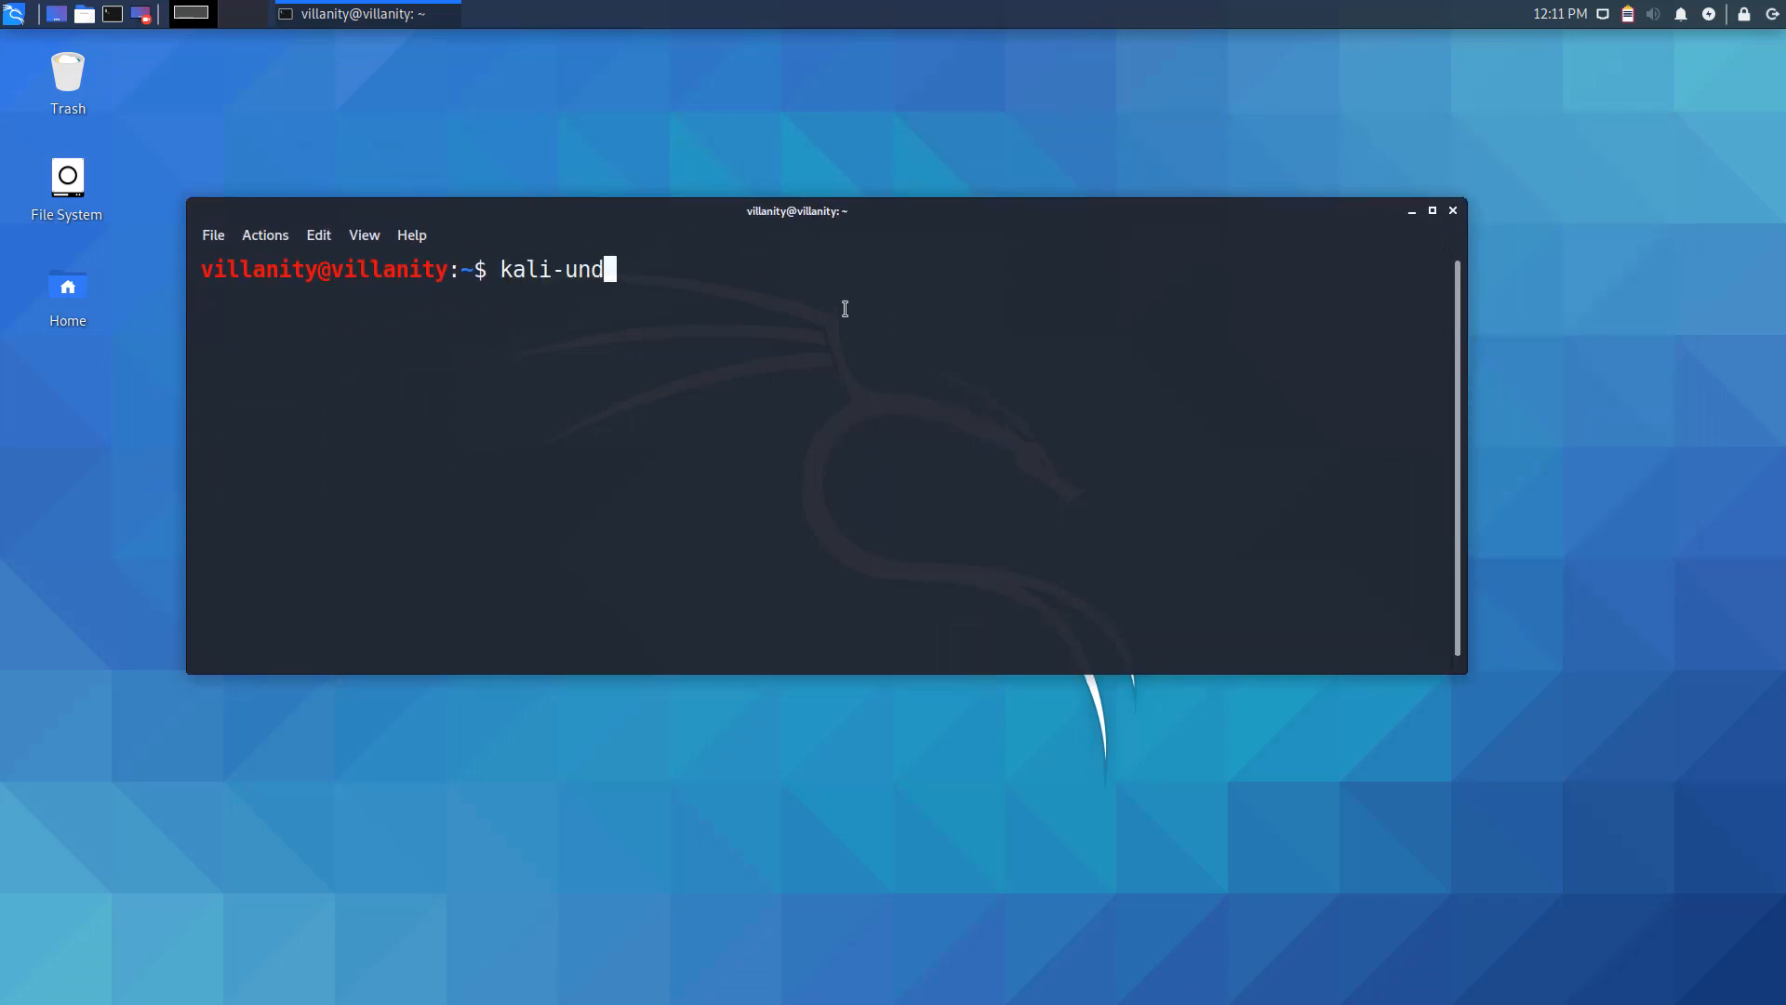
pyautogui.write('er')
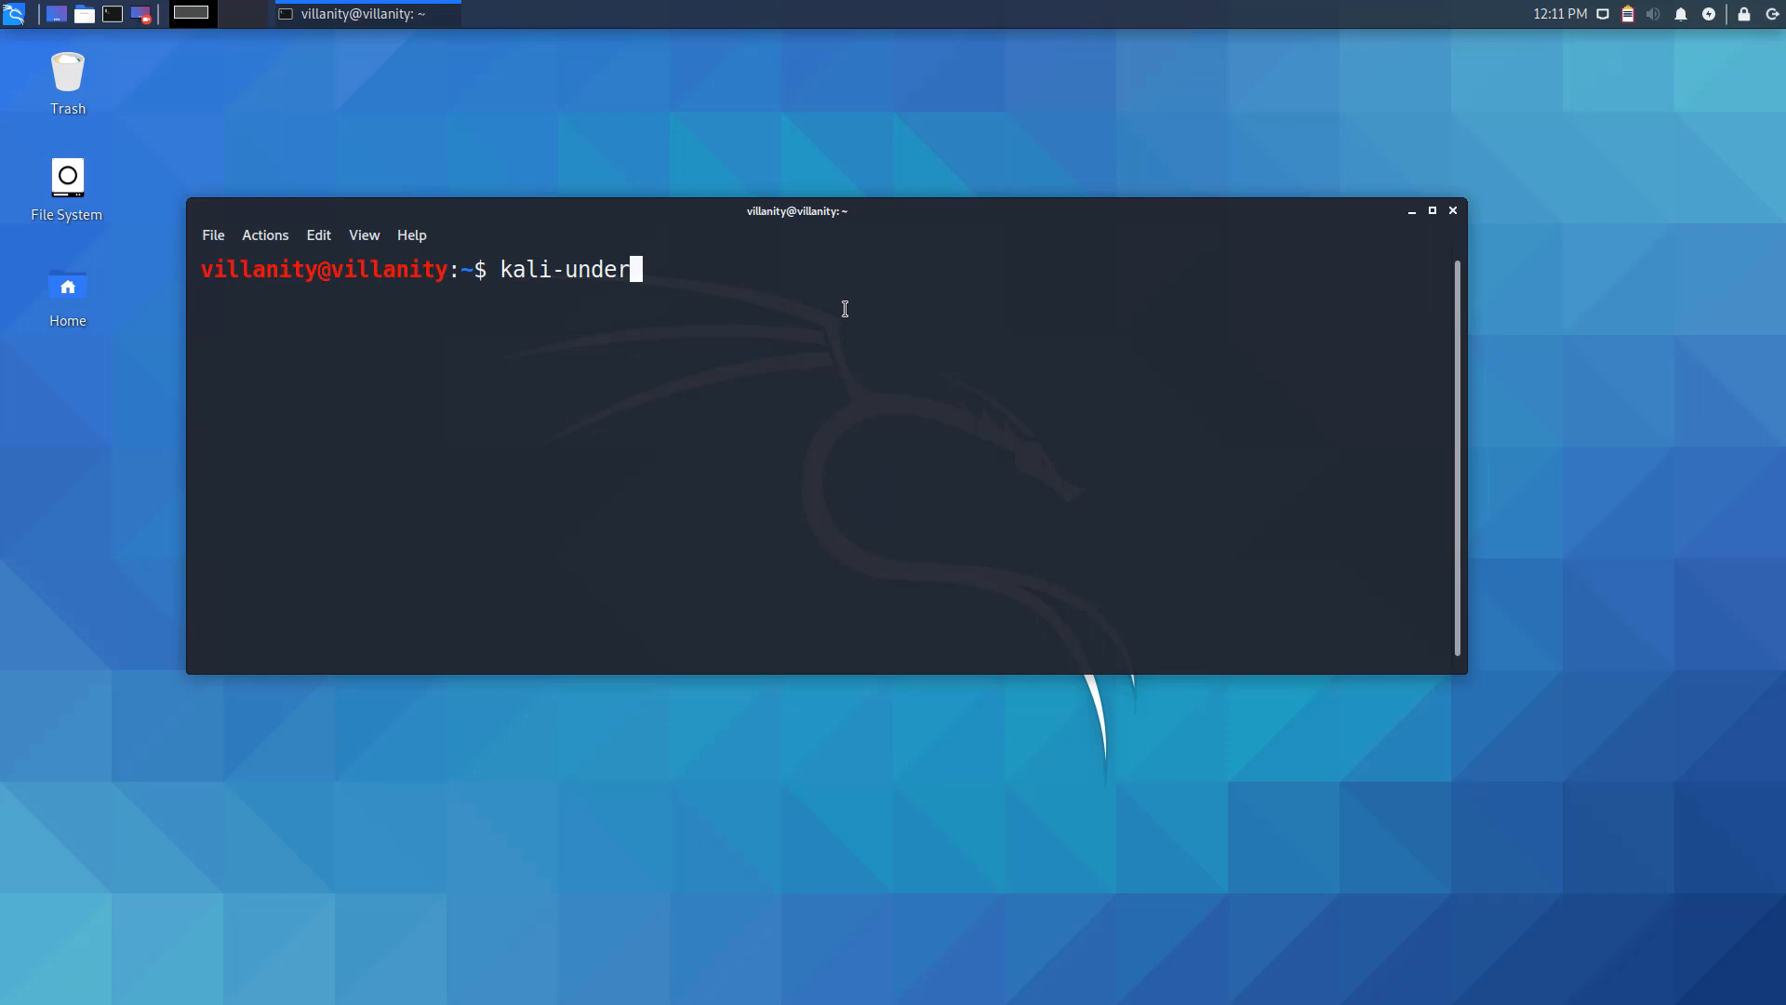
pyautogui.write('cover')
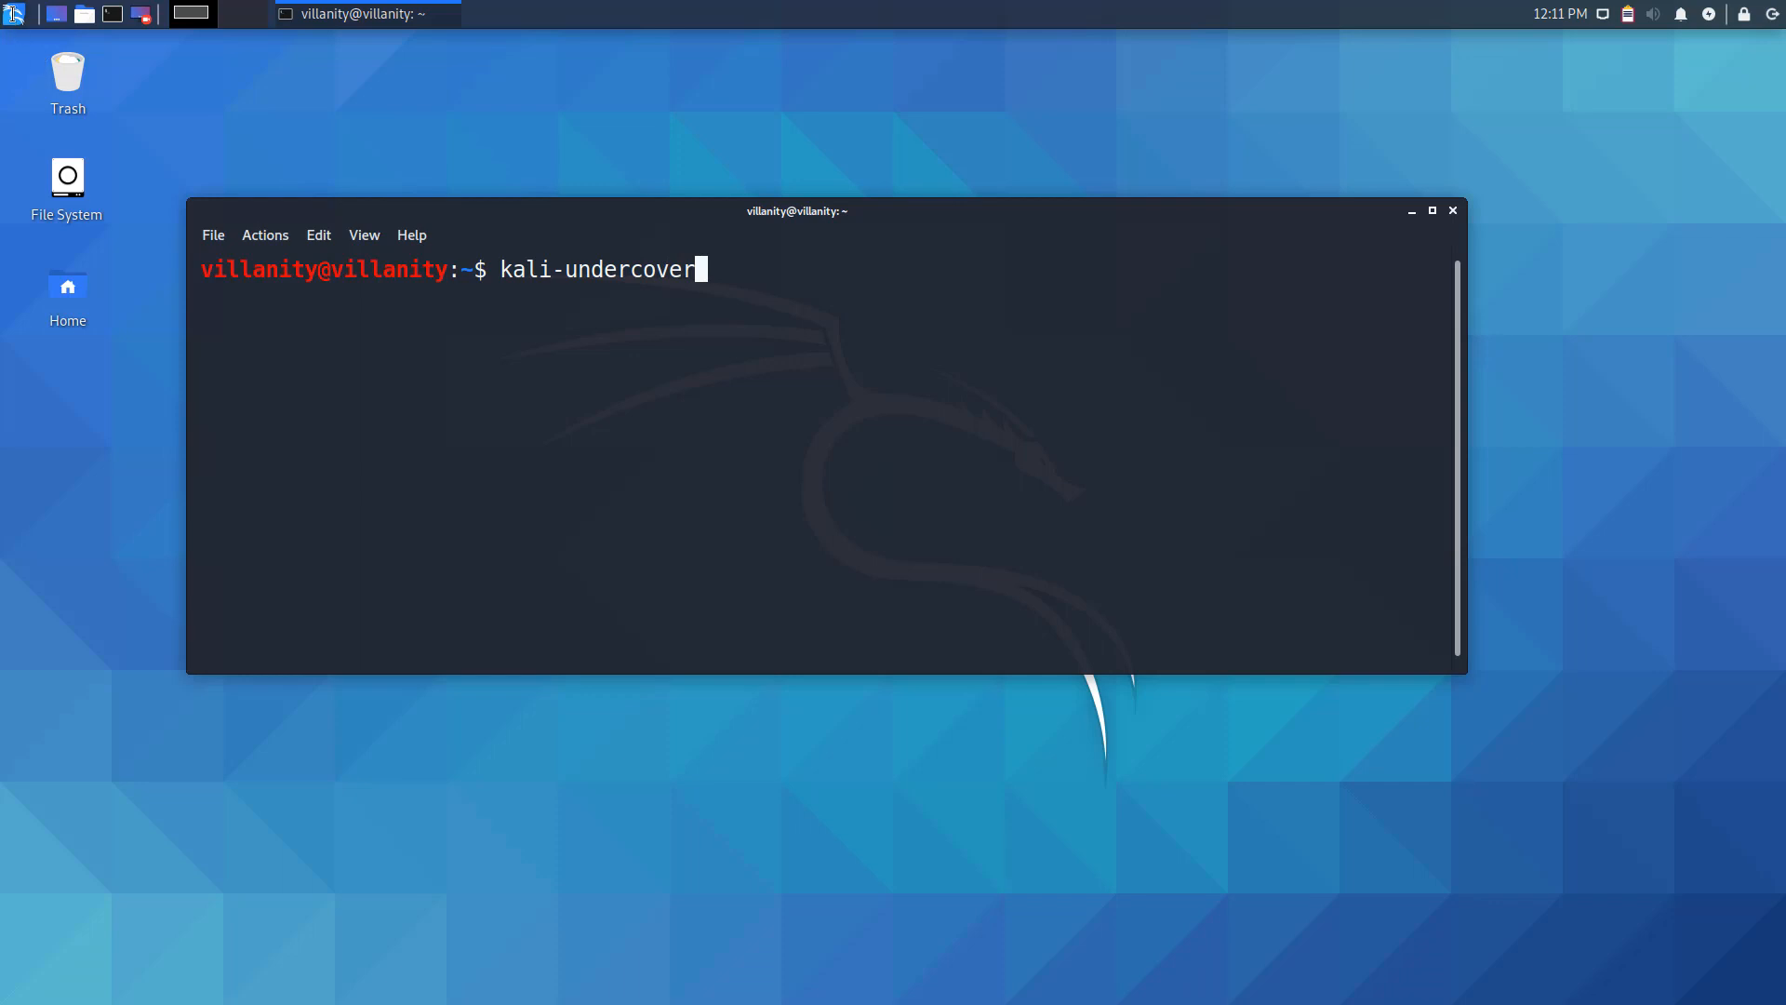
# - Run undercover from the application launcher, switching the desktop to the Windows 10 look
pyautogui.click(15, 14)
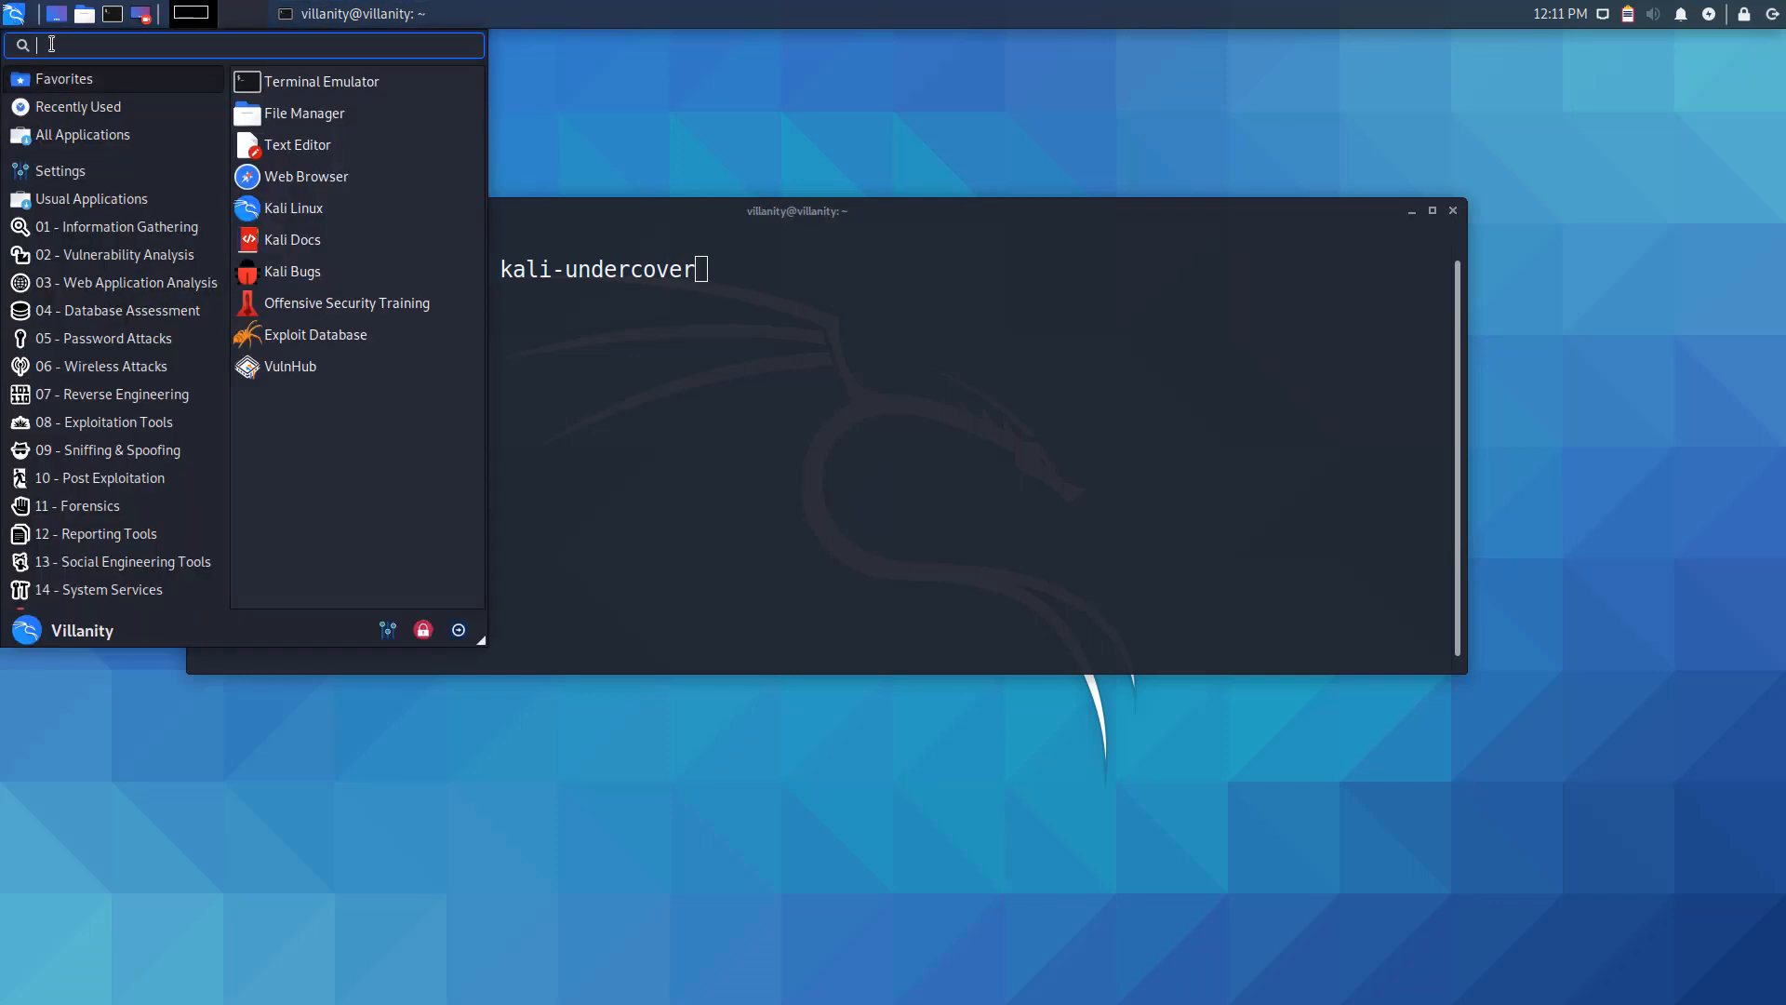
pyautogui.write('undercover')
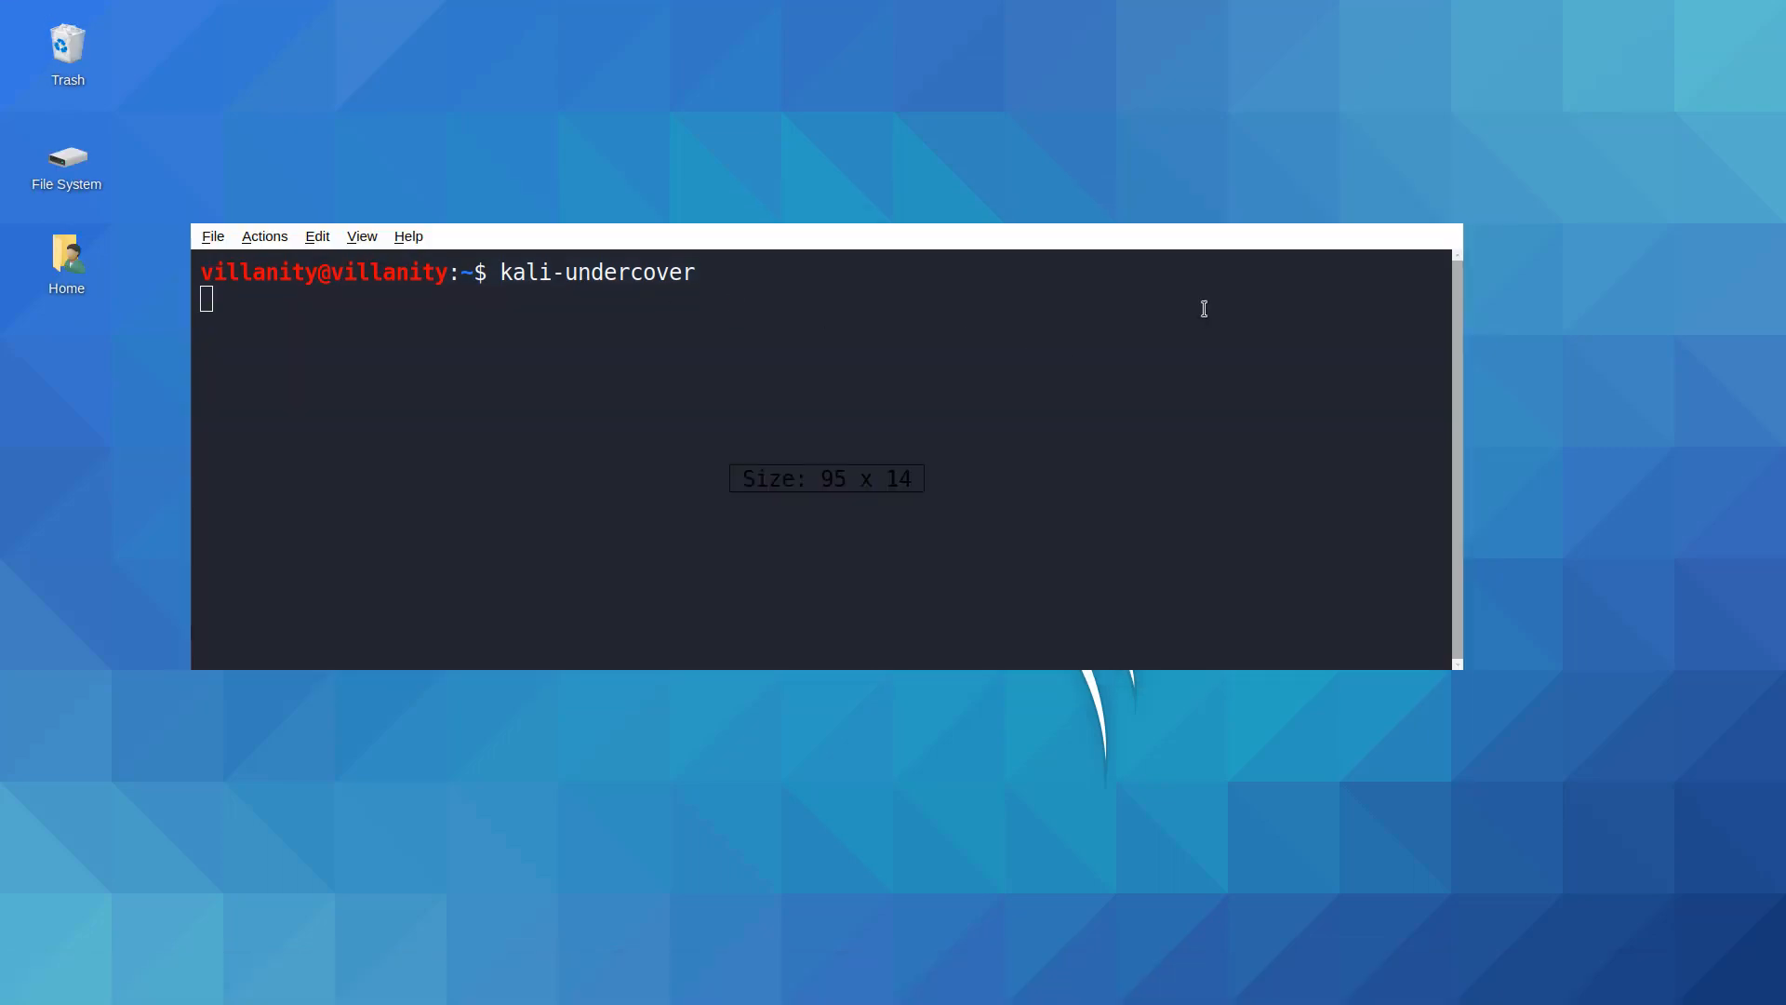
pyautogui.press('Return')
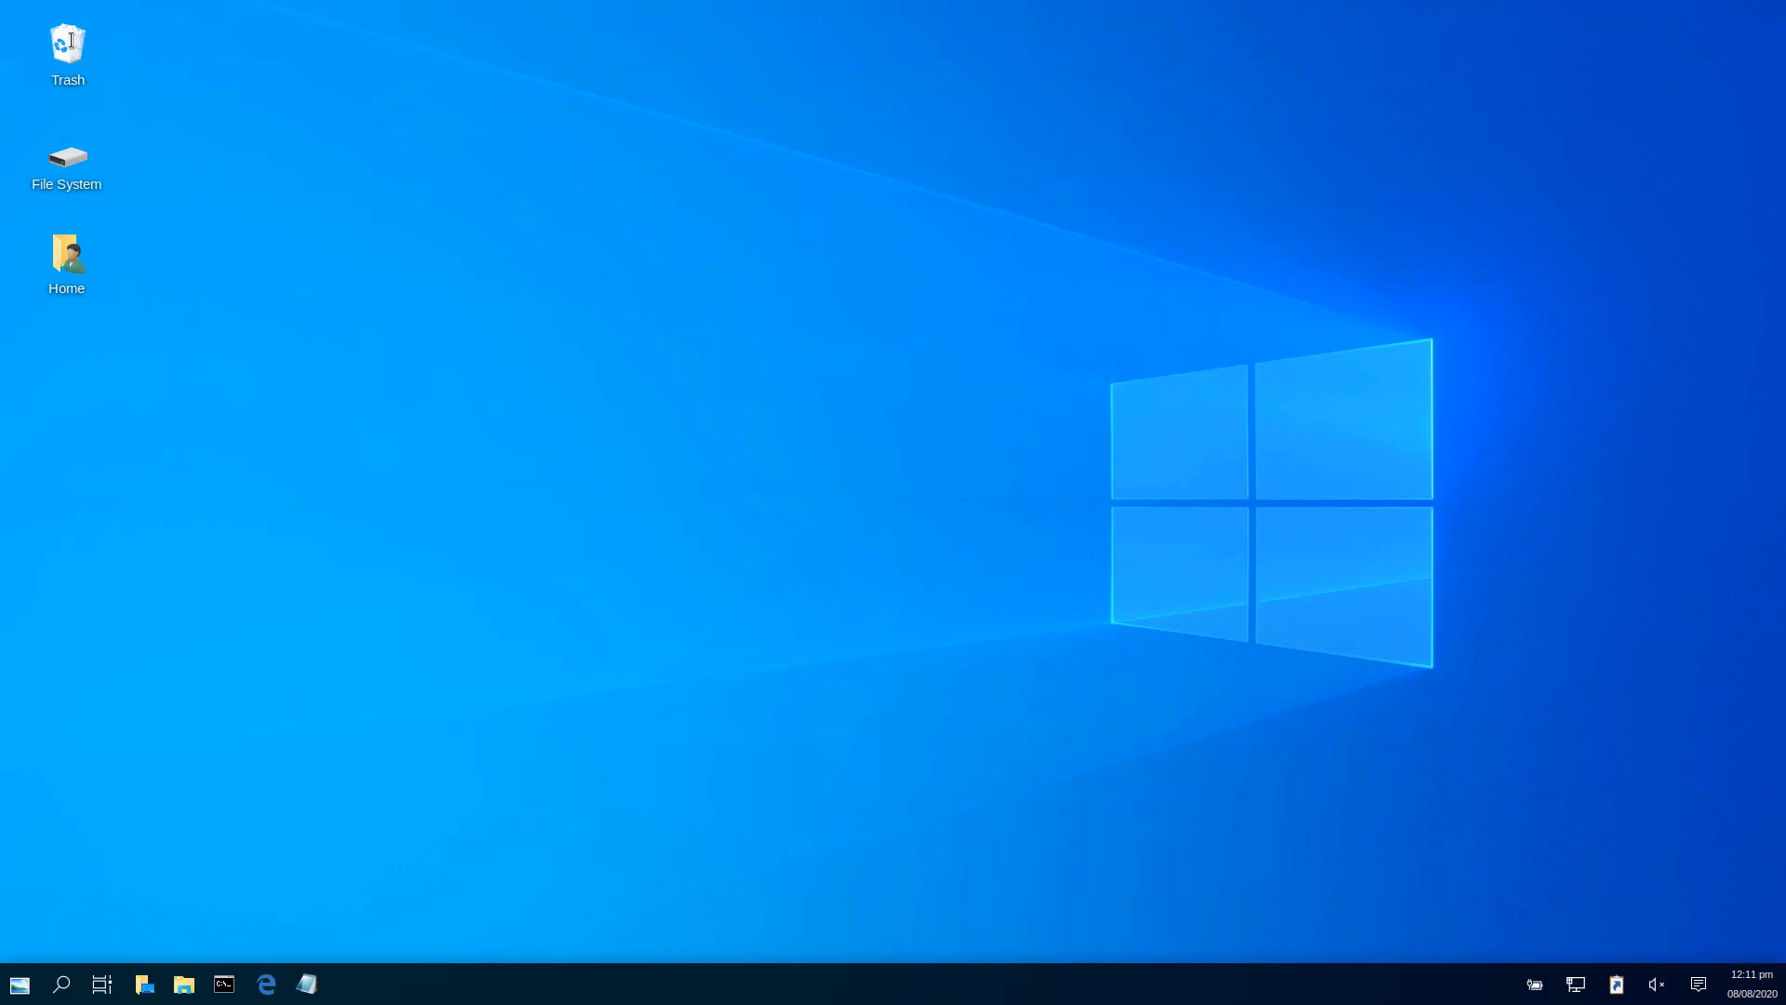
pyautogui.doubleClick(66, 45)
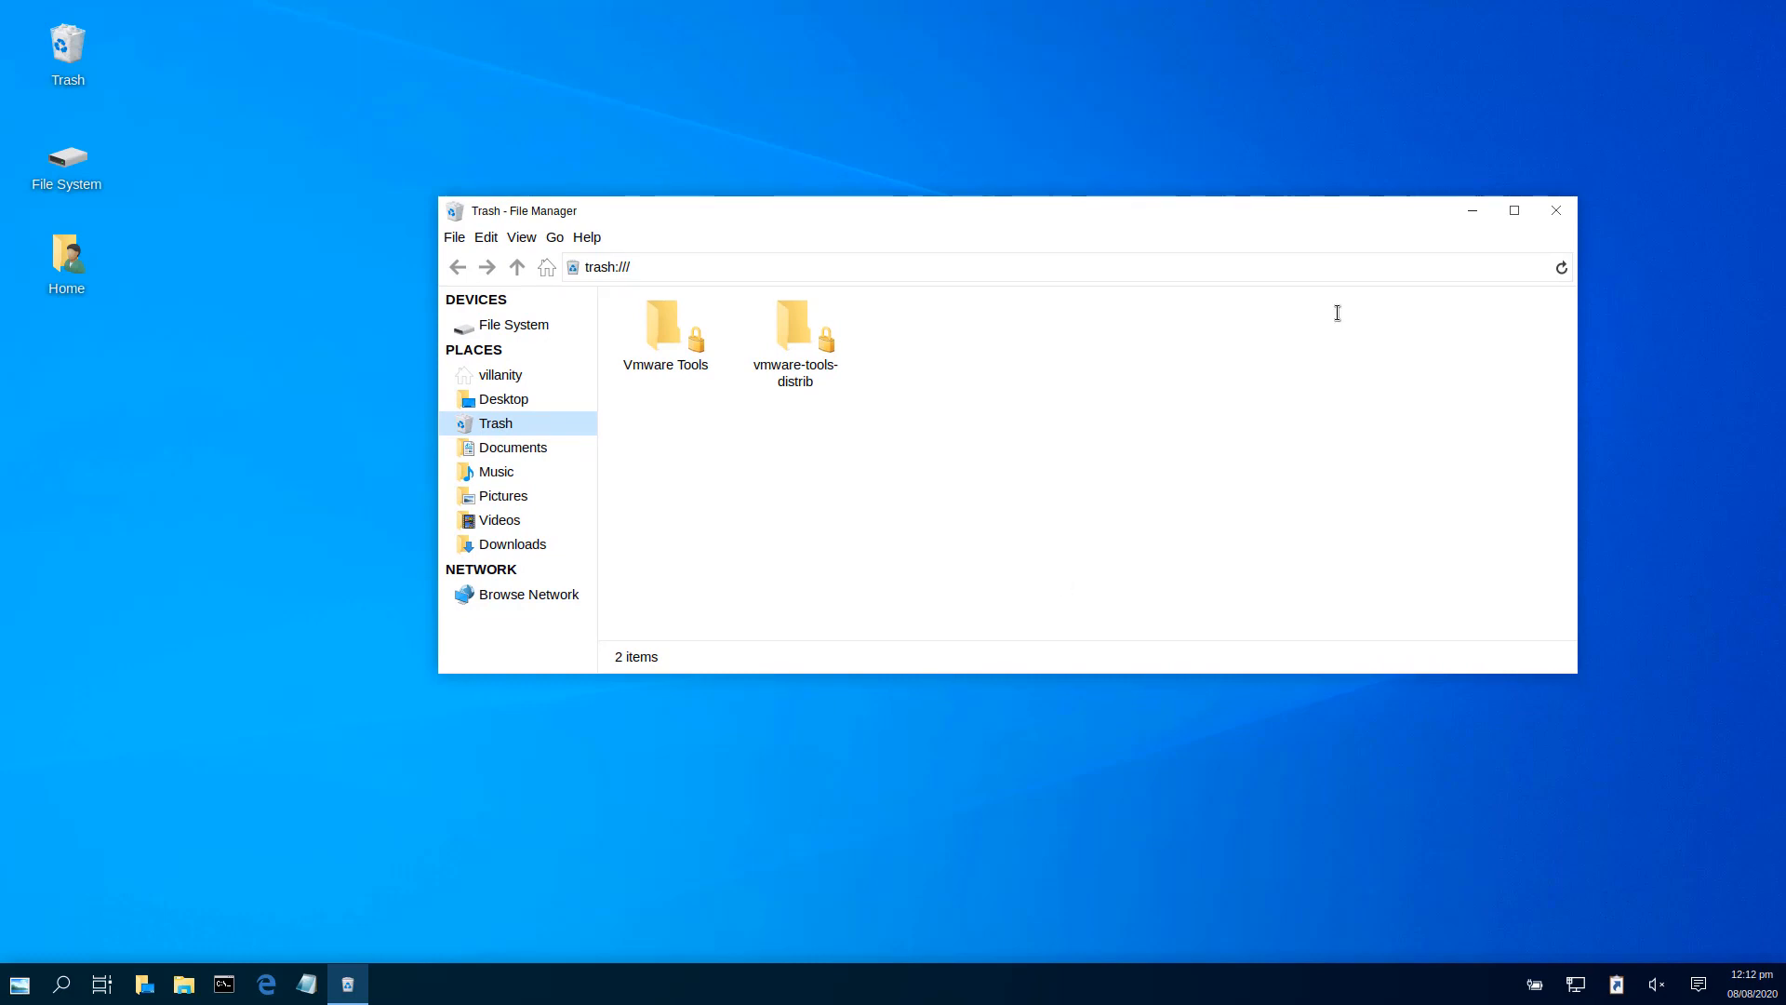
pyautogui.rightClick(265, 274)
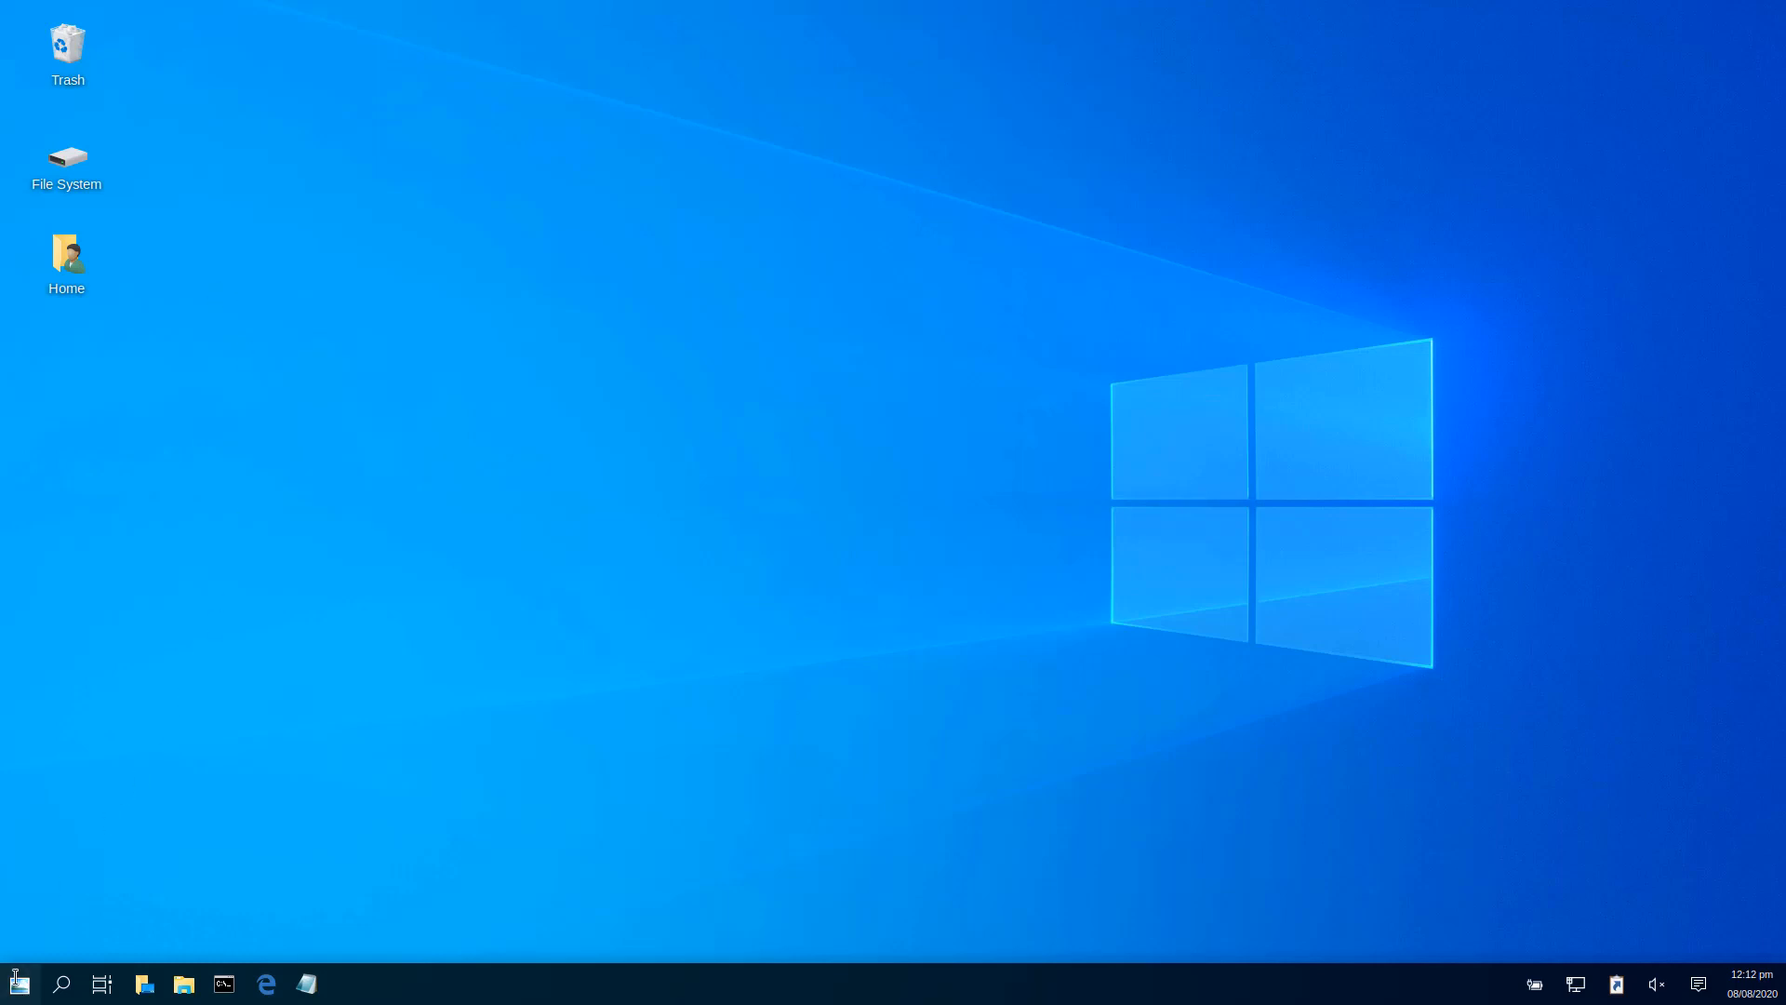
pyautogui.moveTo(699, 379)
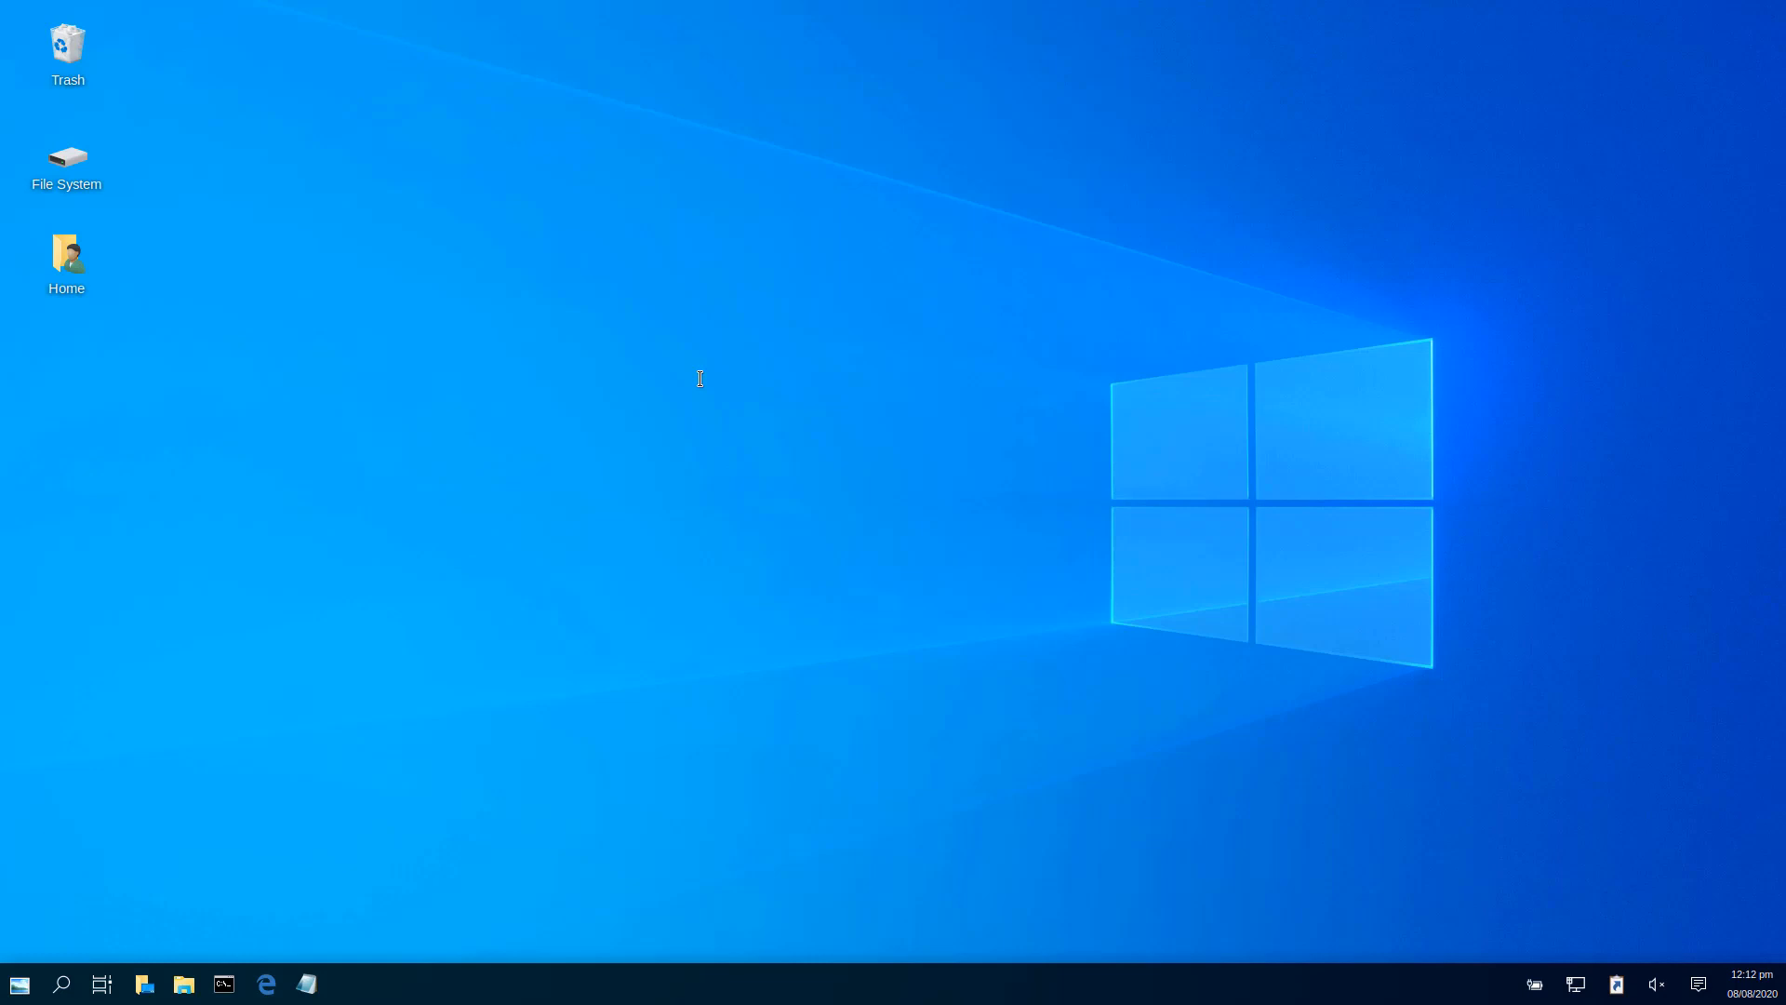
pyautogui.moveTo(697, 371)
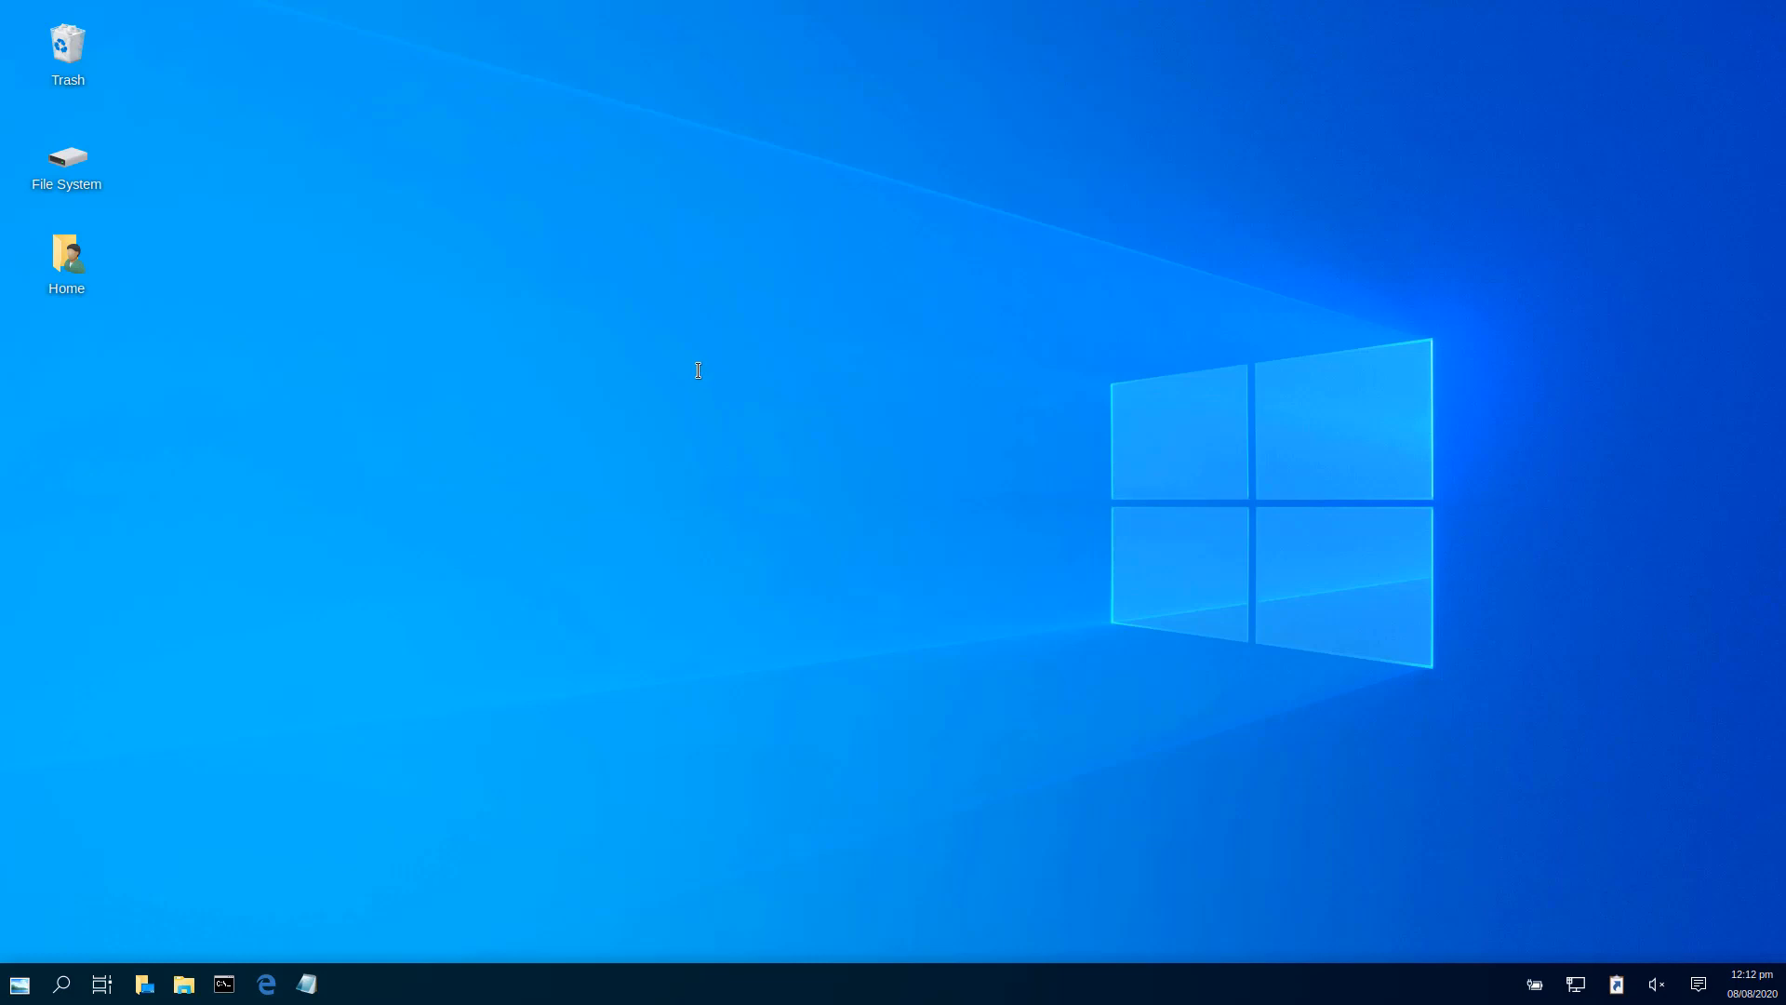
pyautogui.moveTo(790, 450)
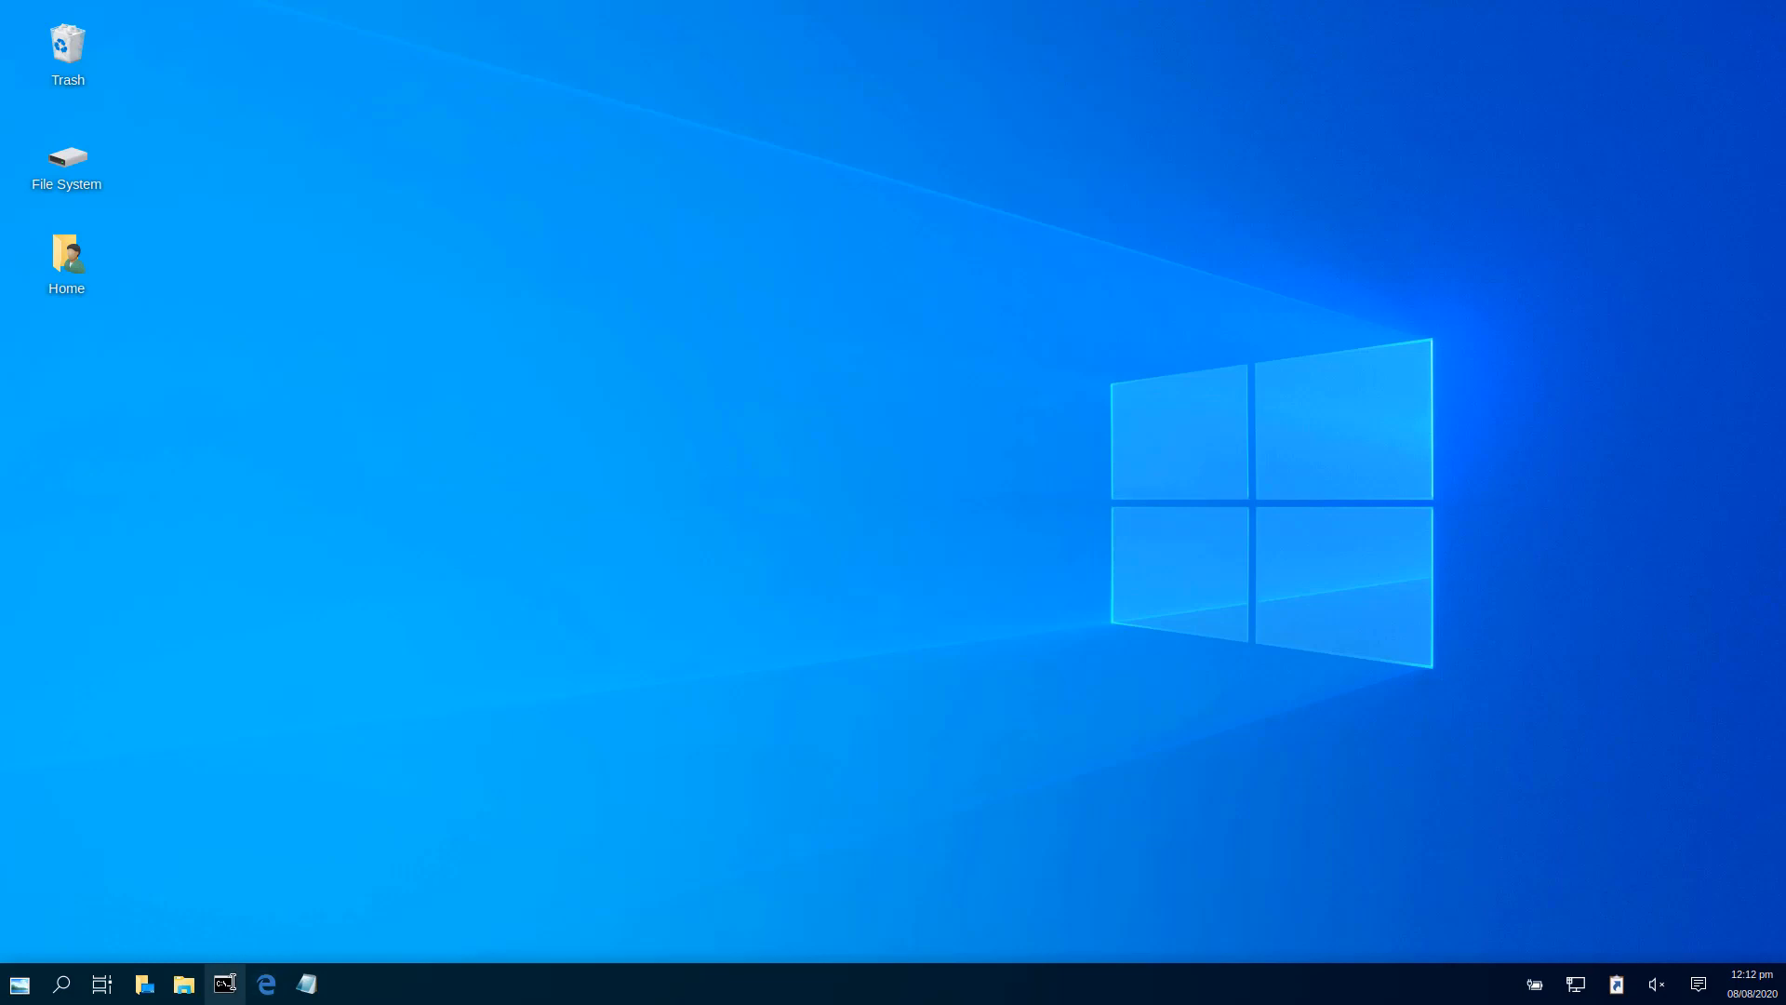
# - Run kali-undercover in a taskbar terminal to restore the normal Kali Xfce desktop
pyautogui.click(223, 983)
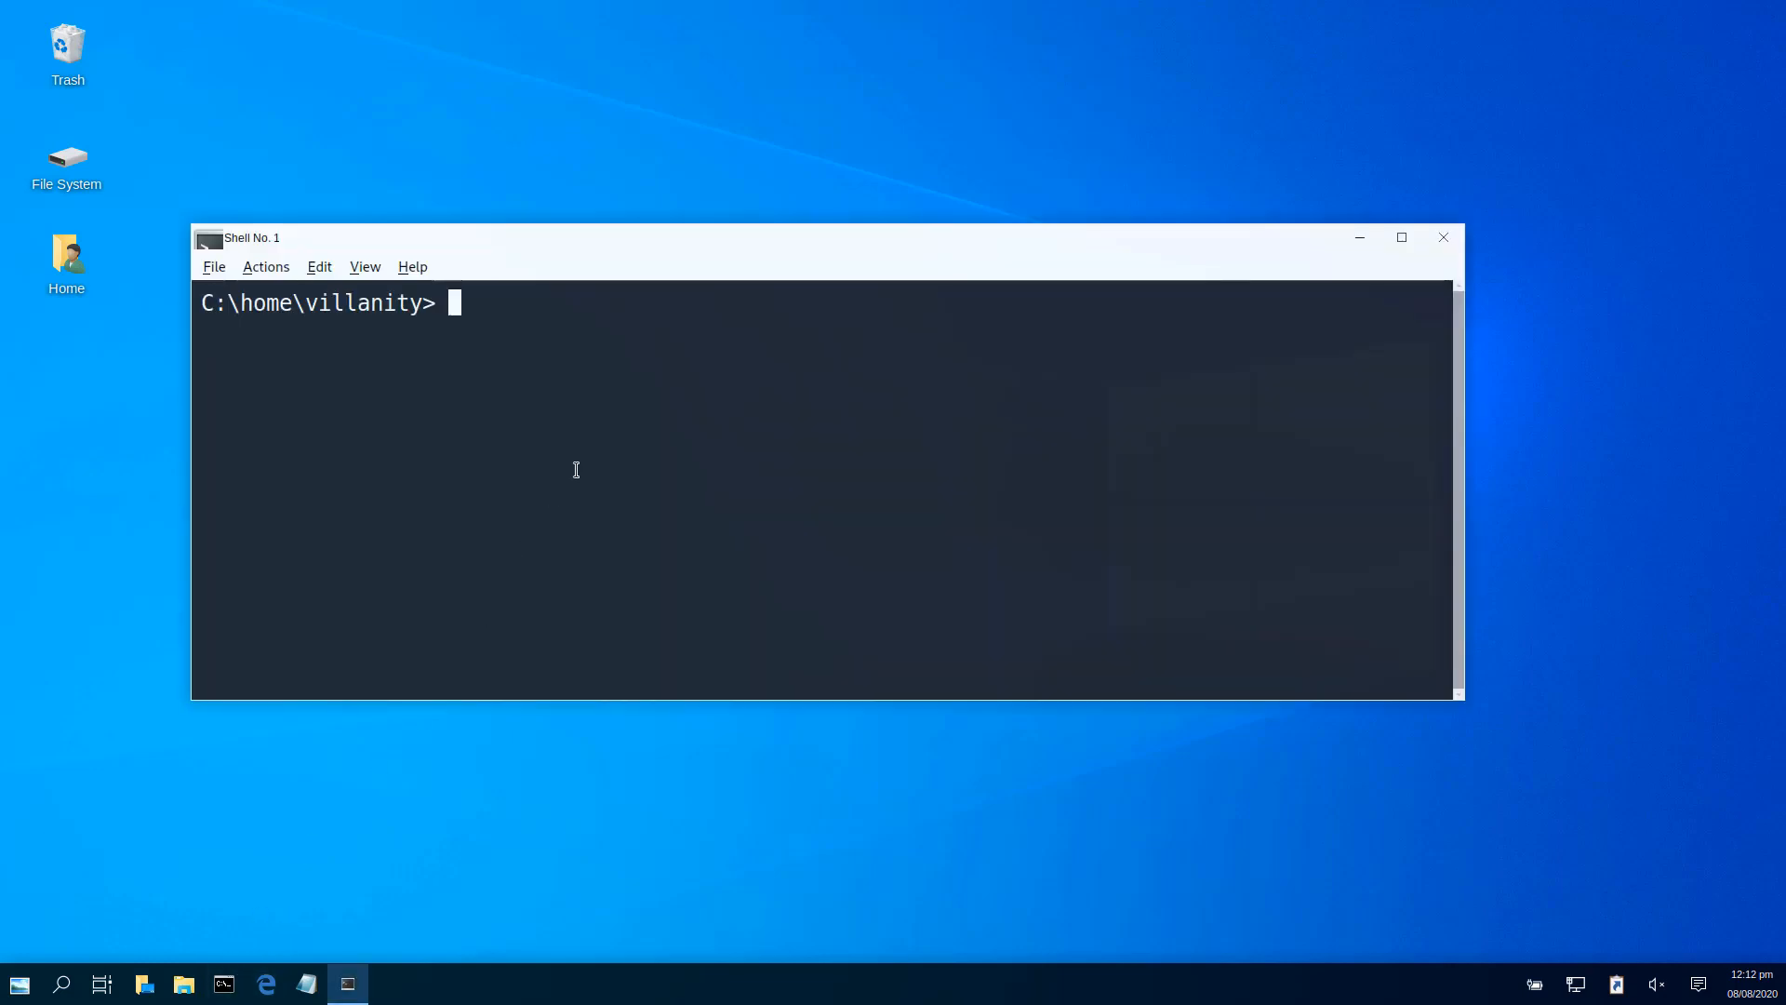
pyautogui.write('kali-')
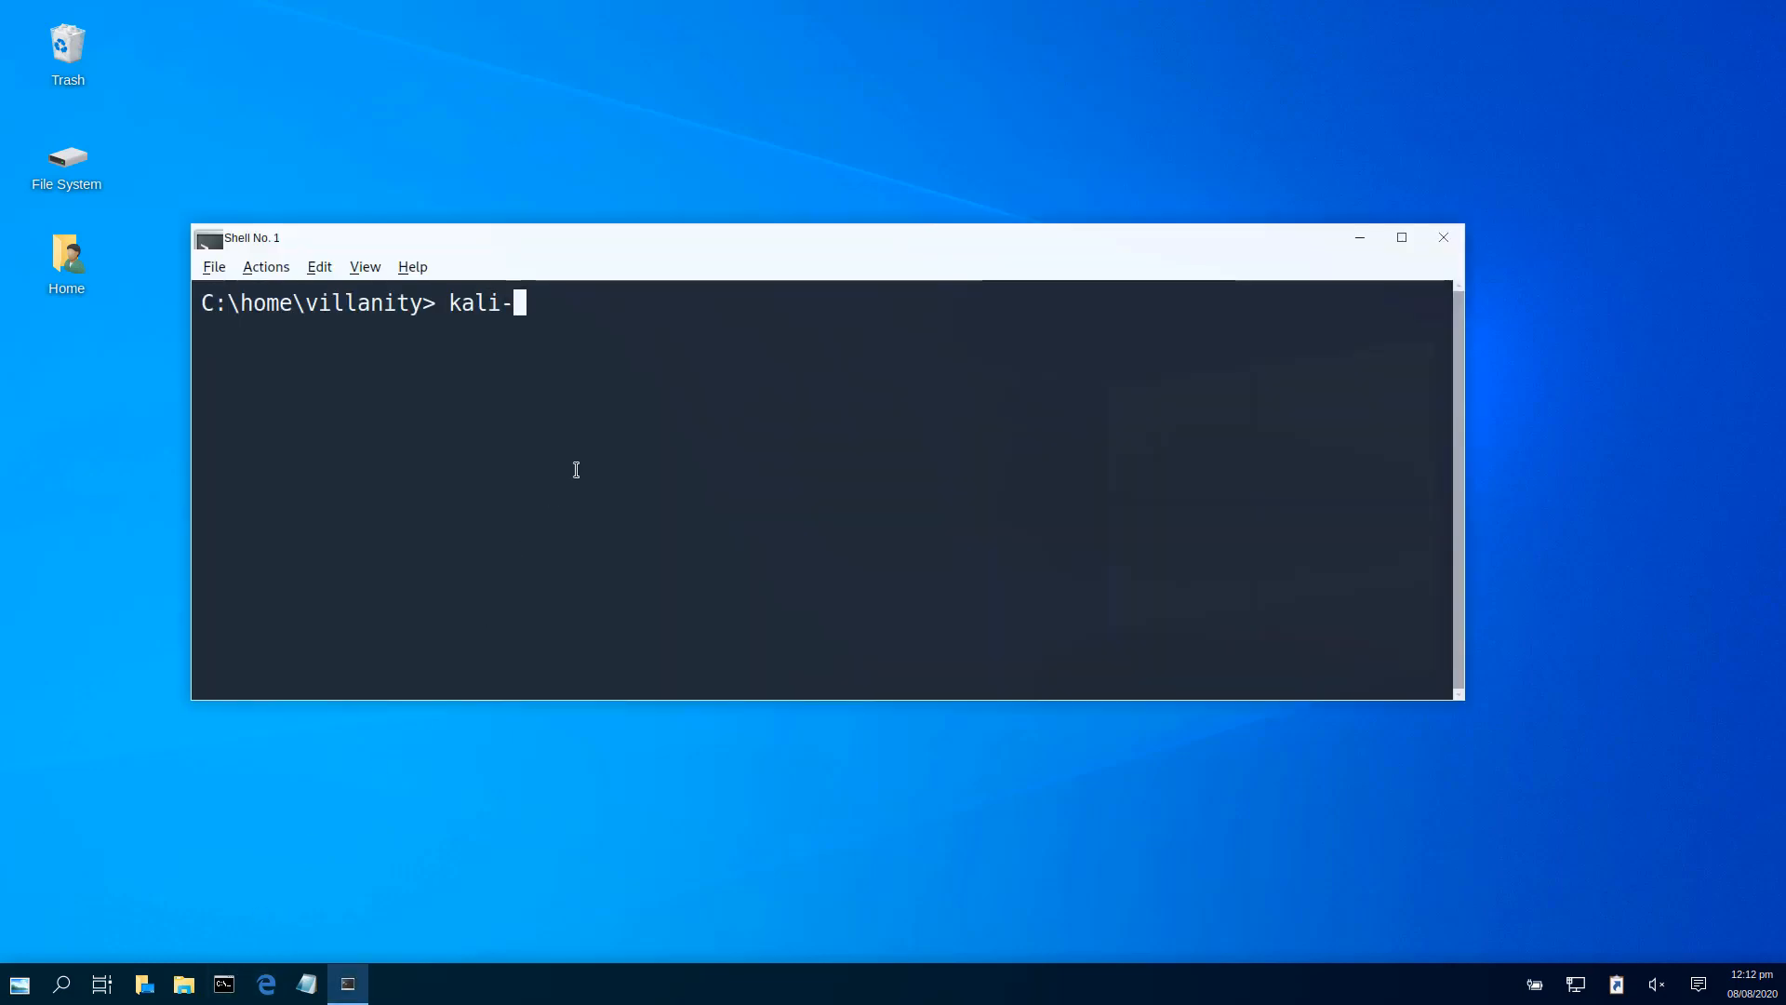
pyautogui.write('un')
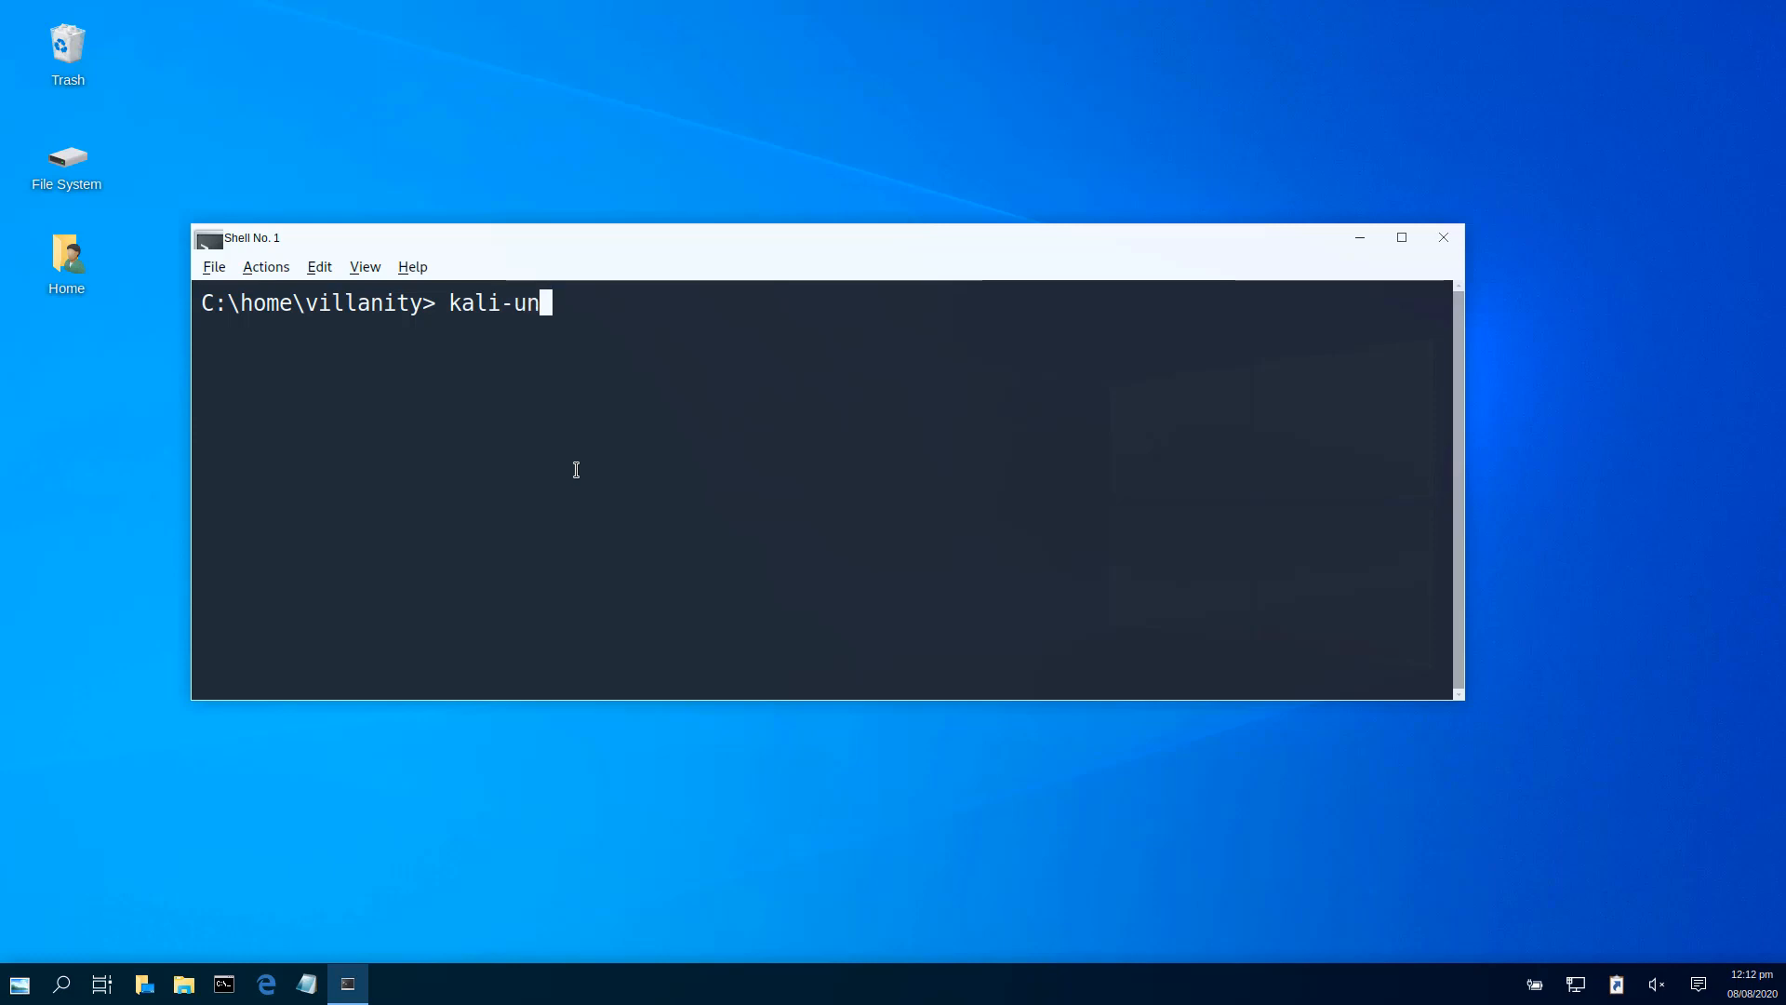
pyautogui.write('derco')
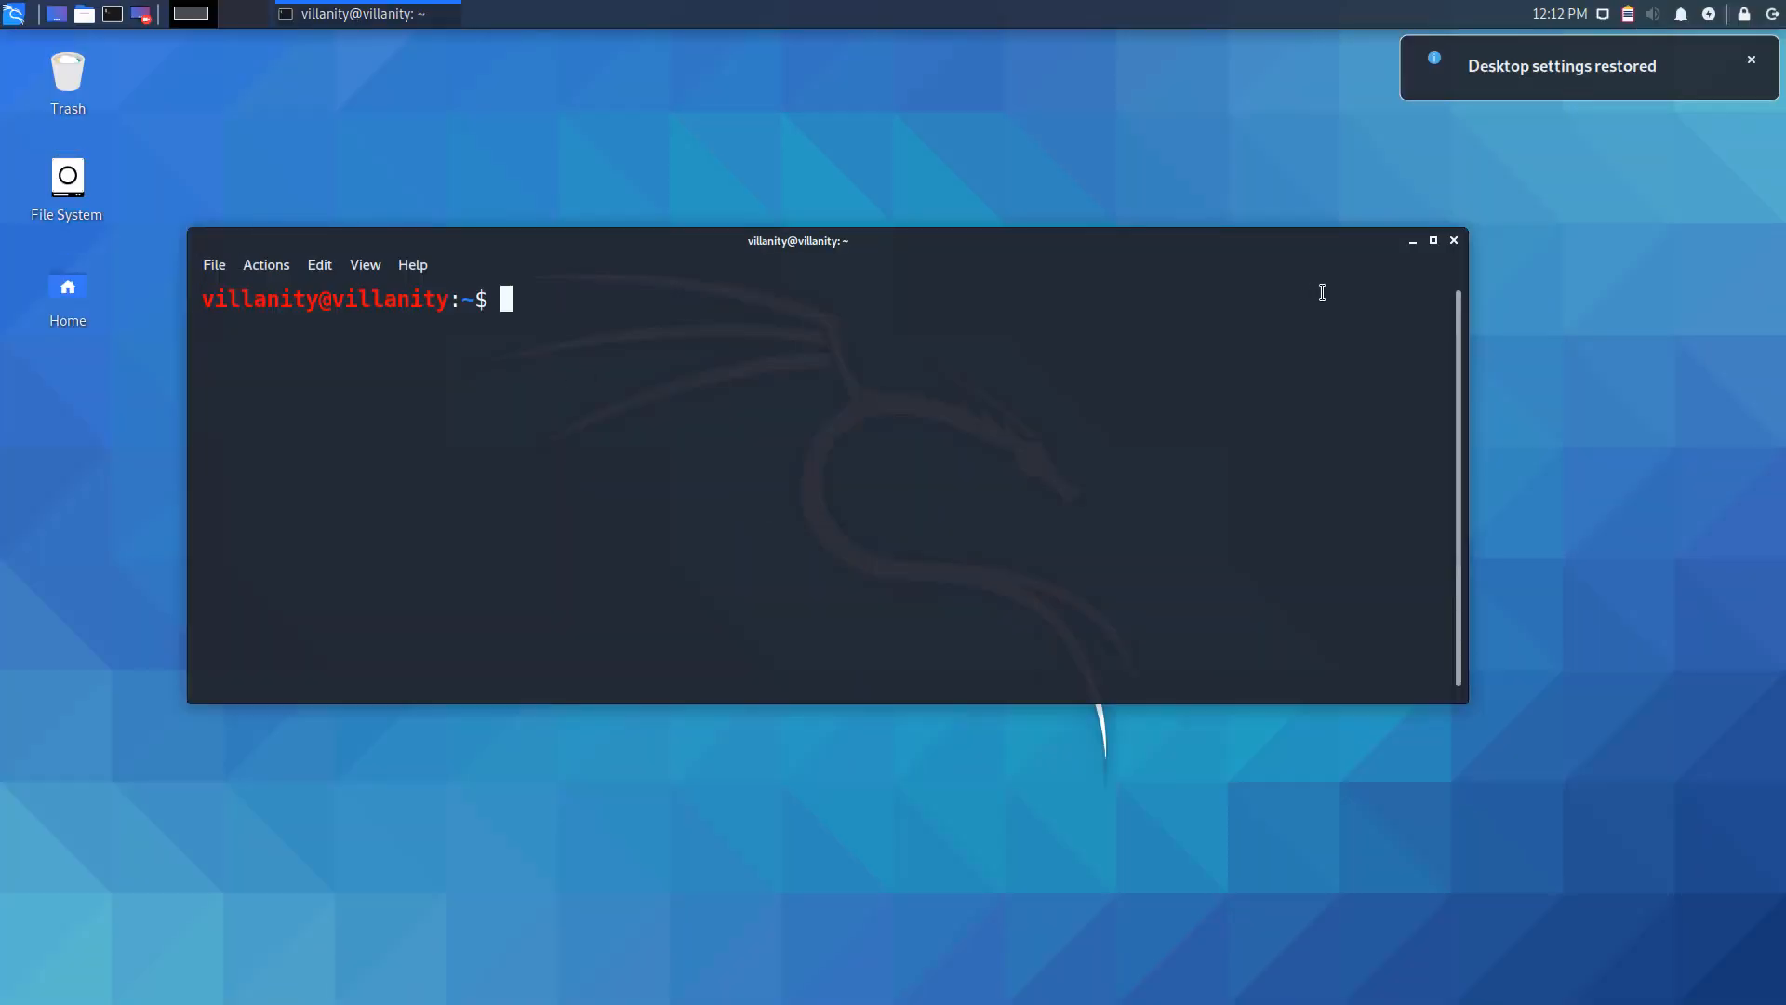
pyautogui.moveTo(609, 341)
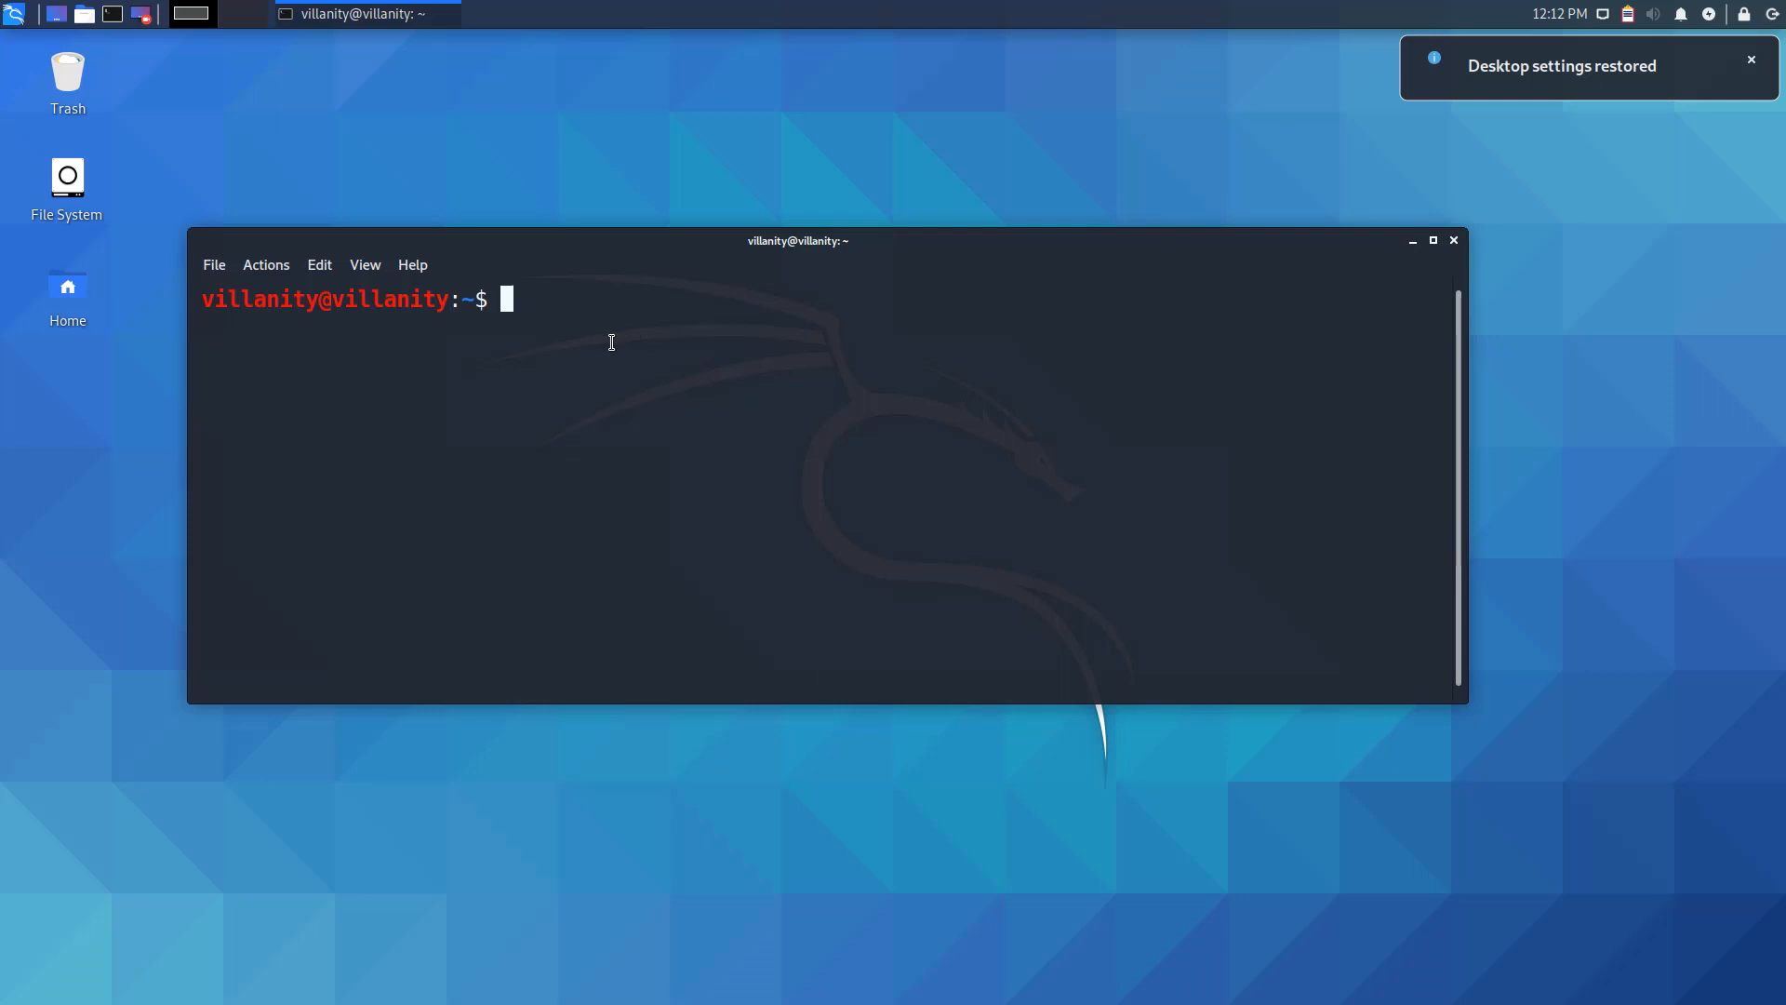
# - Run kali-undercover twice to enter and leave the Windows look, then close the terminal
pyautogui.write('kali-undercover')
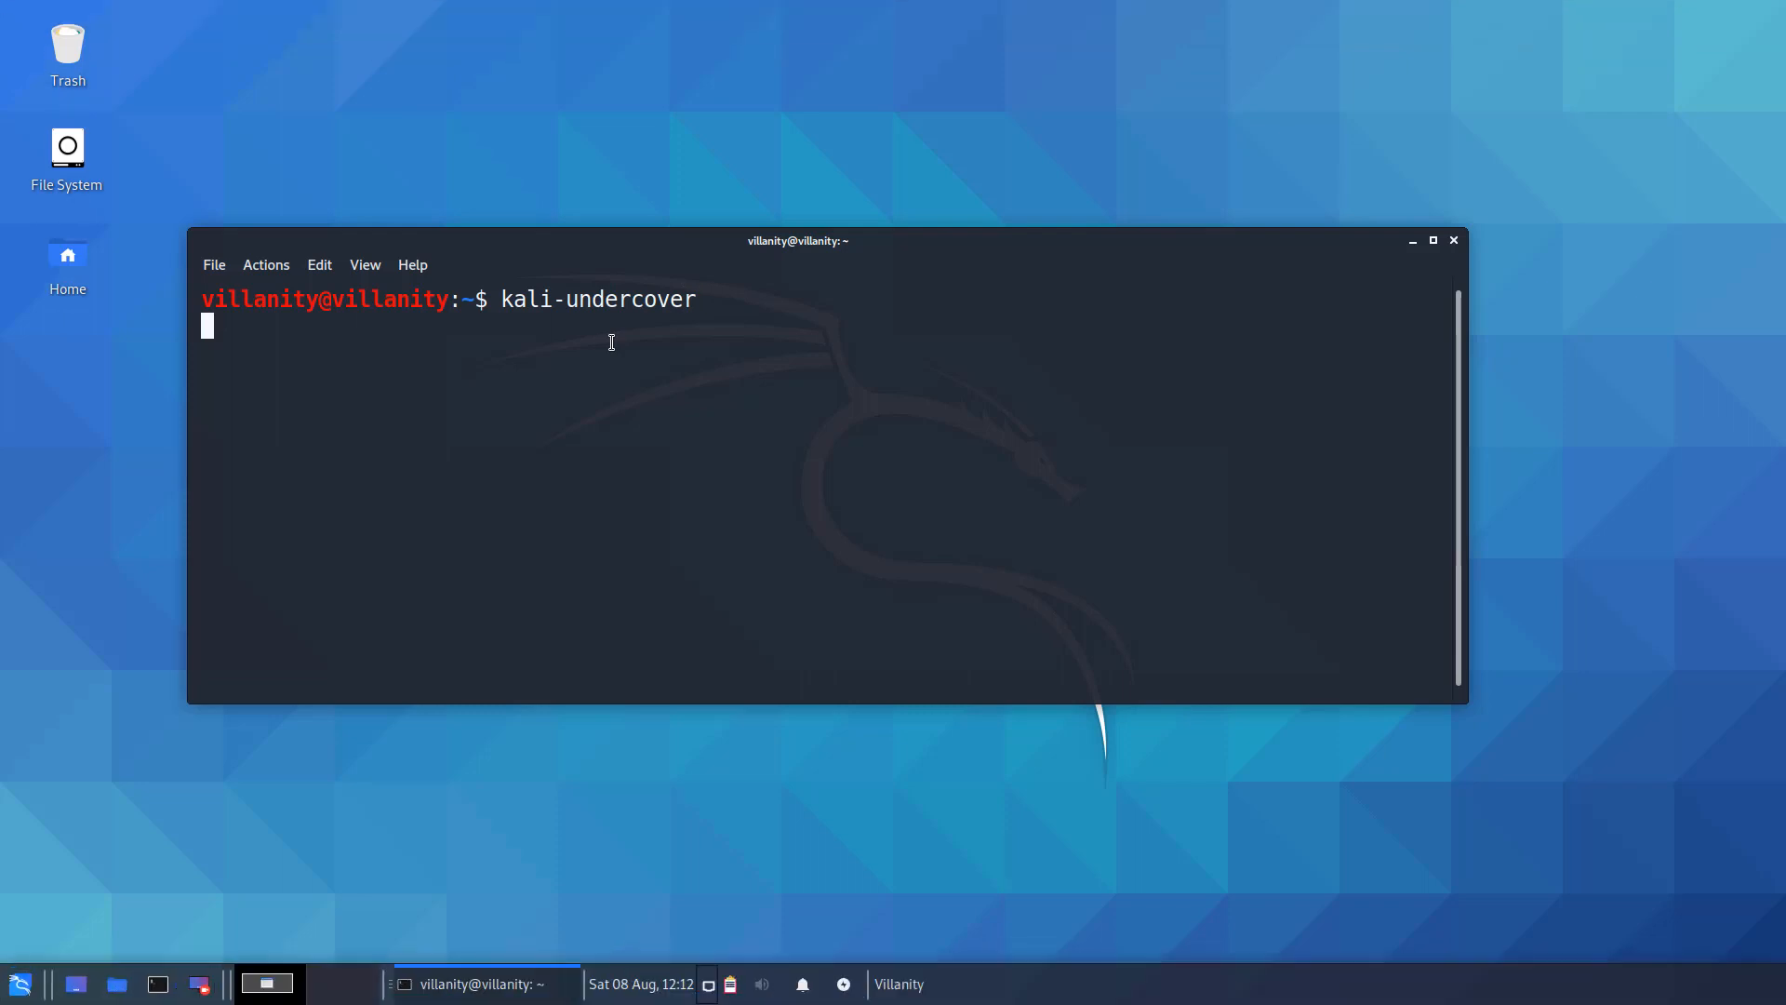
pyautogui.press('Return')
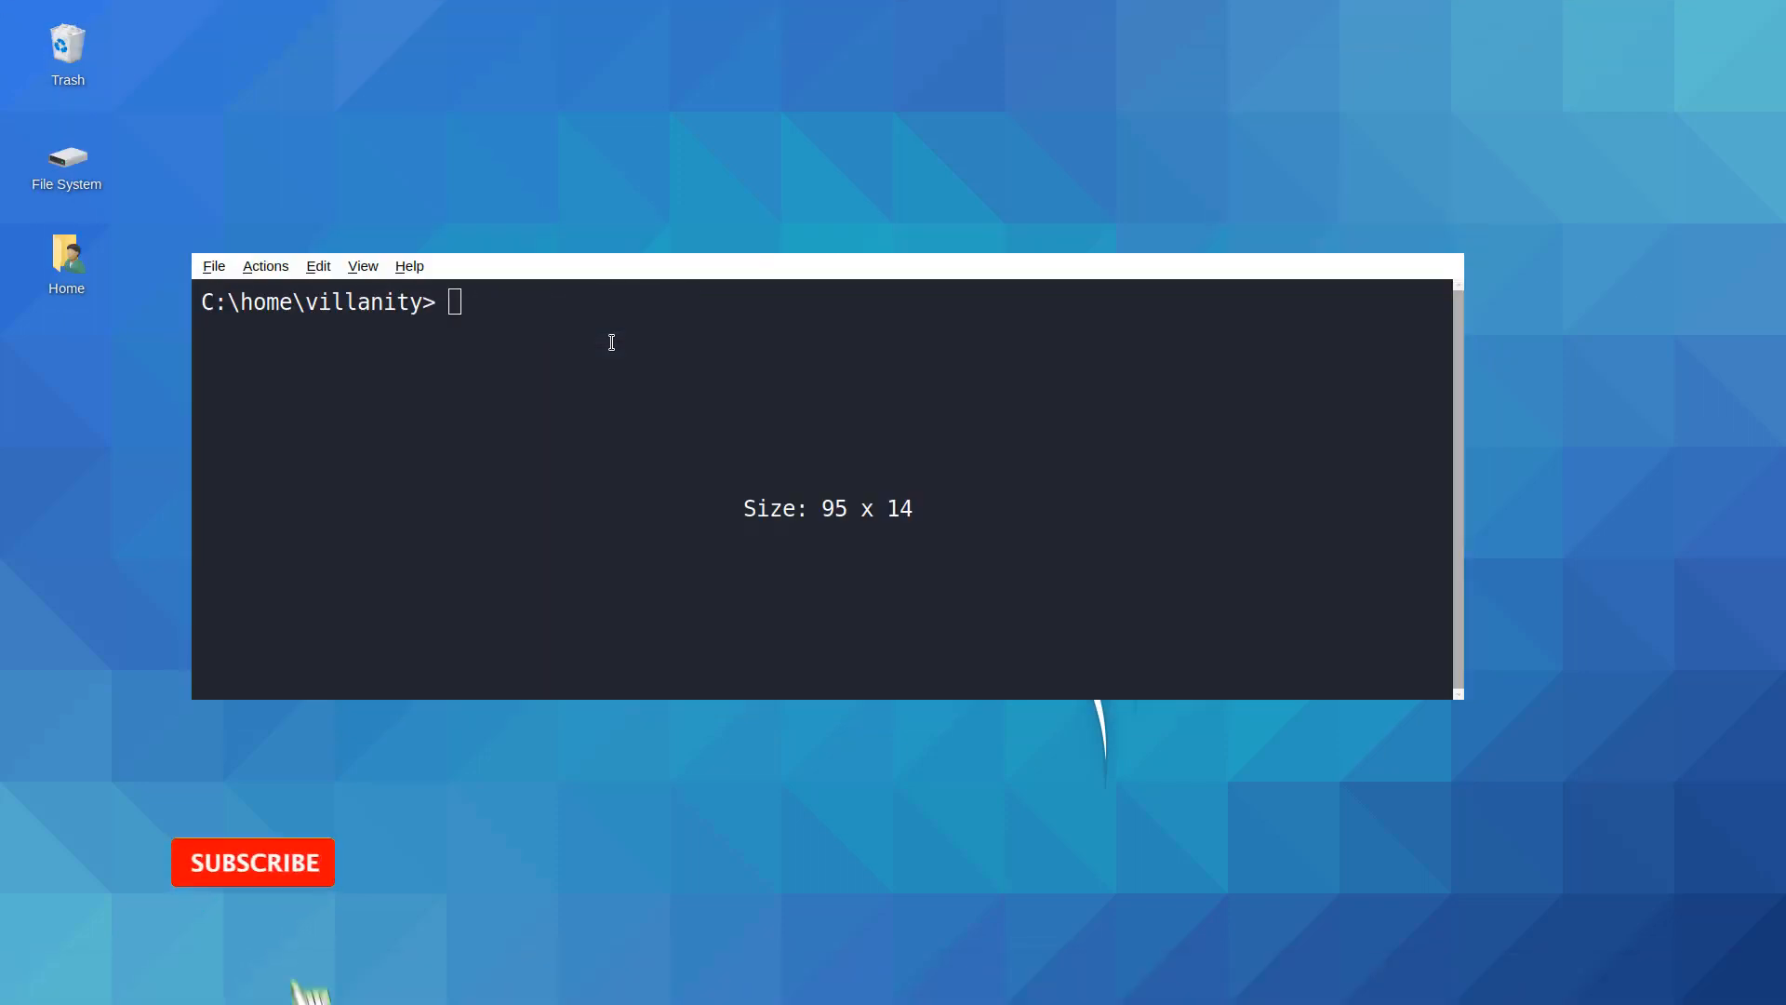
pyautogui.write('kali-undercover')
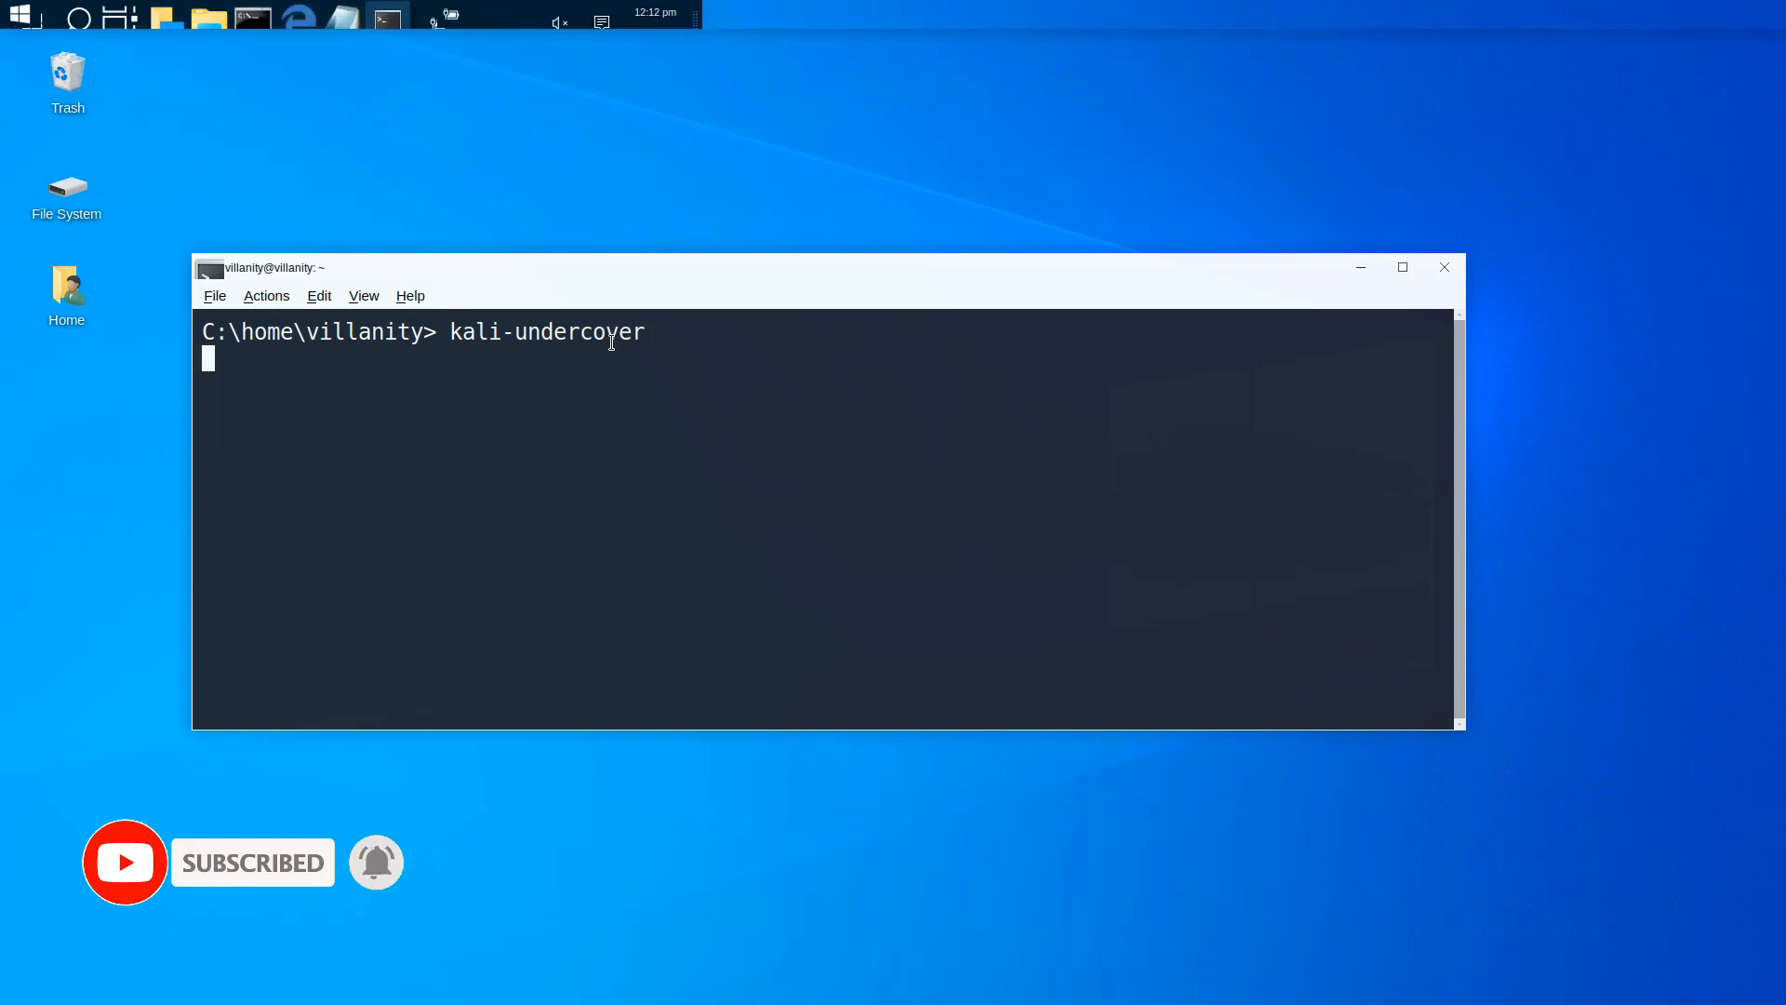
pyautogui.press('Return')
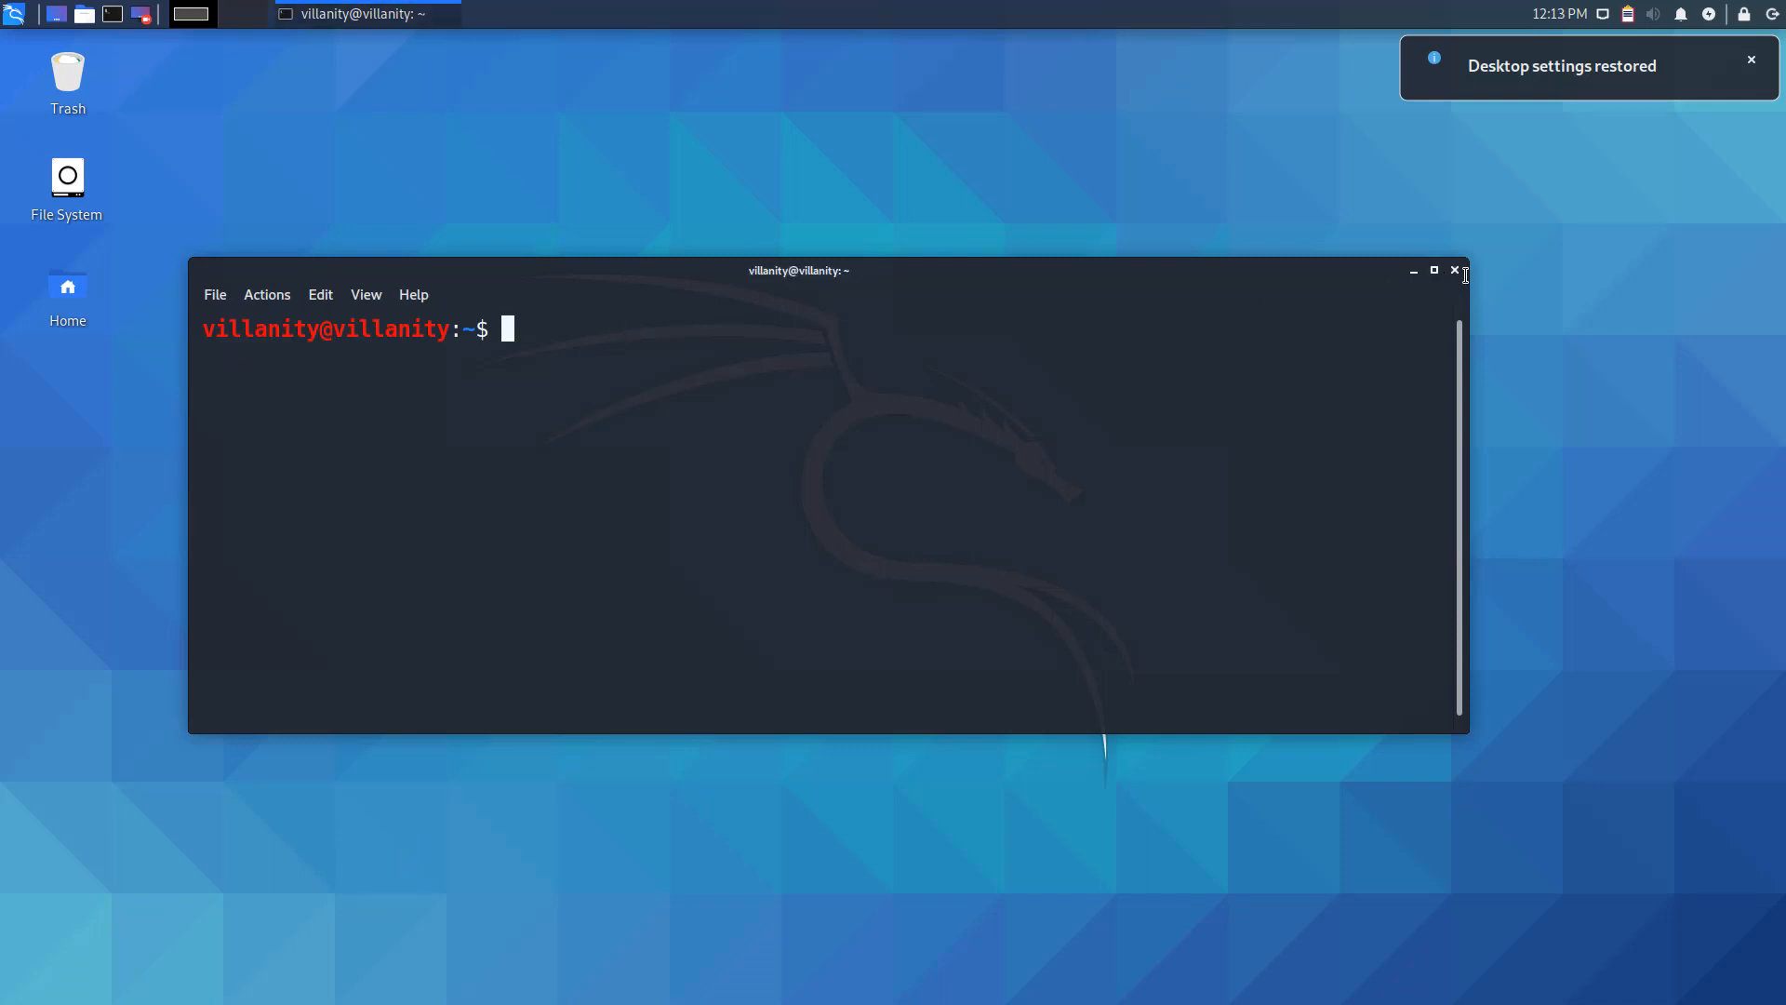
pyautogui.click(1455, 271)
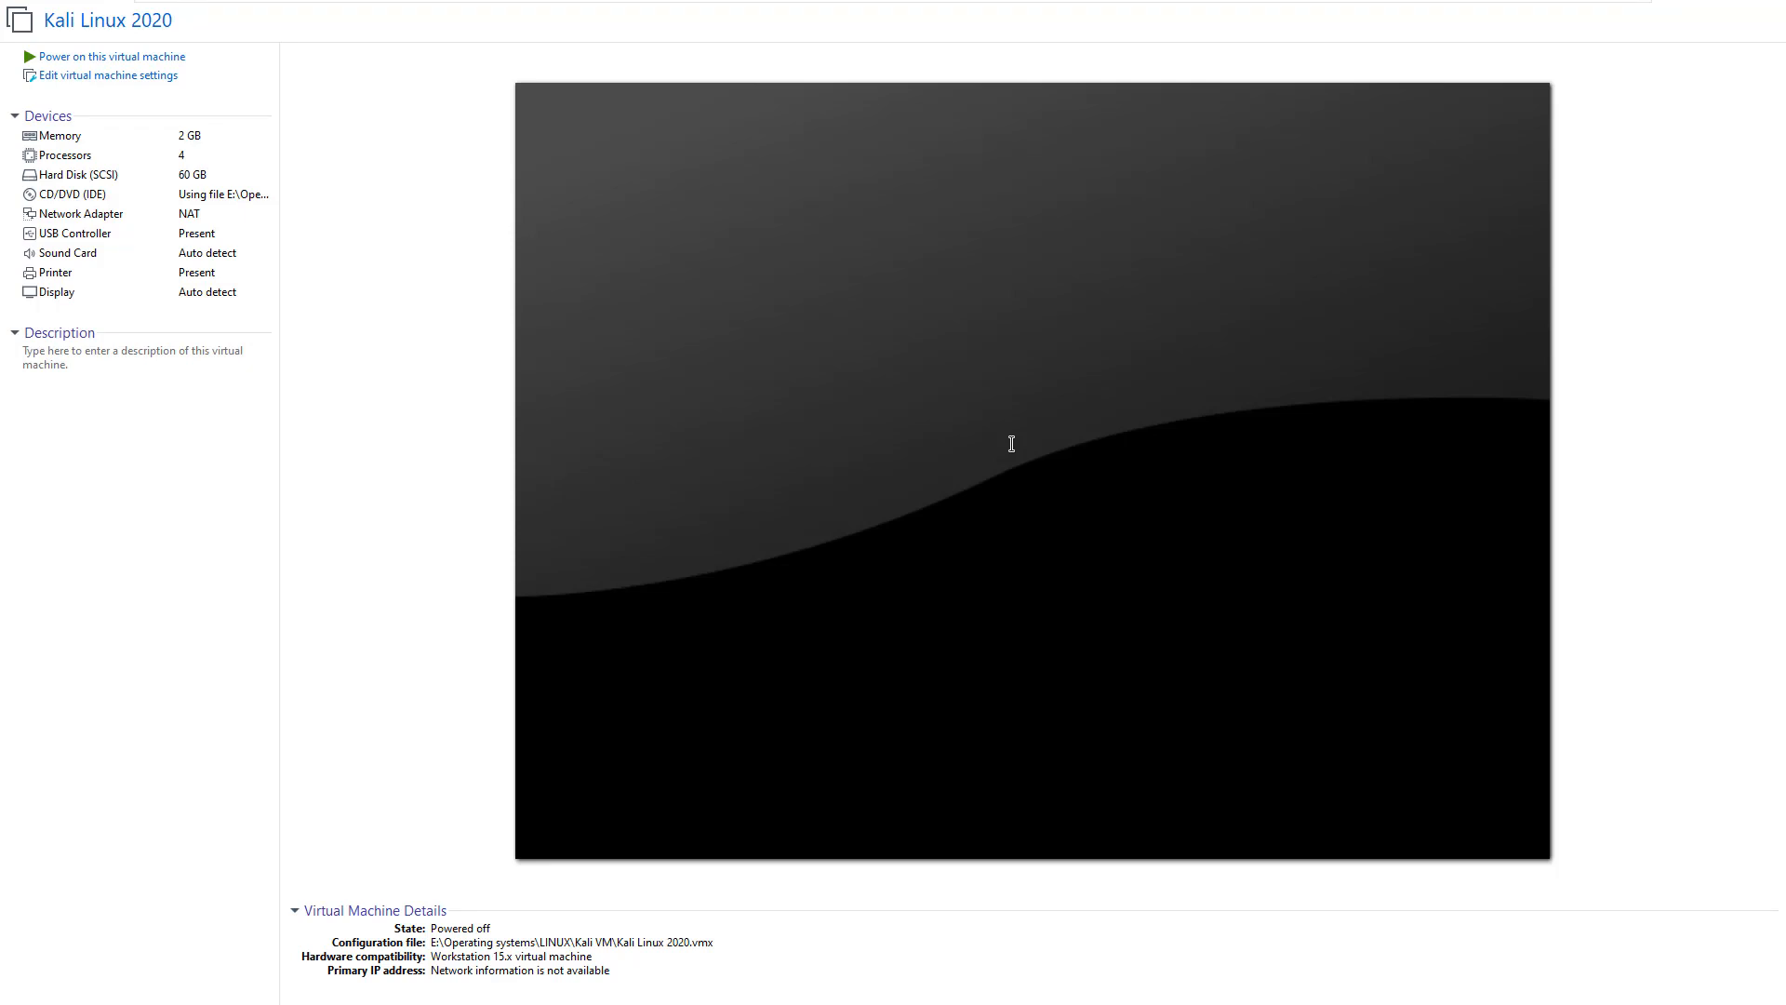
pyautogui.moveTo(1328, 3)
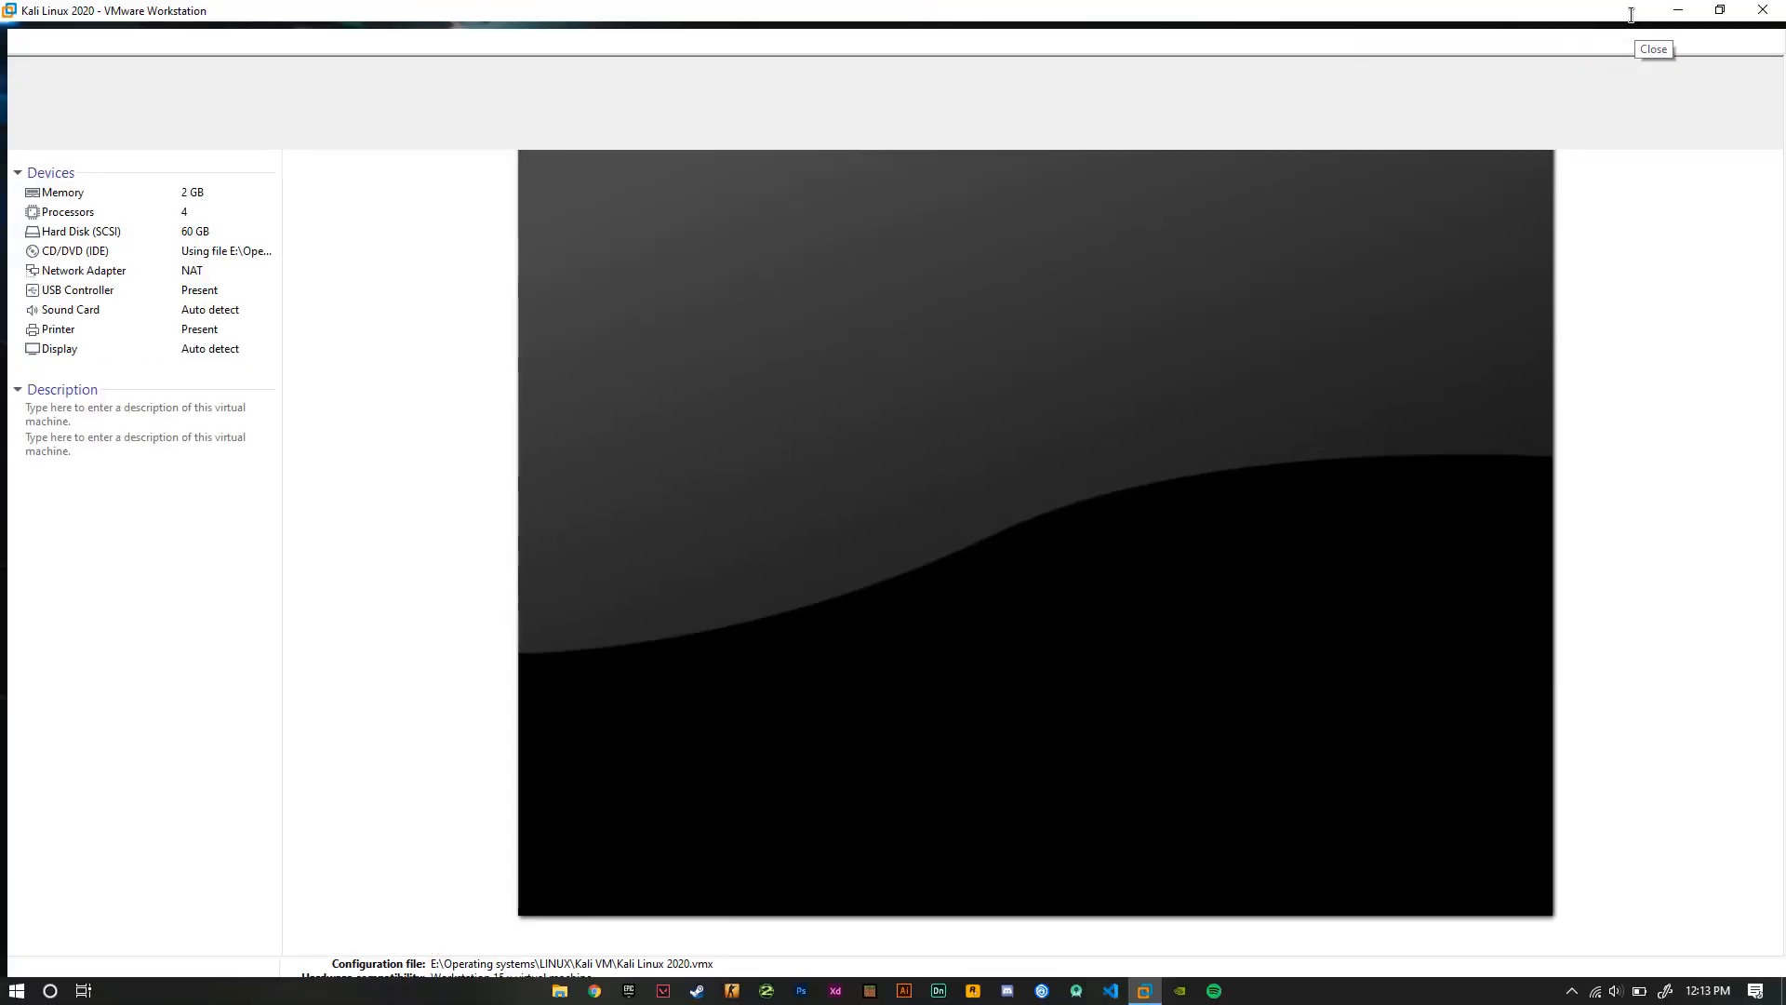
# - Exit VMware Workstation from its window Close button
pyautogui.click(1653, 49)
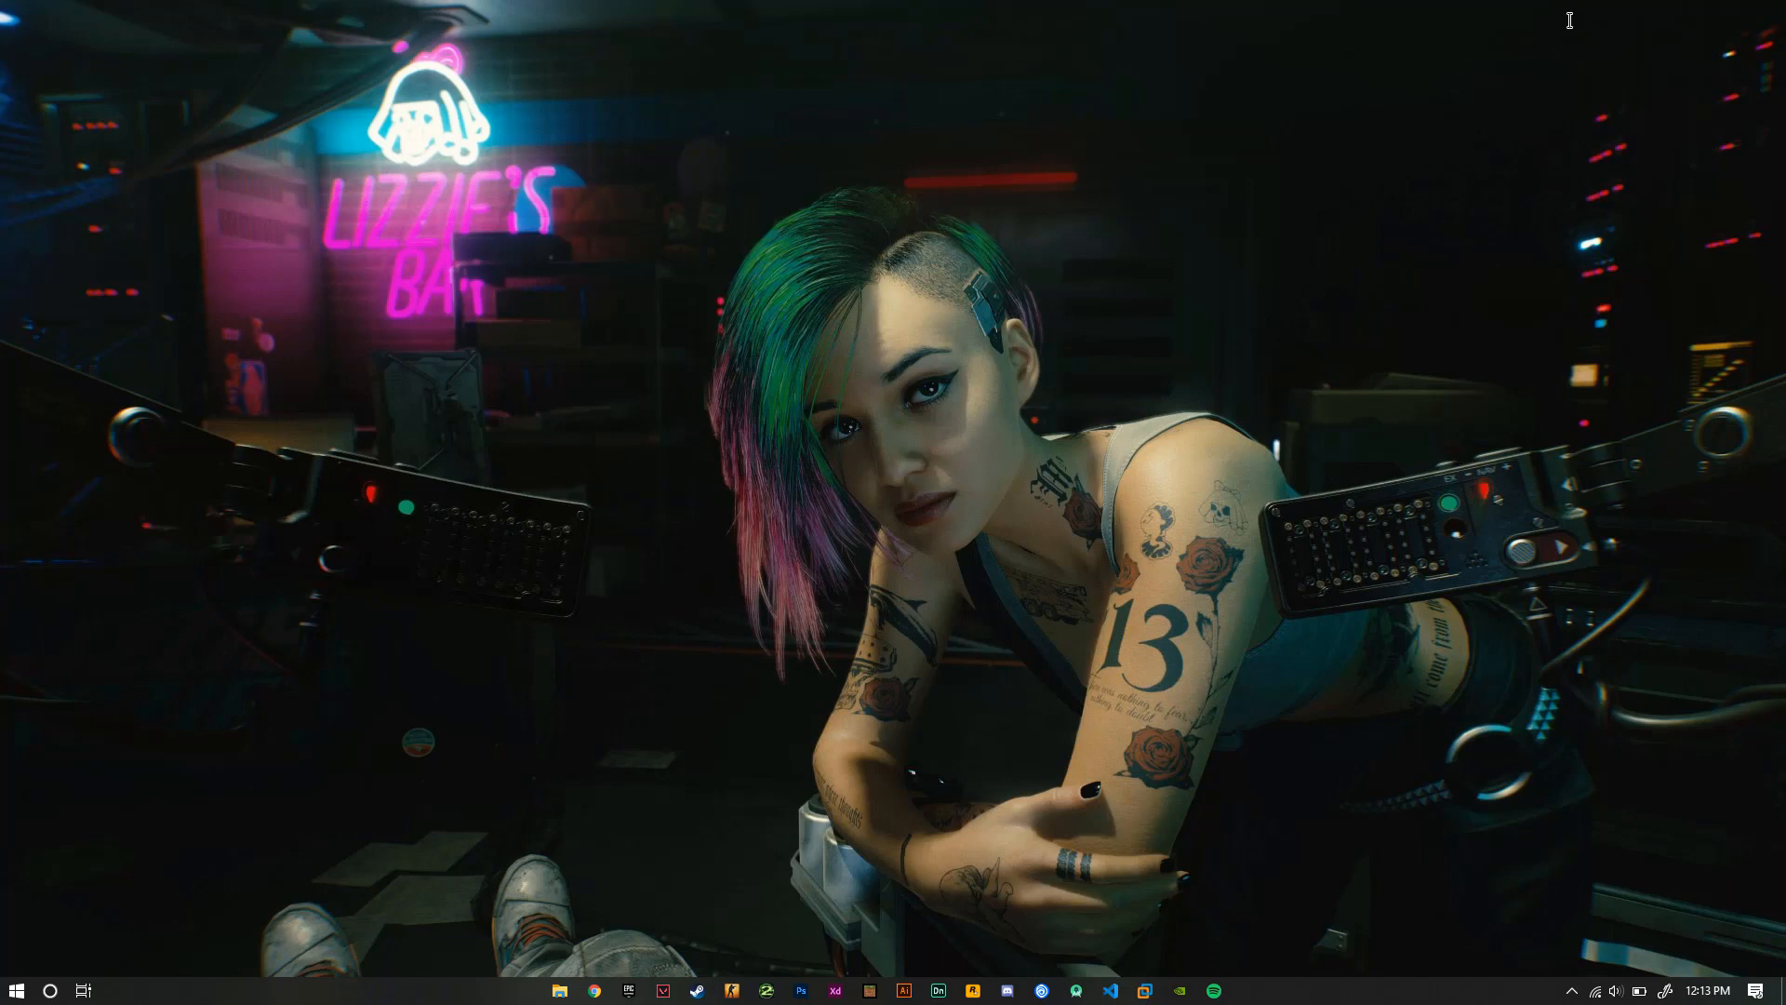
pyautogui.moveTo(1220, 250)
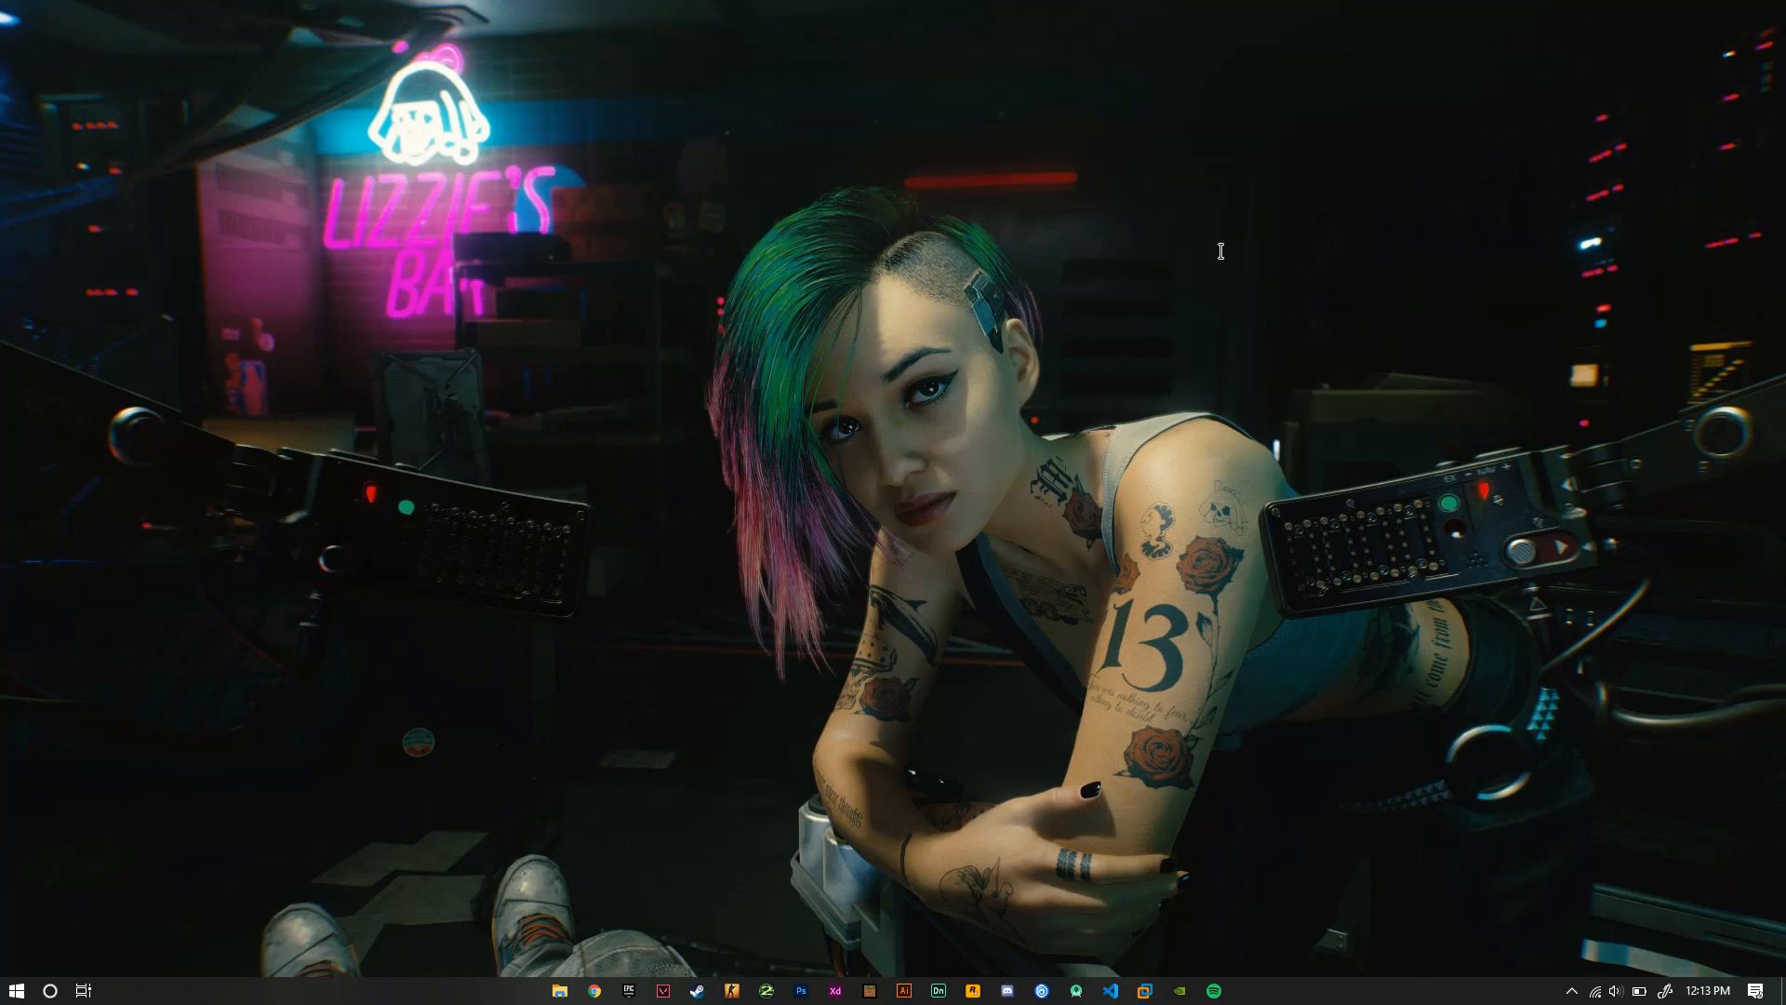
pyautogui.moveTo(1204, 263)
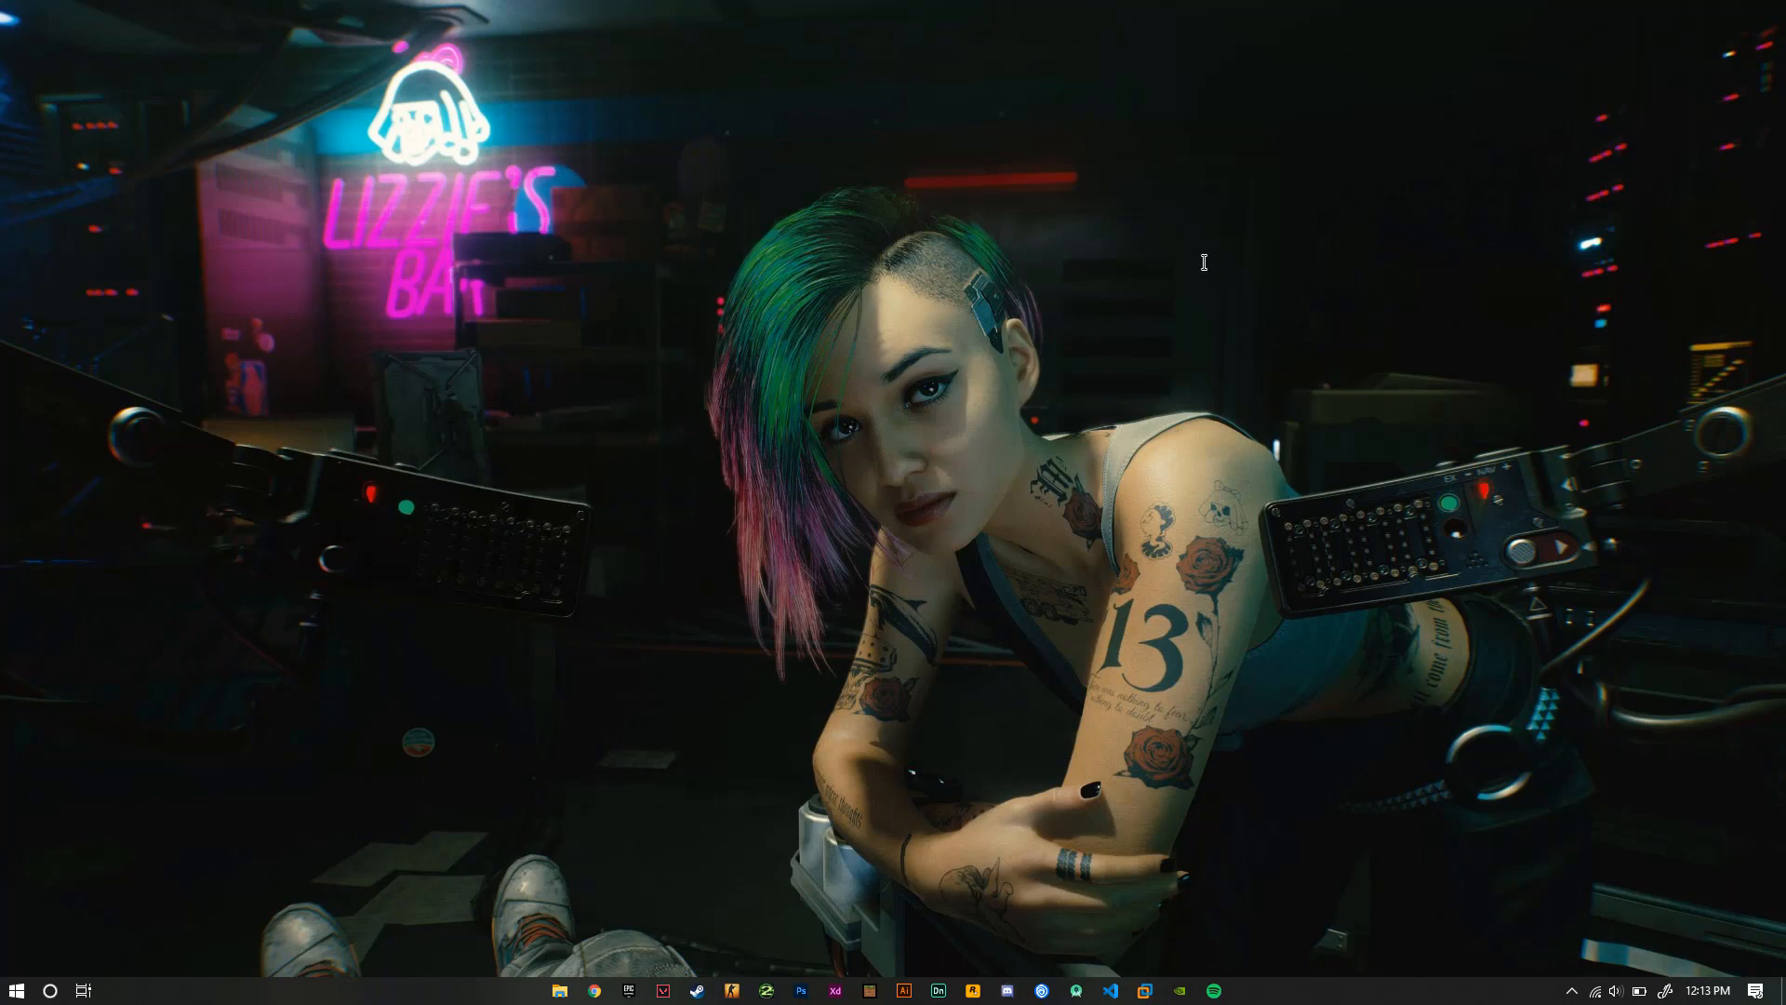